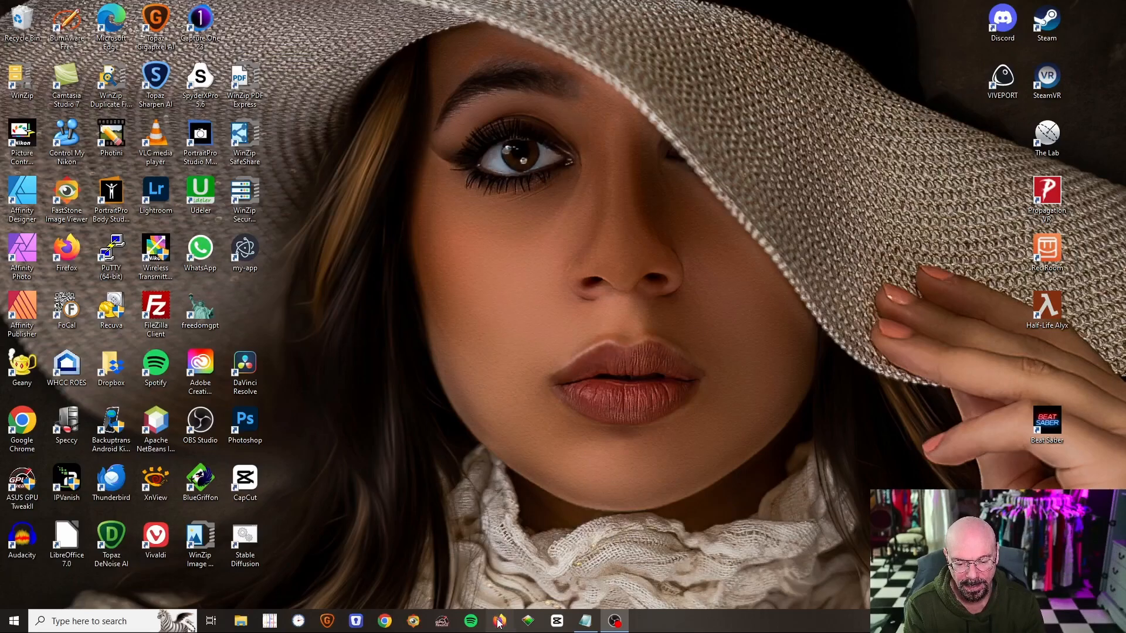
# Step: Bring up the lllyasviel/Fooocus V2 releases page on GitHub in Firefox
pyautogui.click(499, 621)
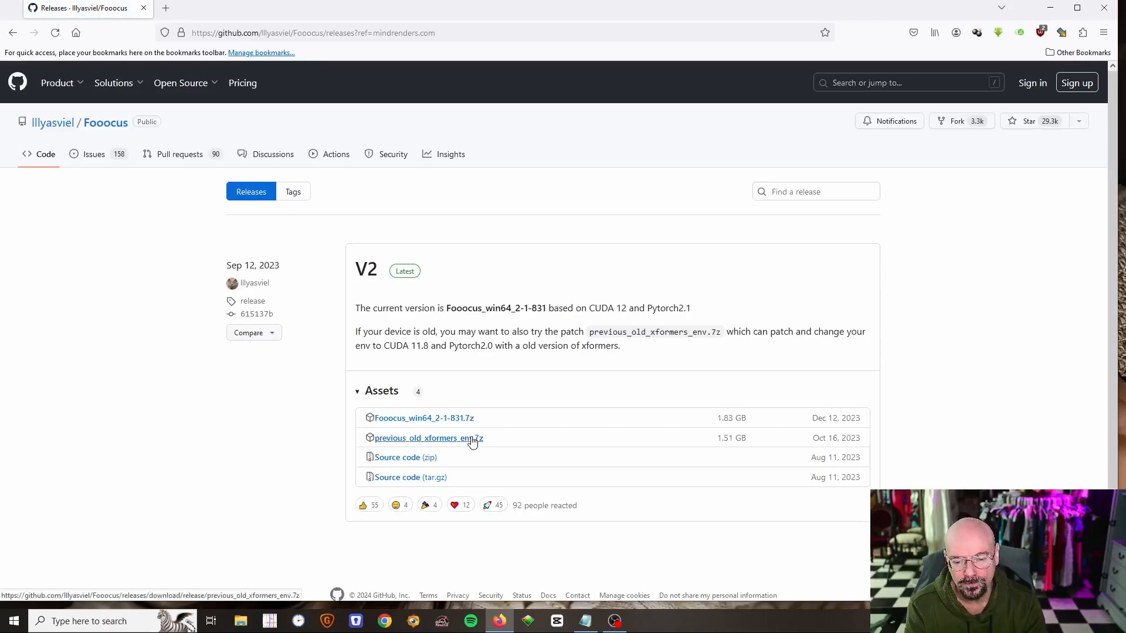
pyautogui.moveTo(464, 423)
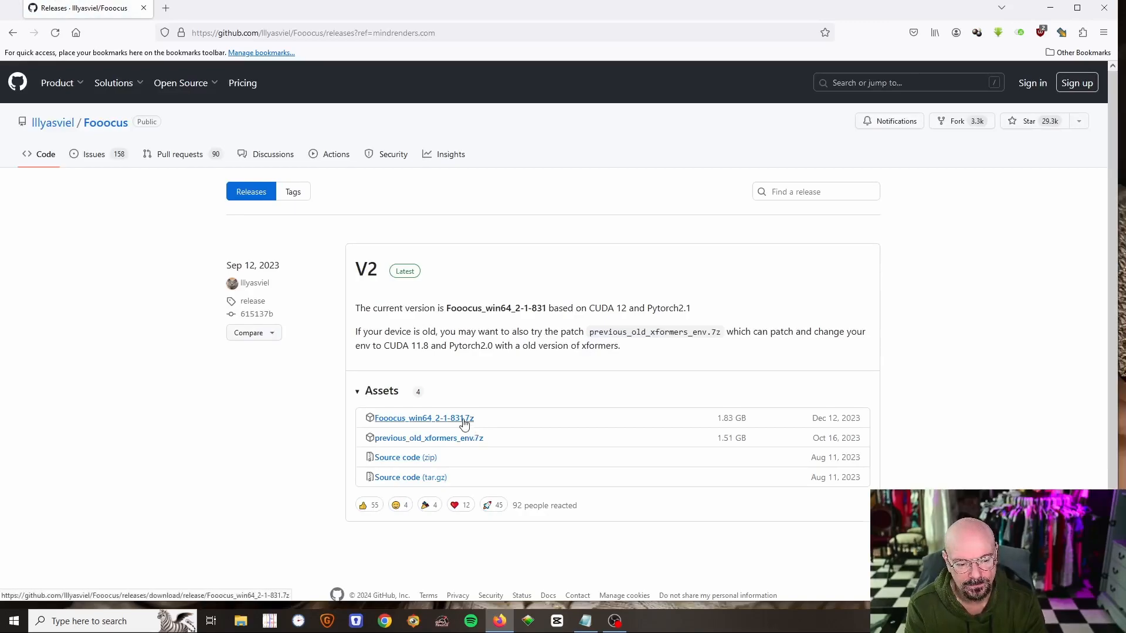
pyautogui.moveTo(451, 423)
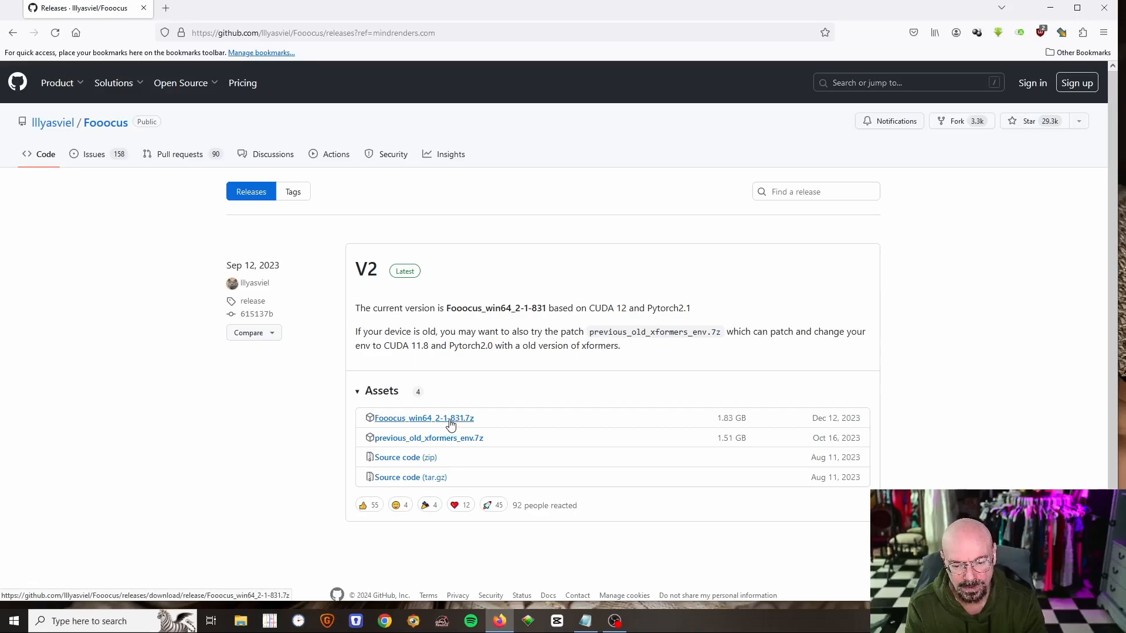
pyautogui.moveTo(731, 422)
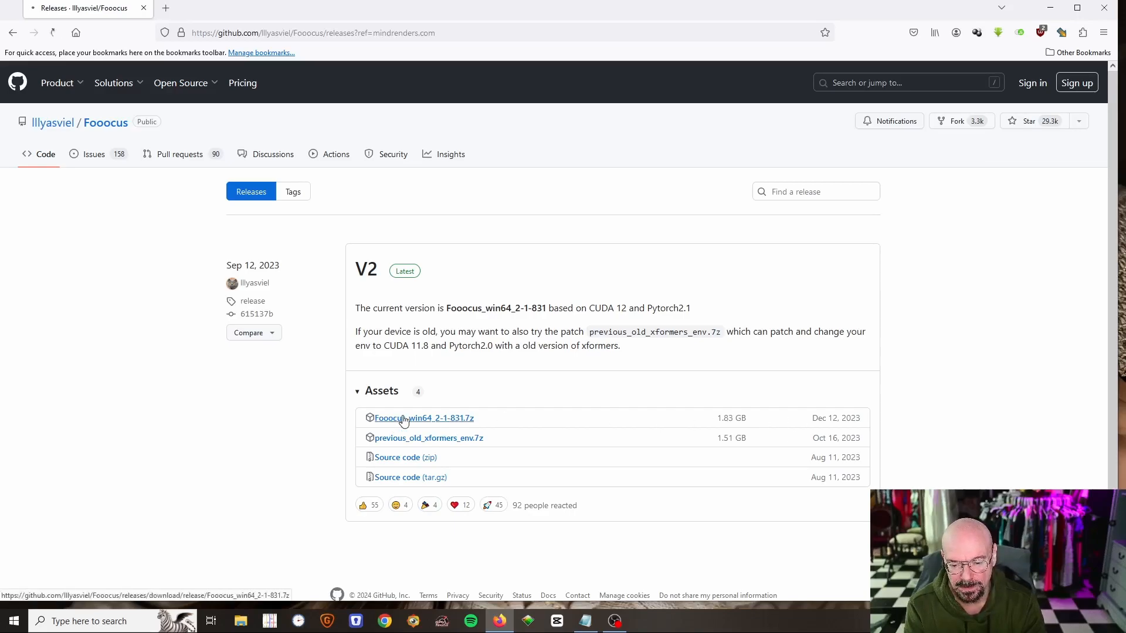
# Step: Save Fooocus_win64_2-1-831.7z into a new 'focus' folder on the C: drive
pyautogui.click(423, 418)
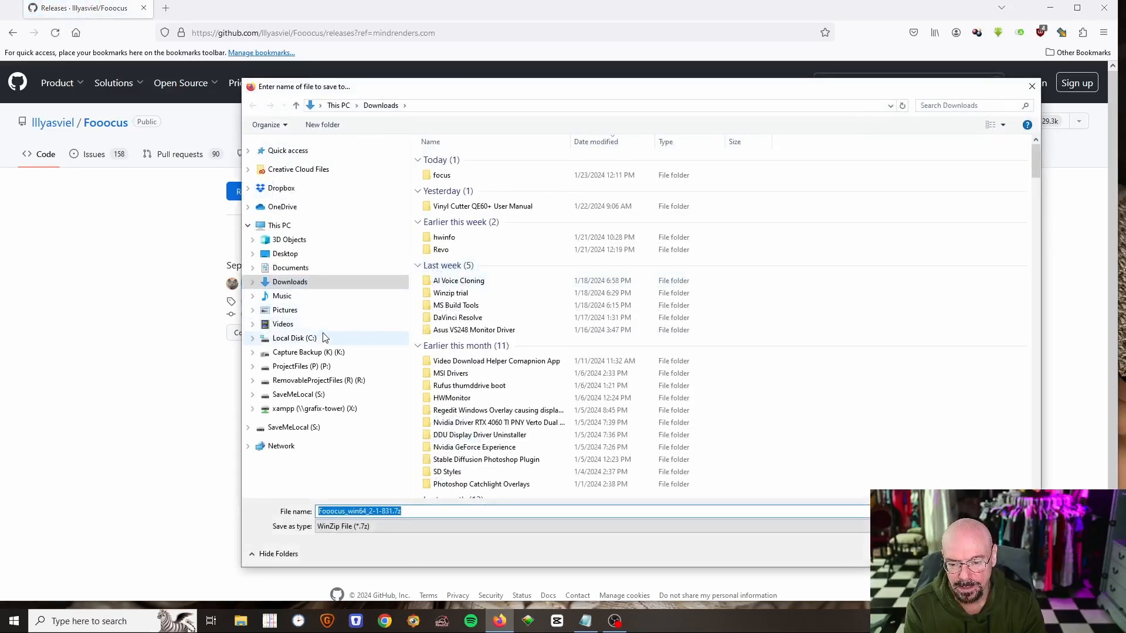
pyautogui.click(293, 339)
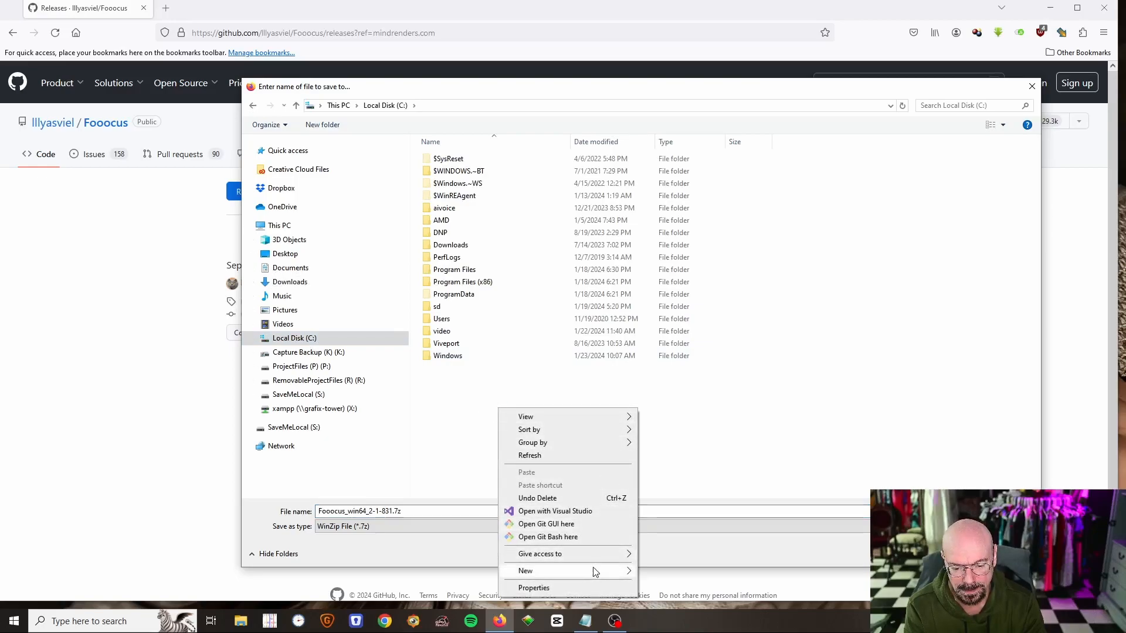
pyautogui.click(525, 571)
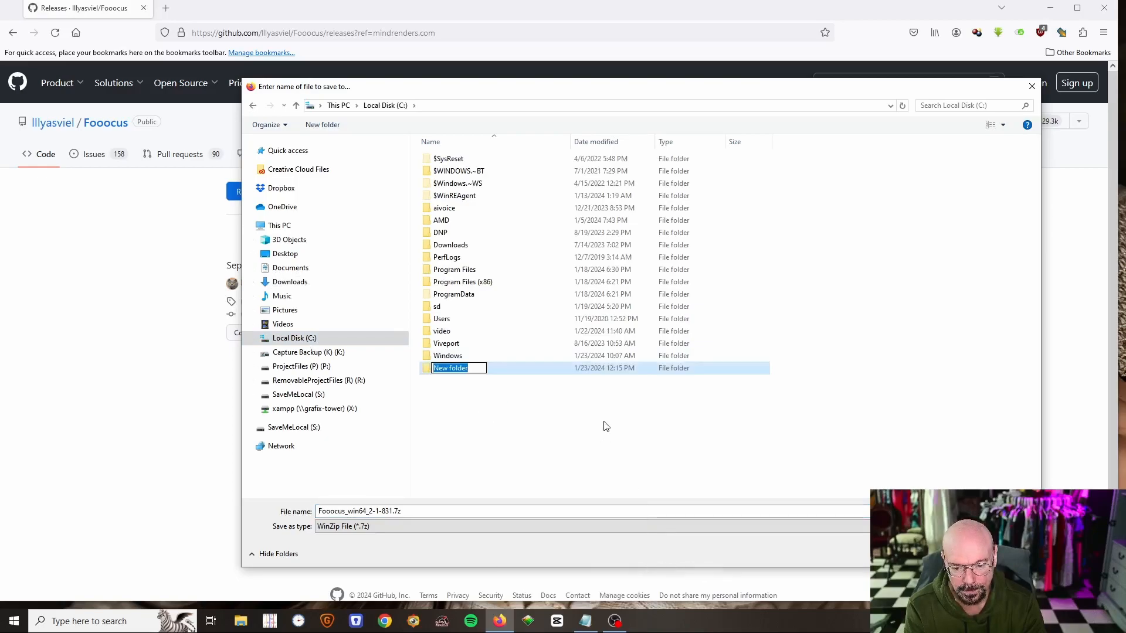
pyautogui.write('f')
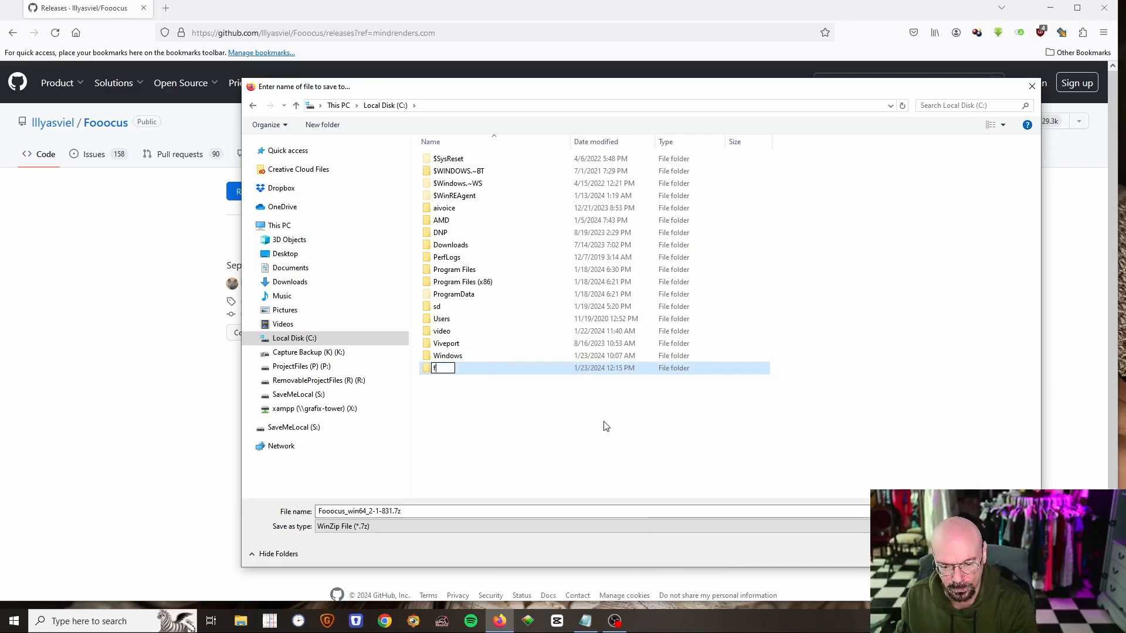
pyautogui.write('ocus')
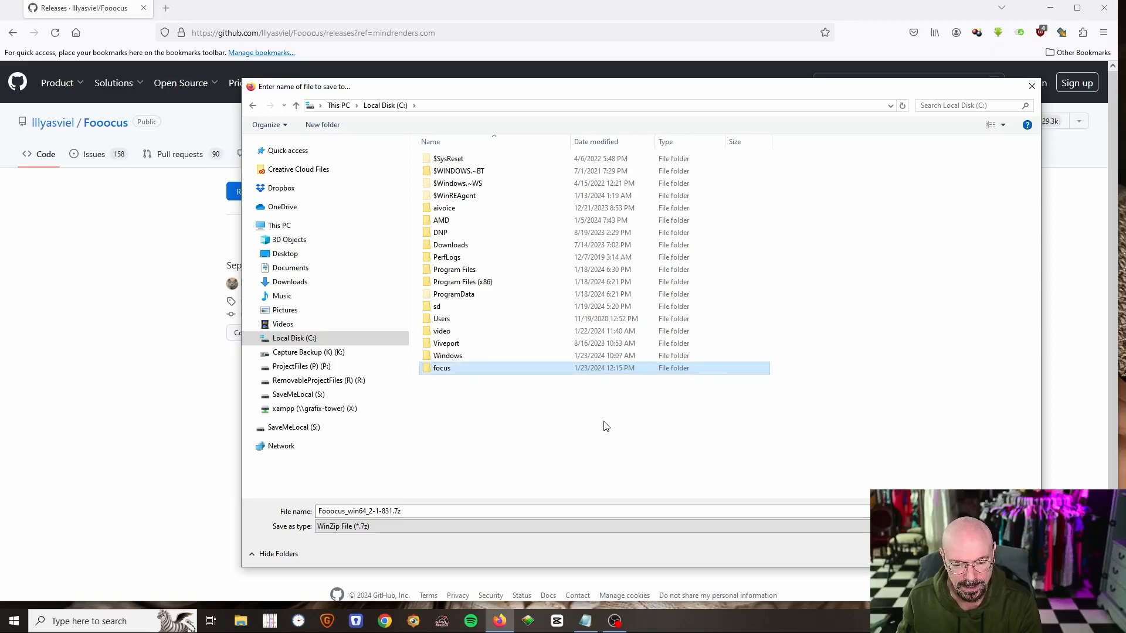
pyautogui.moveTo(467, 378)
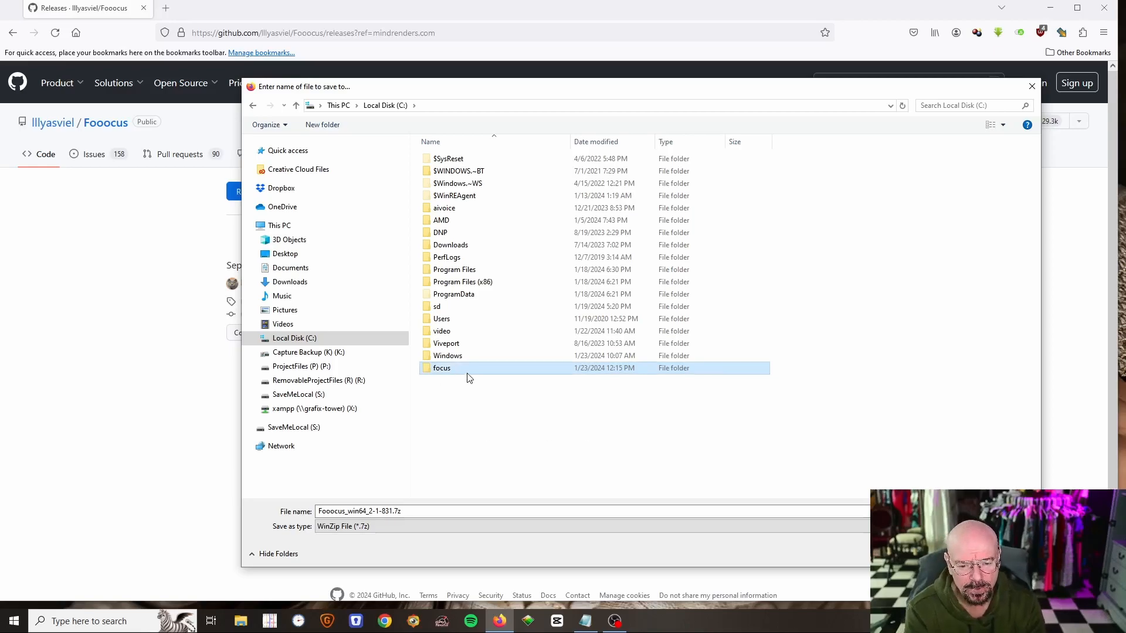
pyautogui.moveTo(473, 374)
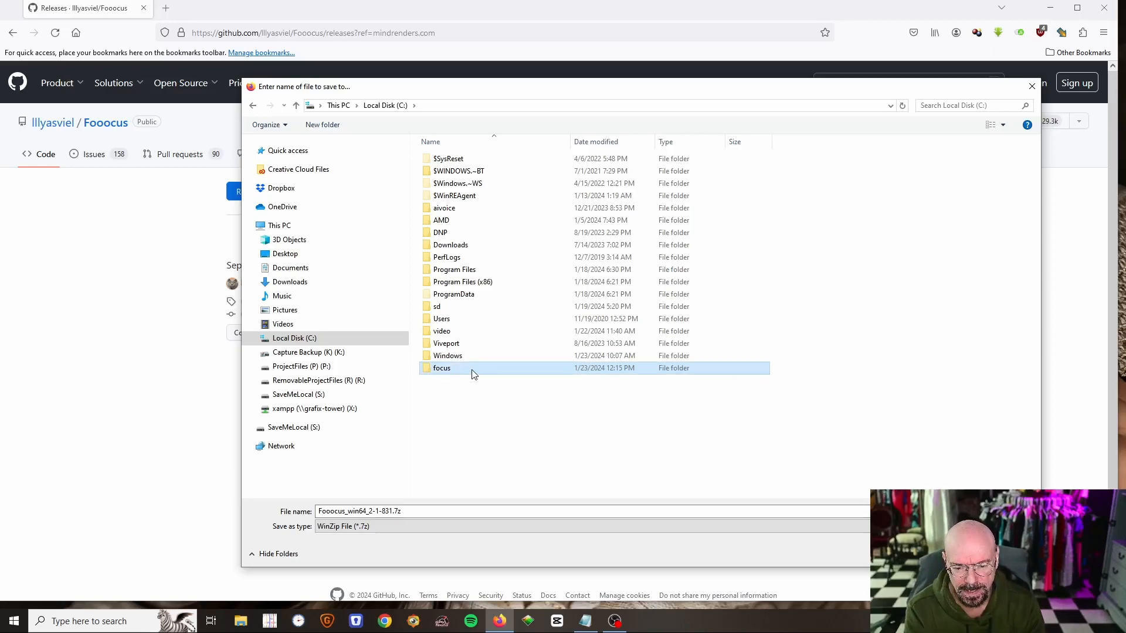
pyautogui.doubleClick(442, 368)
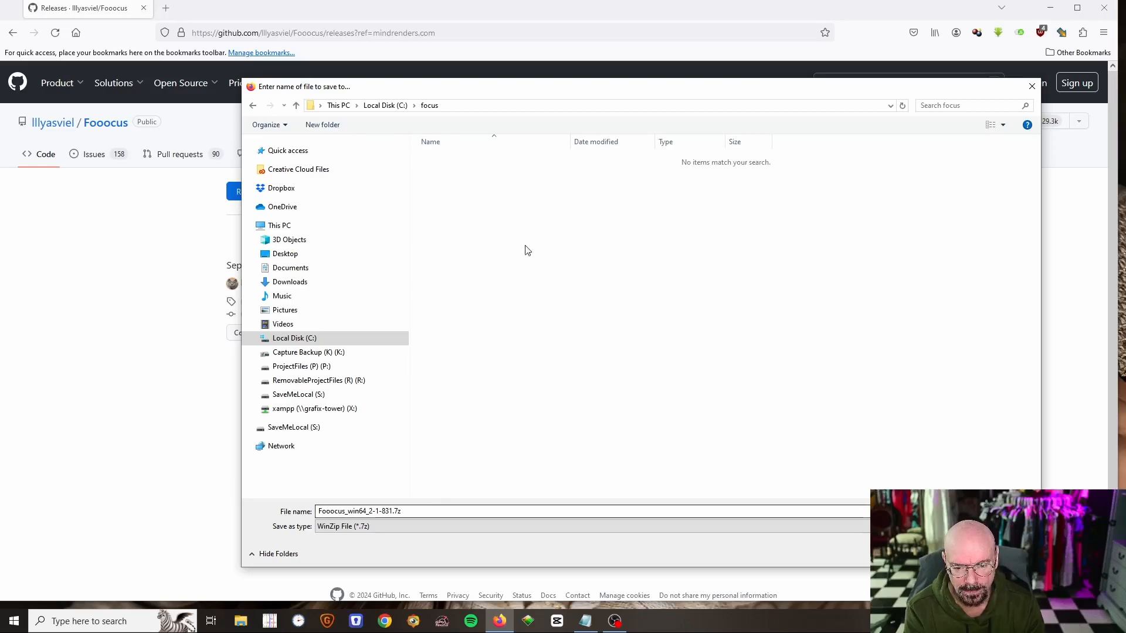
pyautogui.moveTo(593, 390)
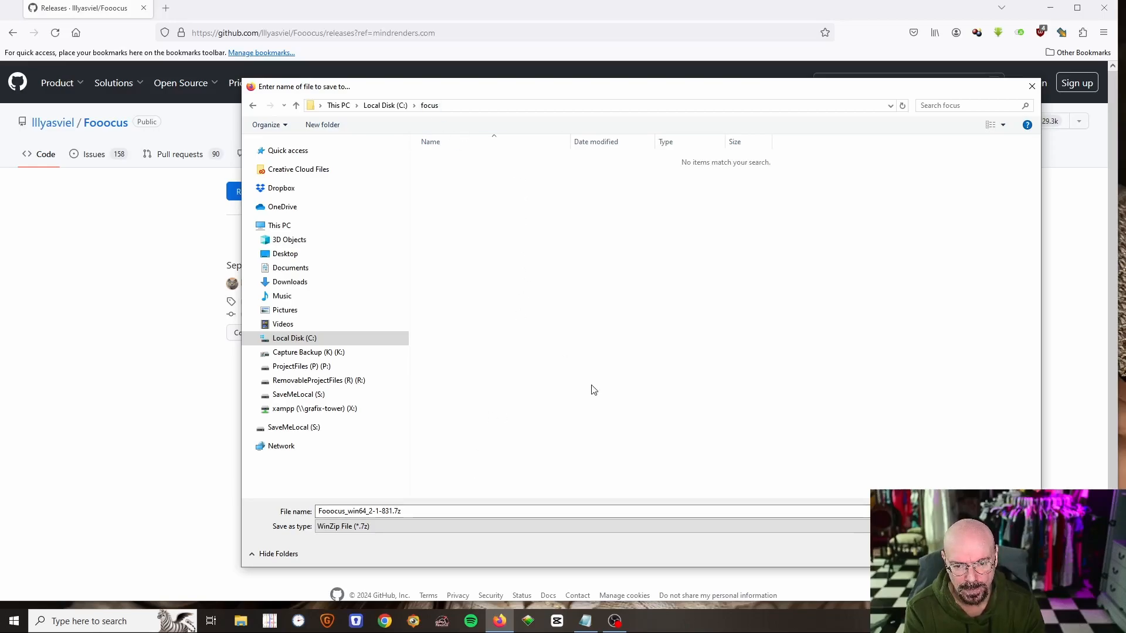
pyautogui.moveTo(465, 177)
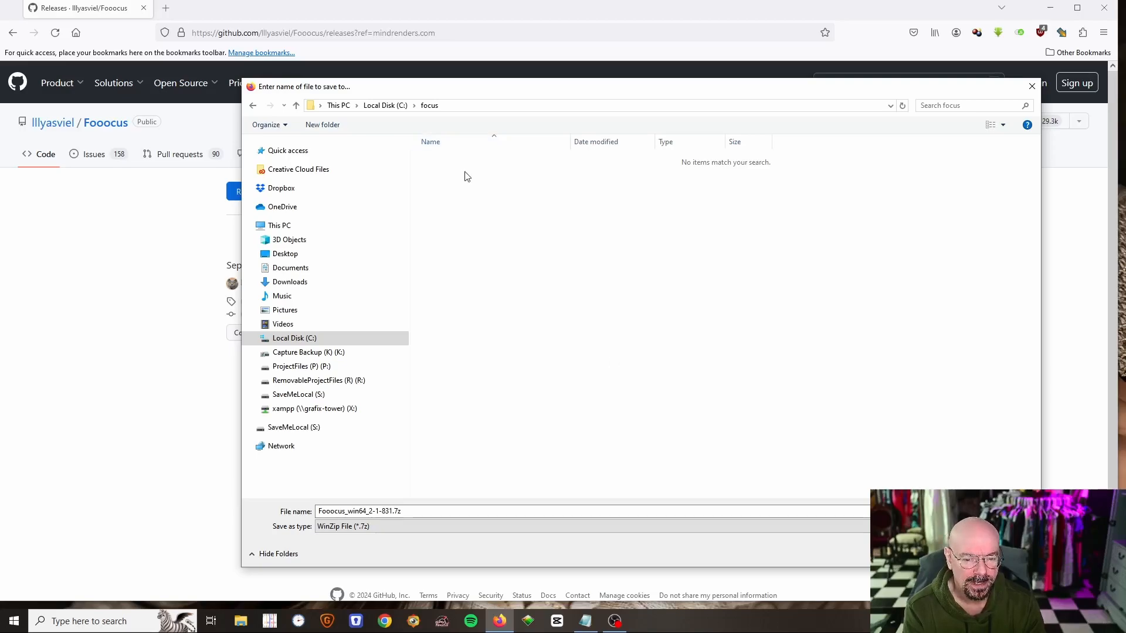
pyautogui.moveTo(483, 201)
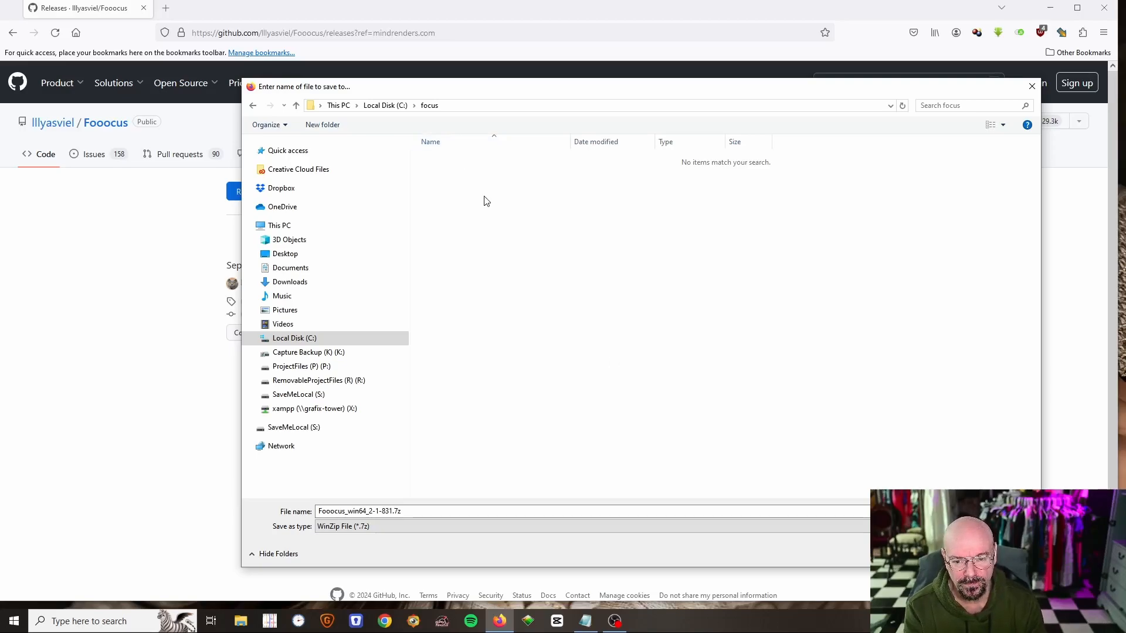
pyautogui.moveTo(912, 442)
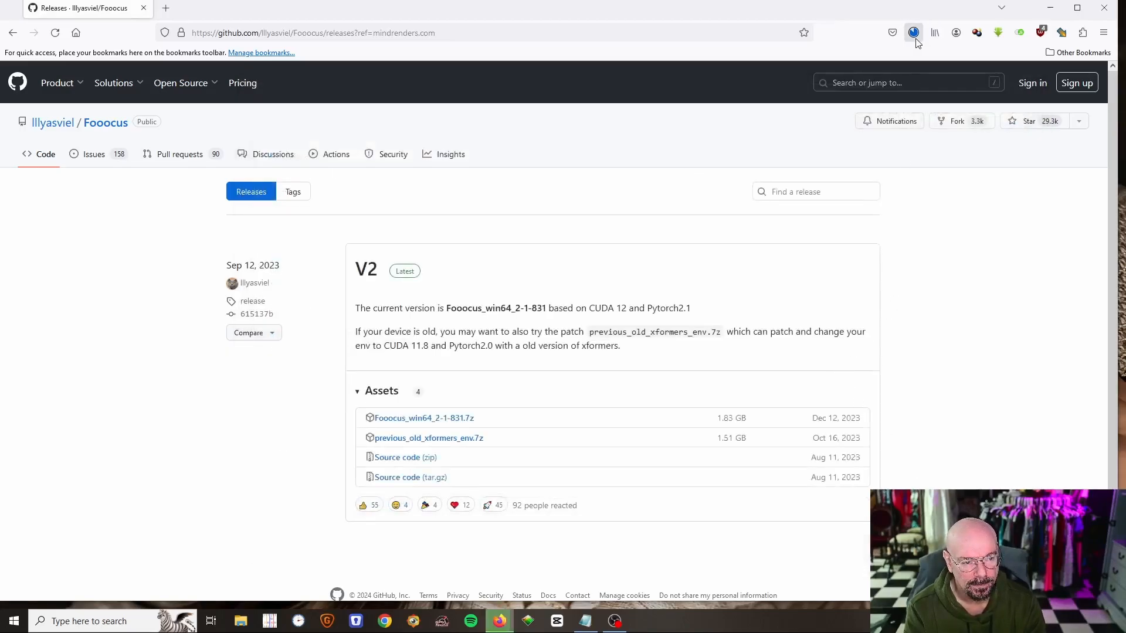
pyautogui.moveTo(975, 369)
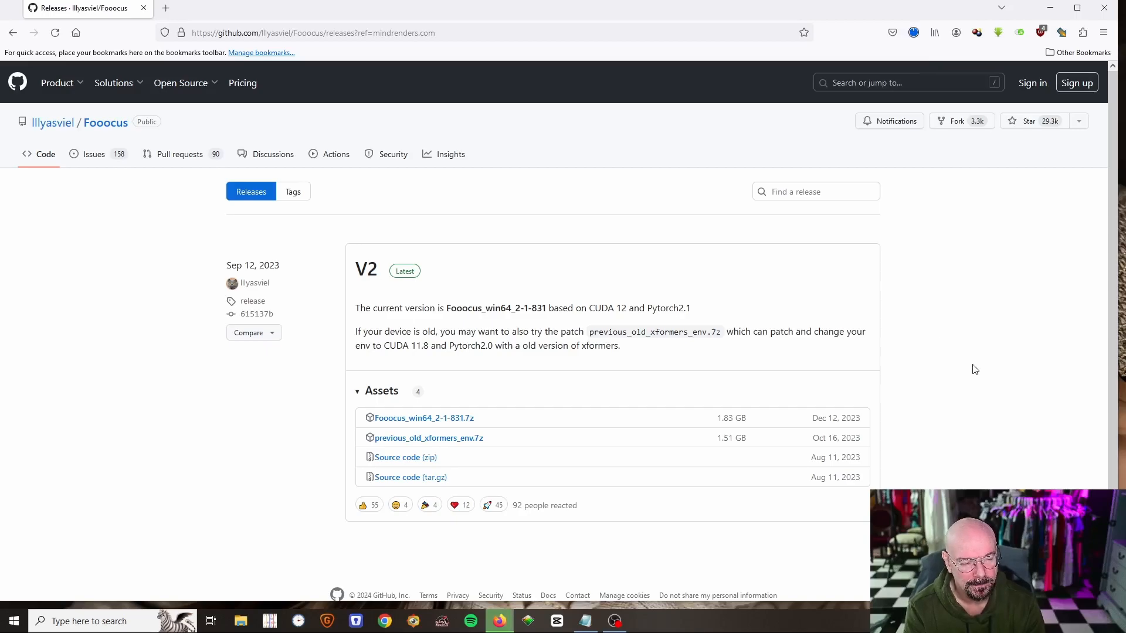
pyautogui.moveTo(964, 308)
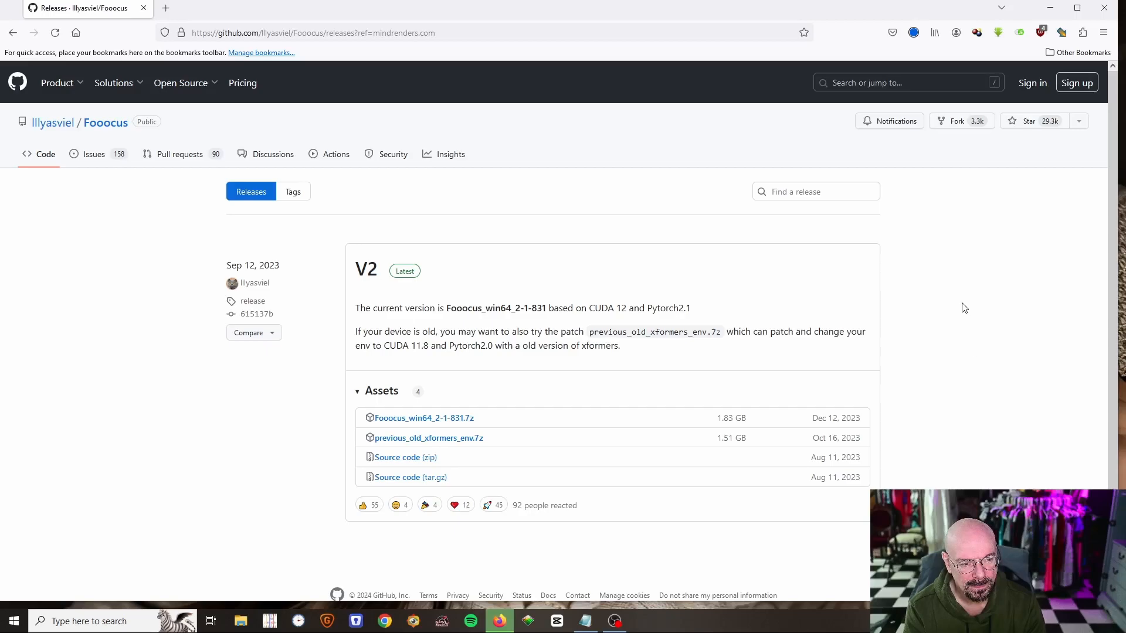
pyautogui.moveTo(921, 55)
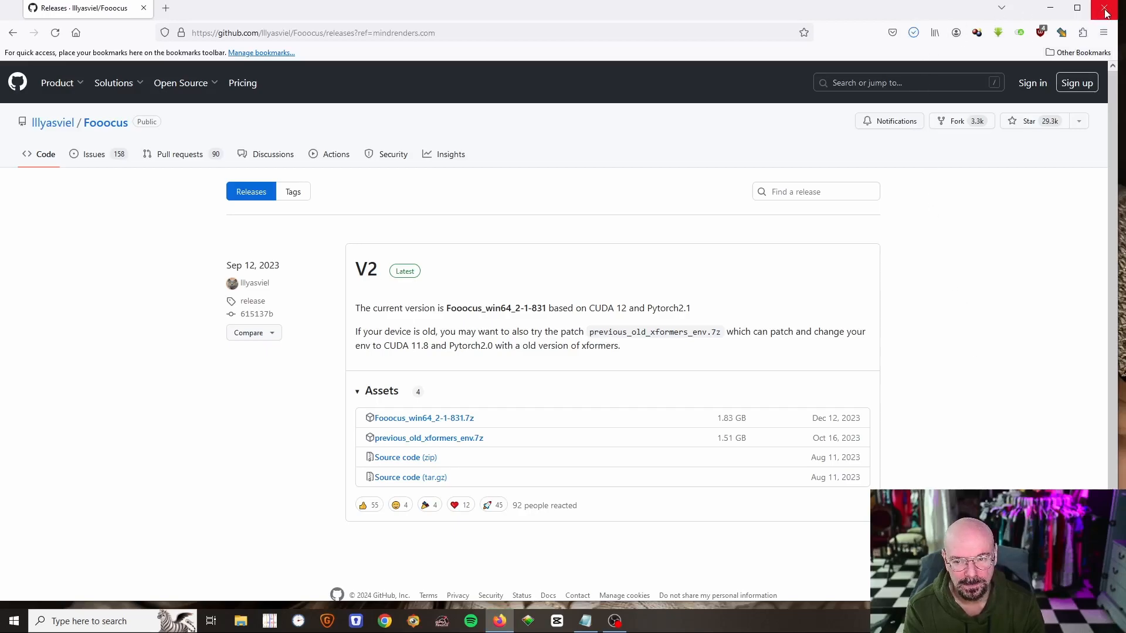
# Step: Close Firefox and extract the Fooocus archive inside C:\focus with 7-Zip Extract Here
pyautogui.click(1106, 13)
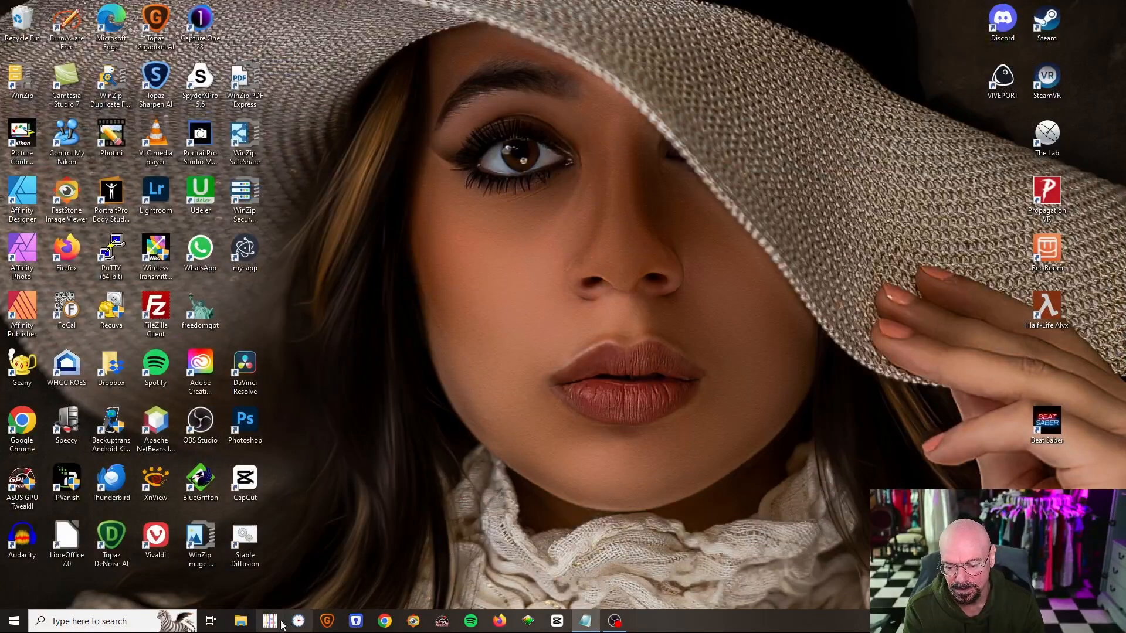
pyautogui.click(240, 621)
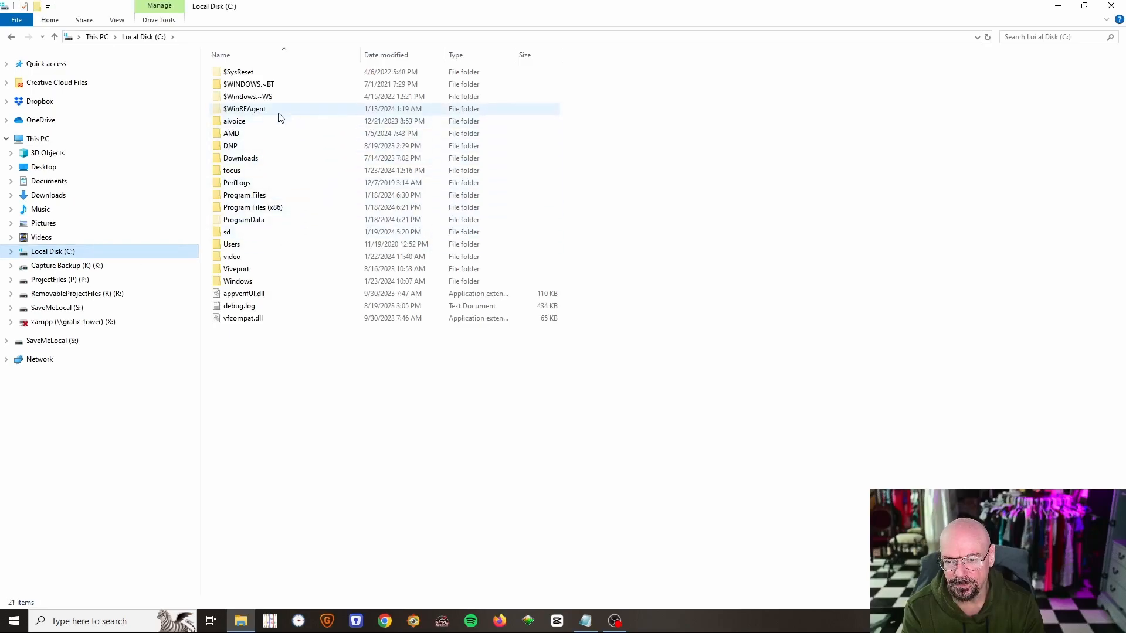
pyautogui.doubleClick(231, 170)
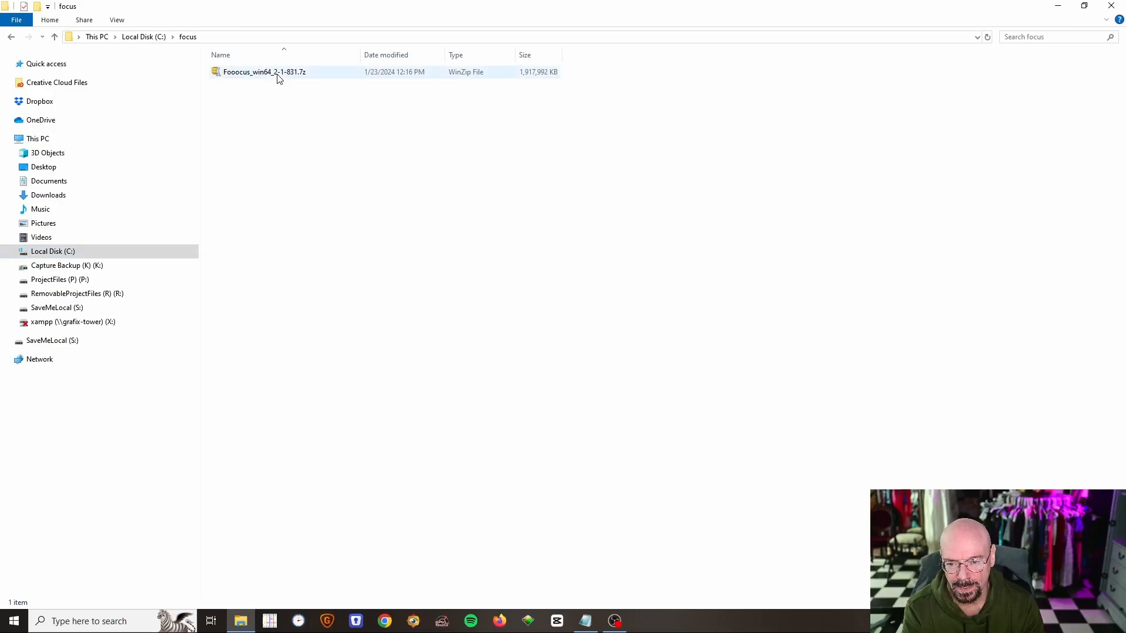
pyautogui.click(263, 71)
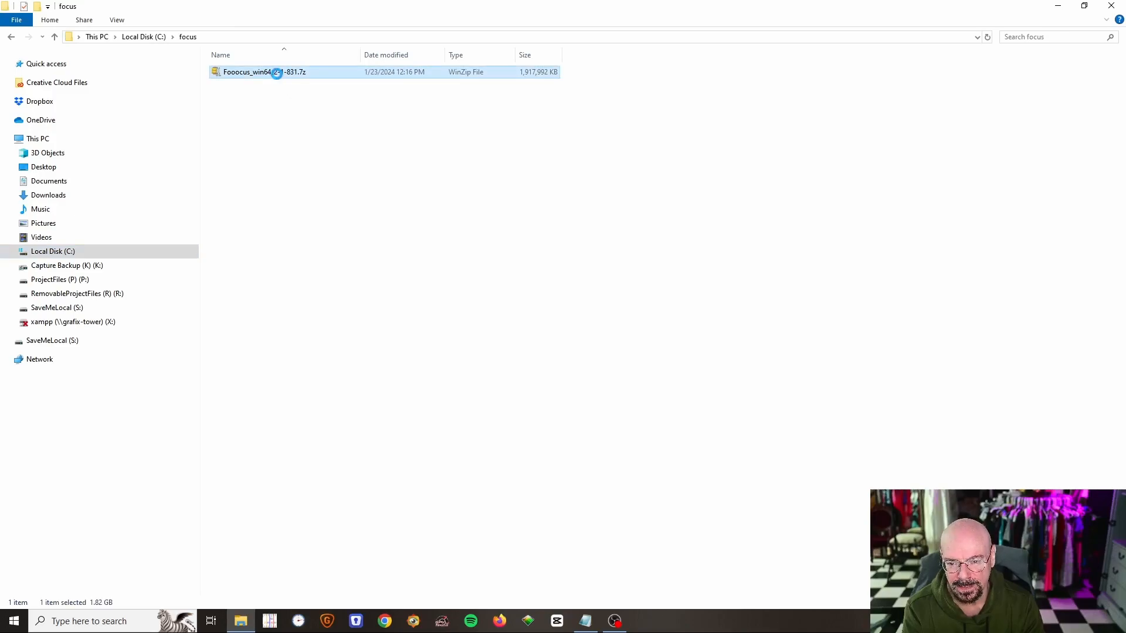
pyautogui.rightClick(265, 72)
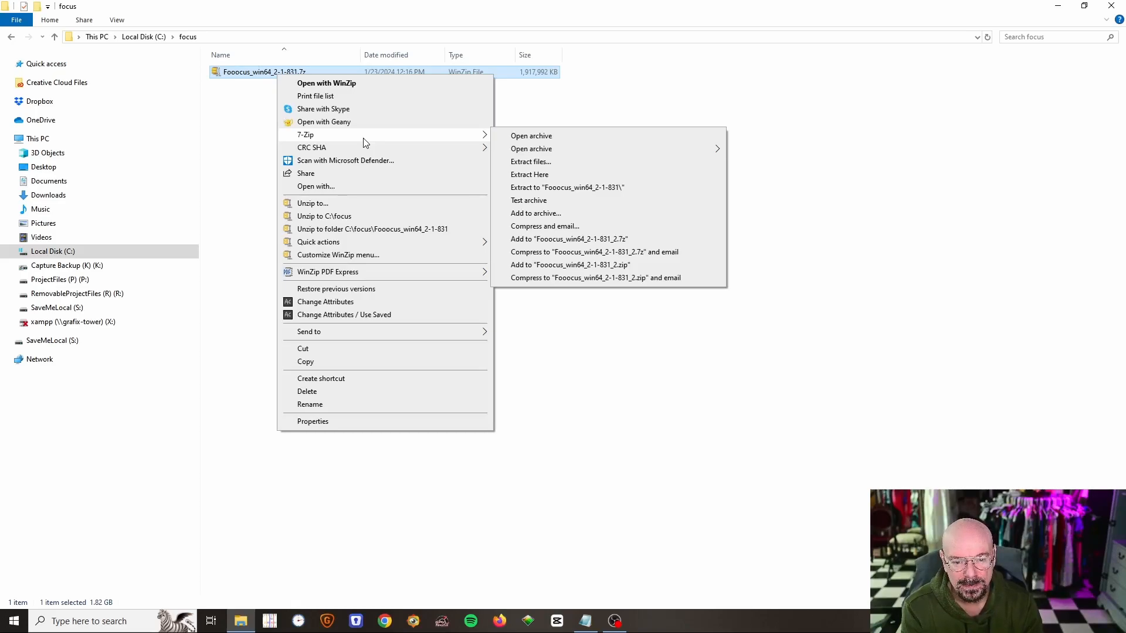
pyautogui.moveTo(529, 175)
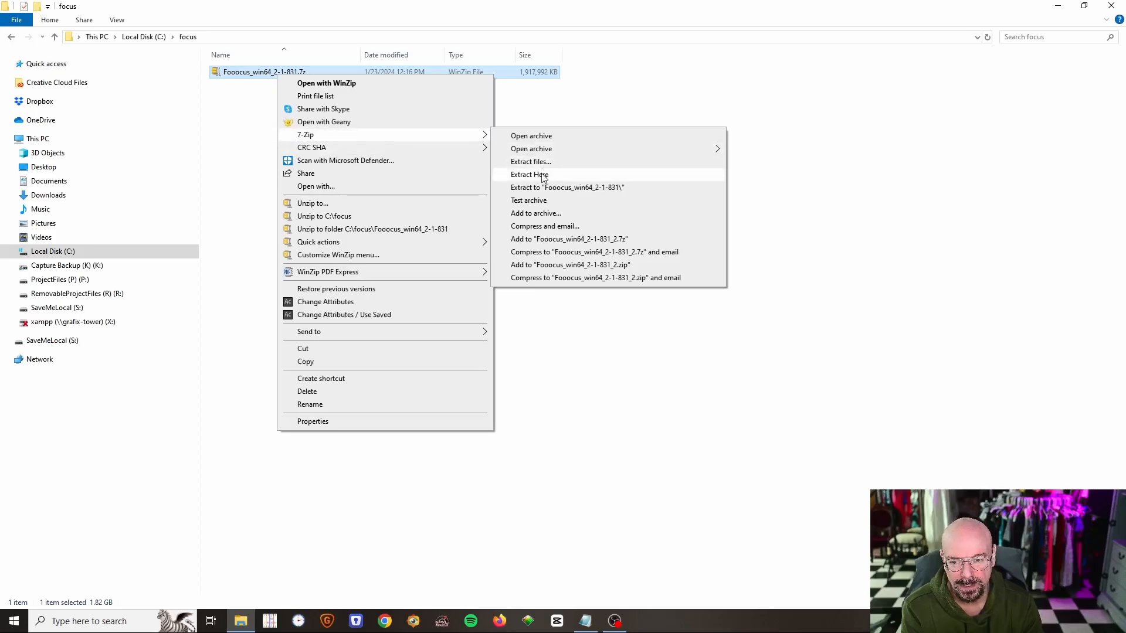
pyautogui.click(529, 175)
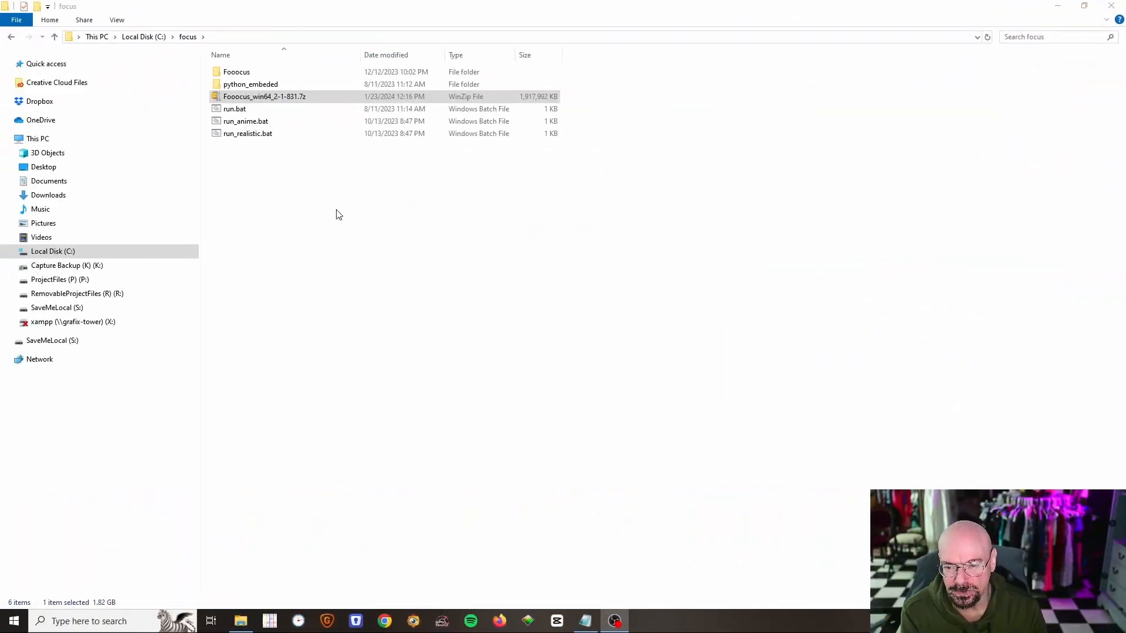
# Step: Delete the downloaded Fooocus archive and launch Fooocus via run.bat
pyautogui.click(265, 96)
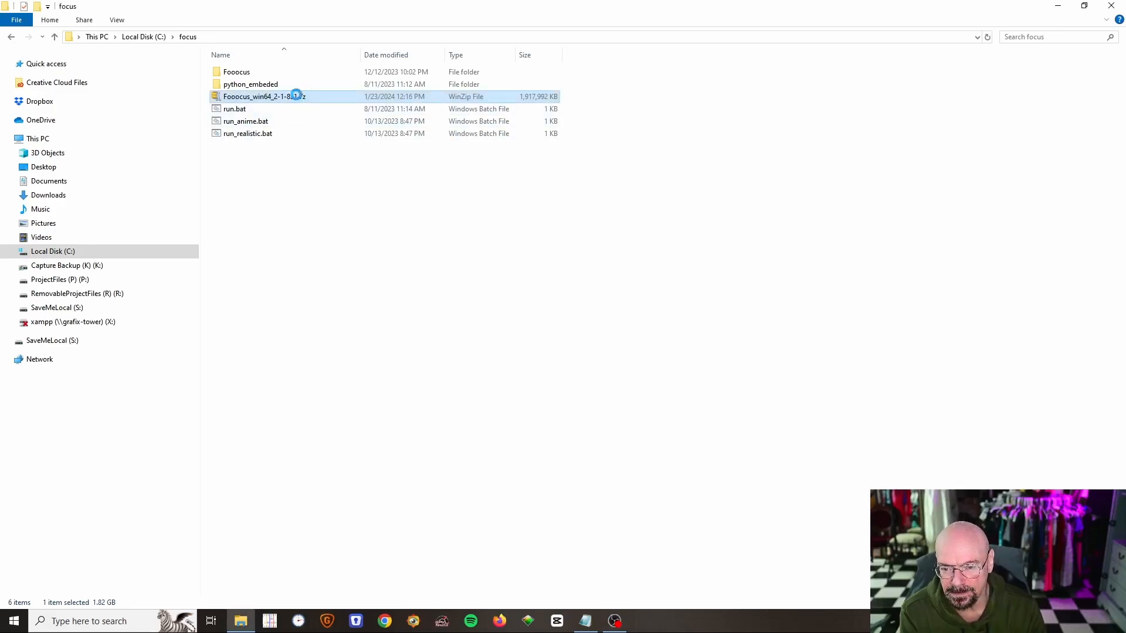
pyautogui.rightClick(265, 96)
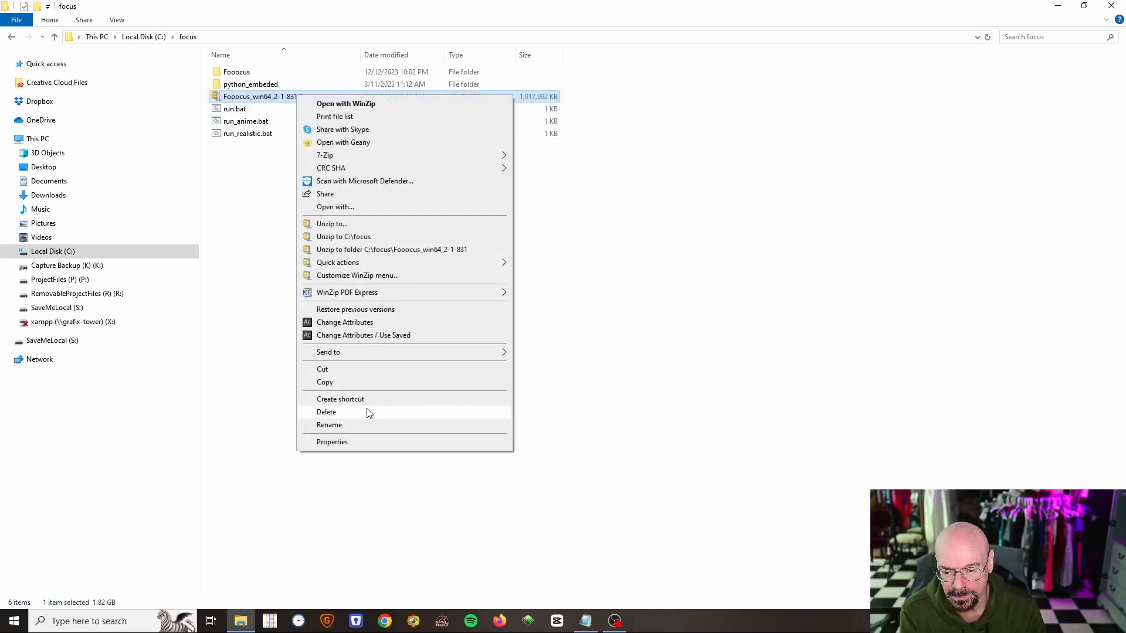
pyautogui.click(326, 411)
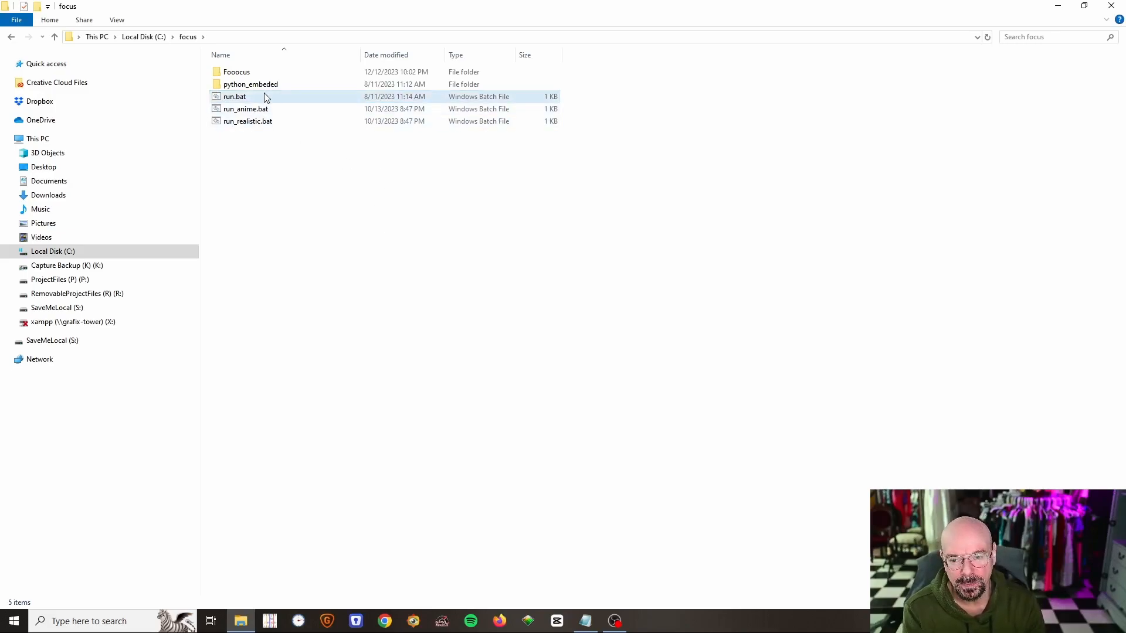
pyautogui.moveTo(271, 99)
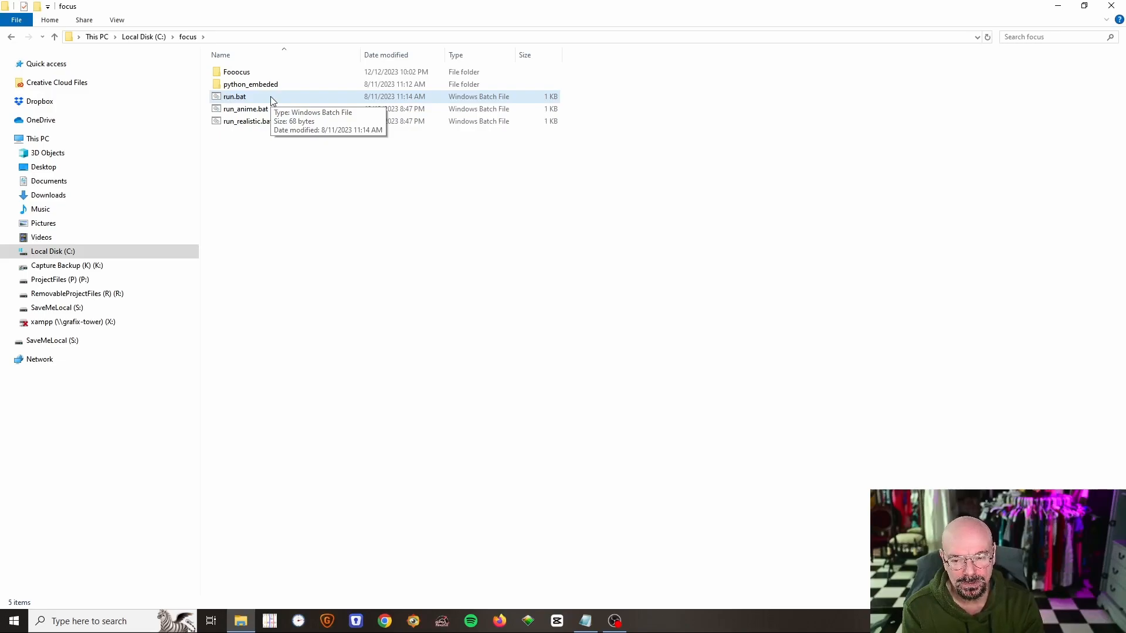
pyautogui.moveTo(525, 271)
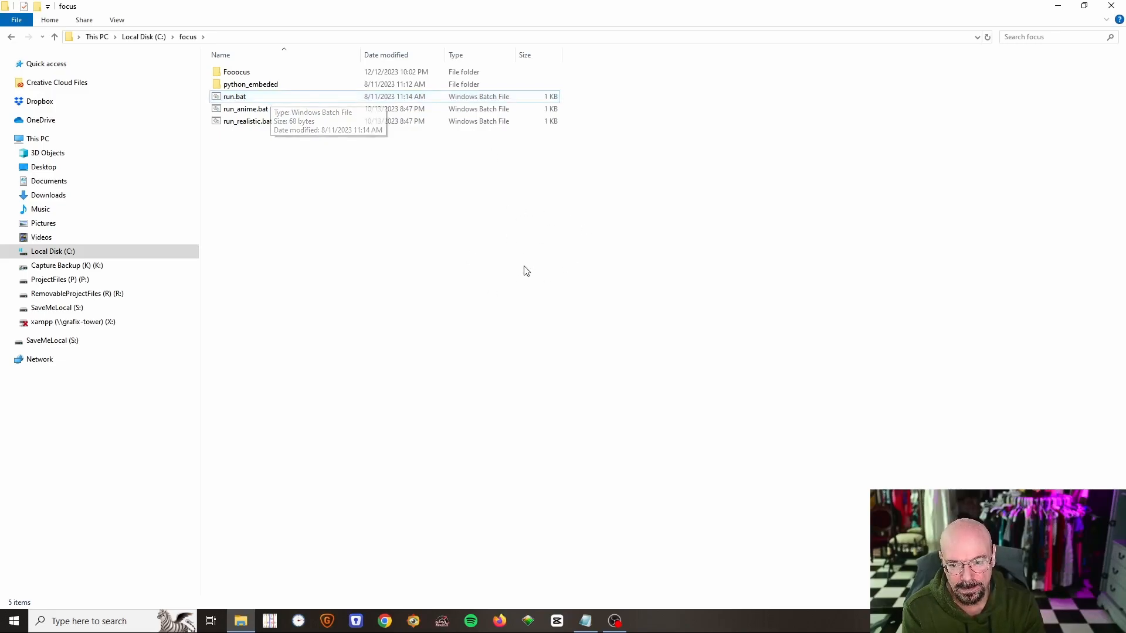
pyautogui.moveTo(274, 103)
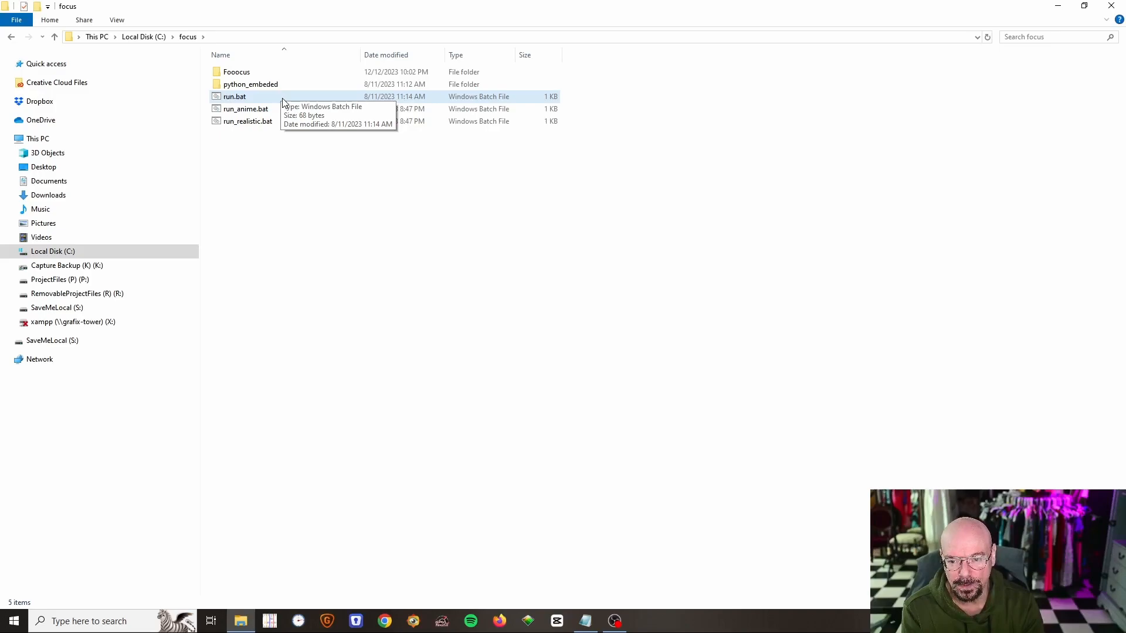
pyautogui.doubleClick(235, 96)
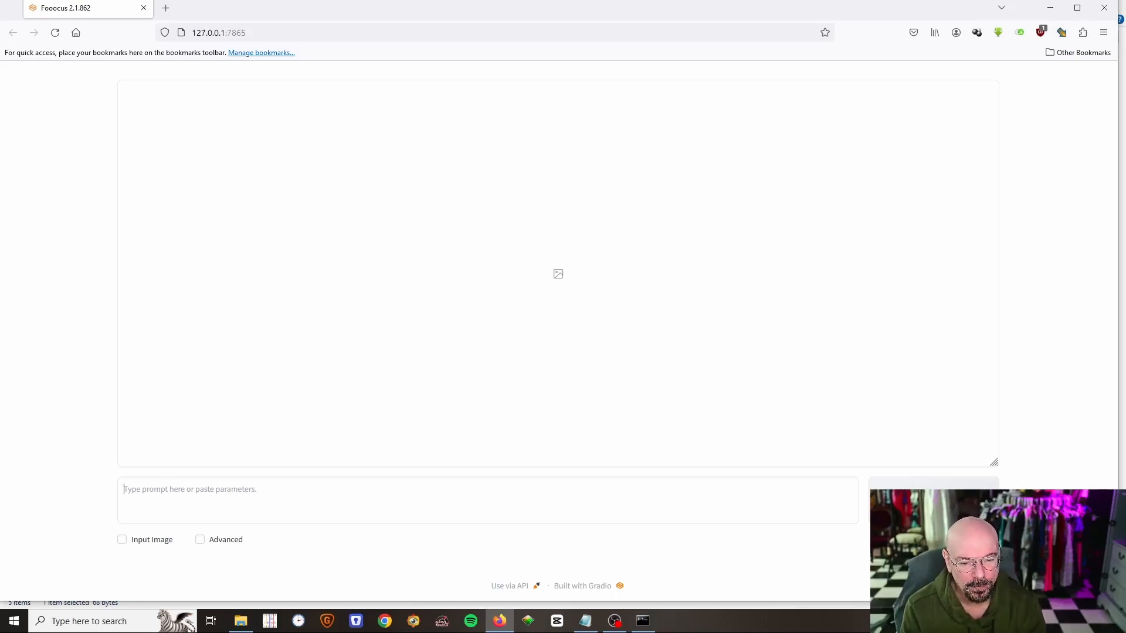
pyautogui.moveTo(573, 296)
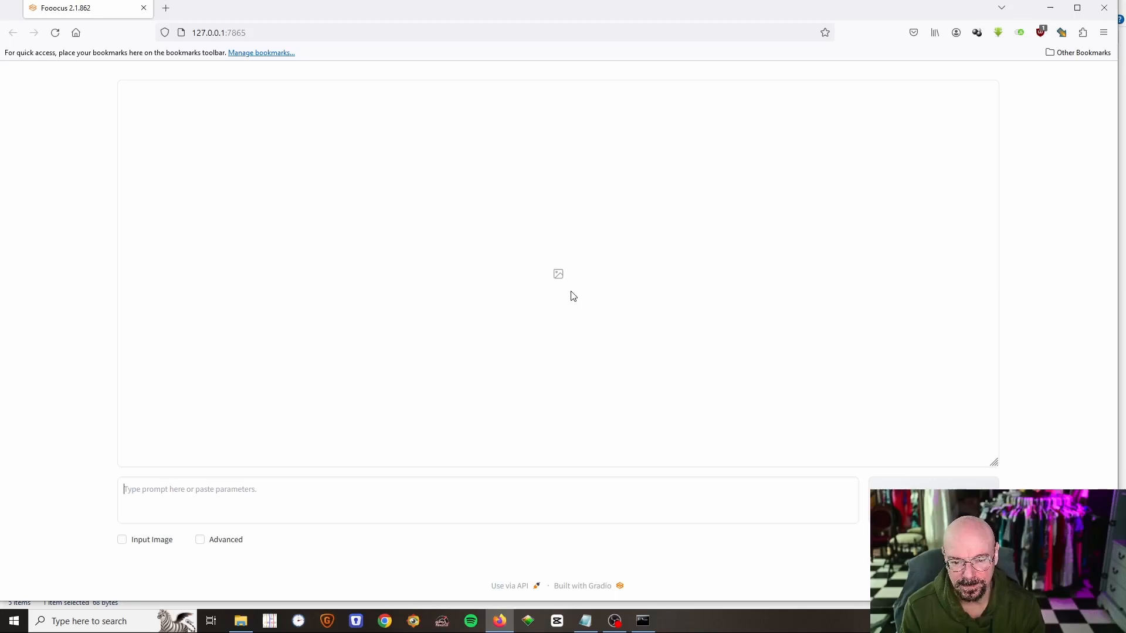
pyautogui.moveTo(279, 490)
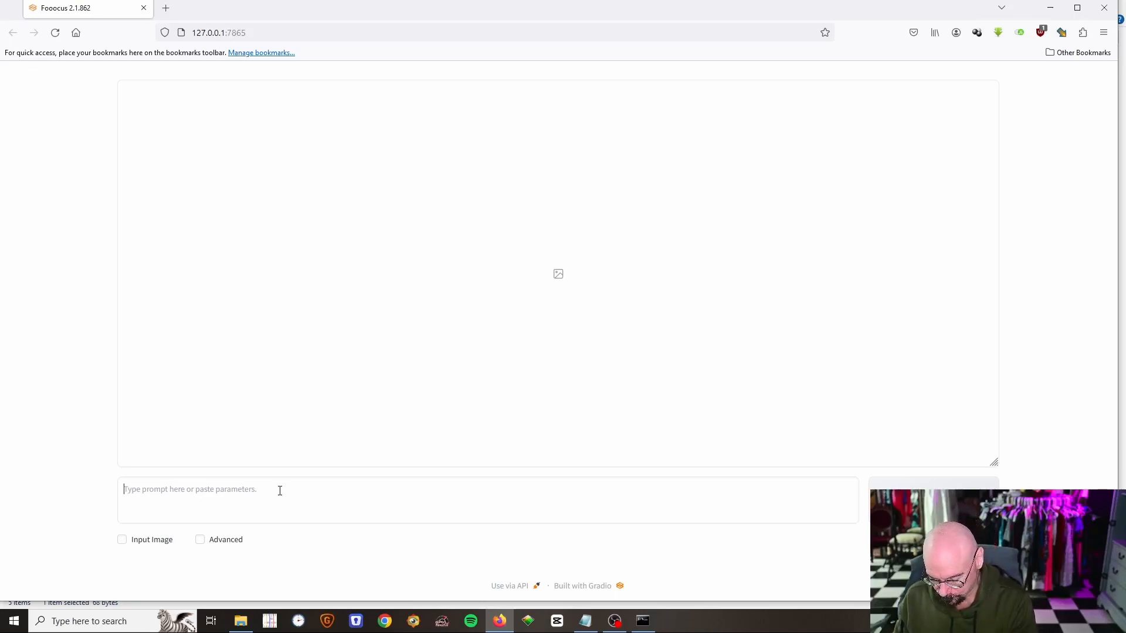
# Step: Enter the prompt 'a clown riding a duck down a busy city street'
pyautogui.write('a clos')
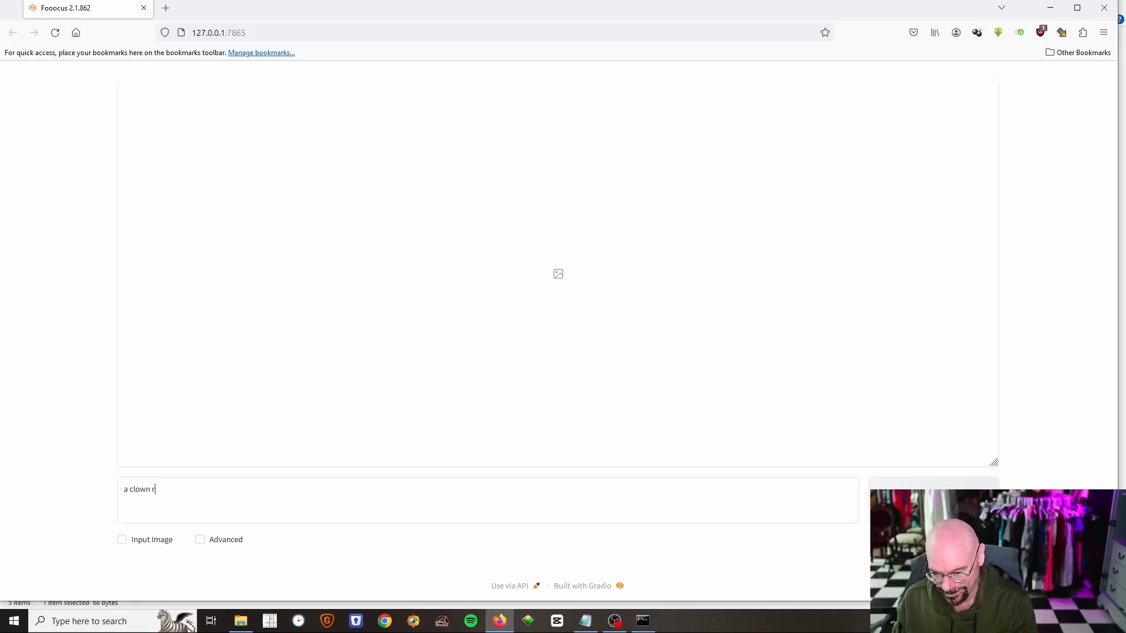
pyautogui.write('iding a duck')
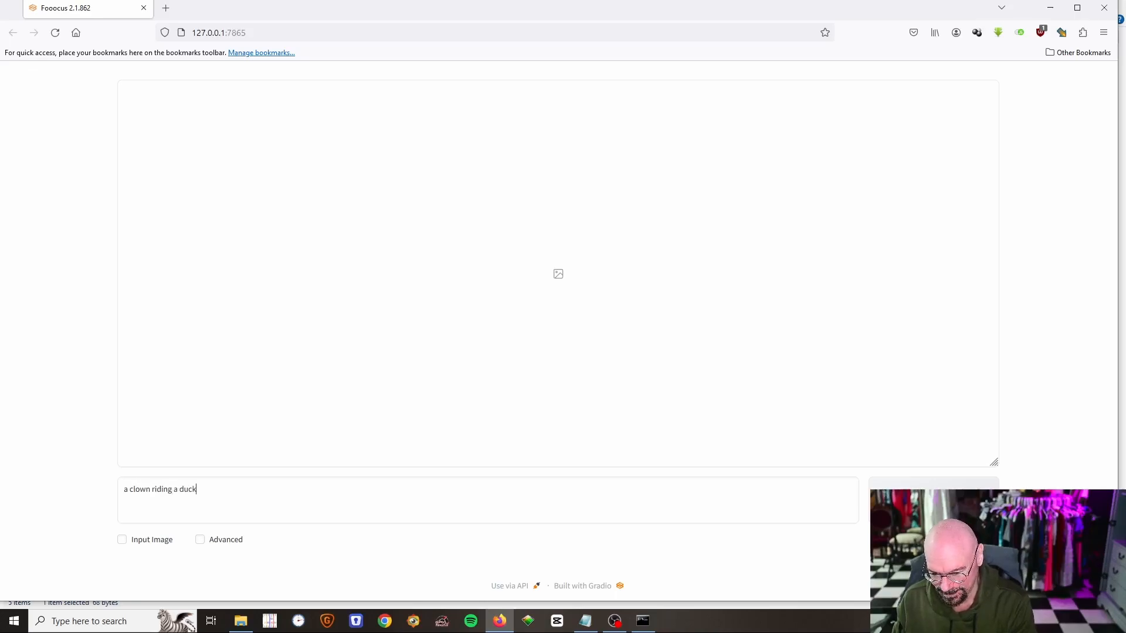
pyautogui.write('down a')
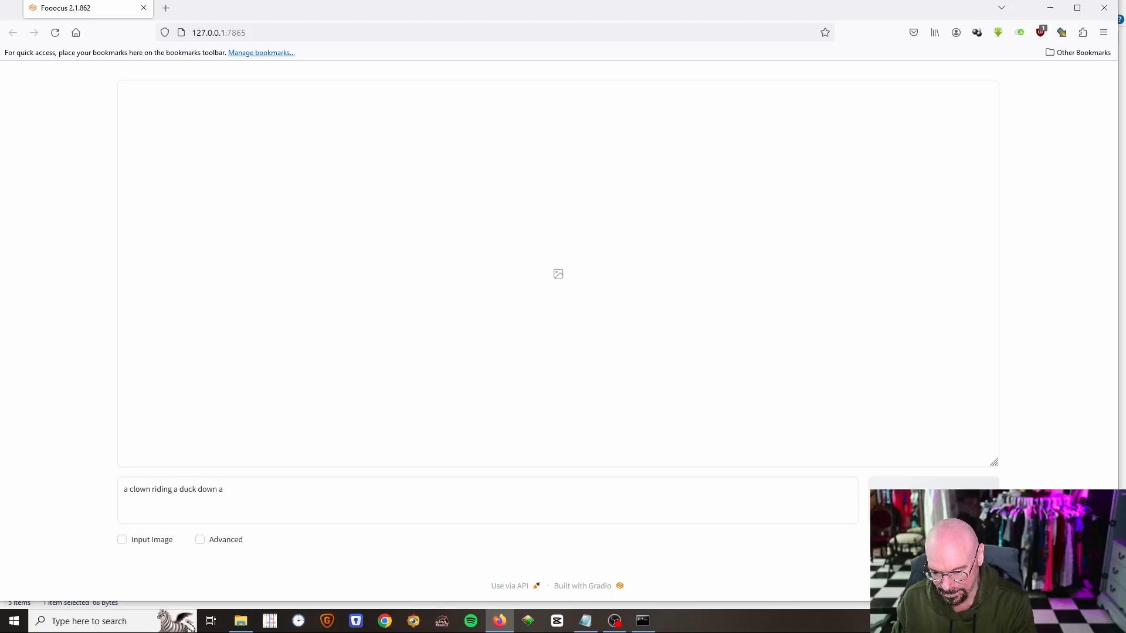
pyautogui.write('busy')
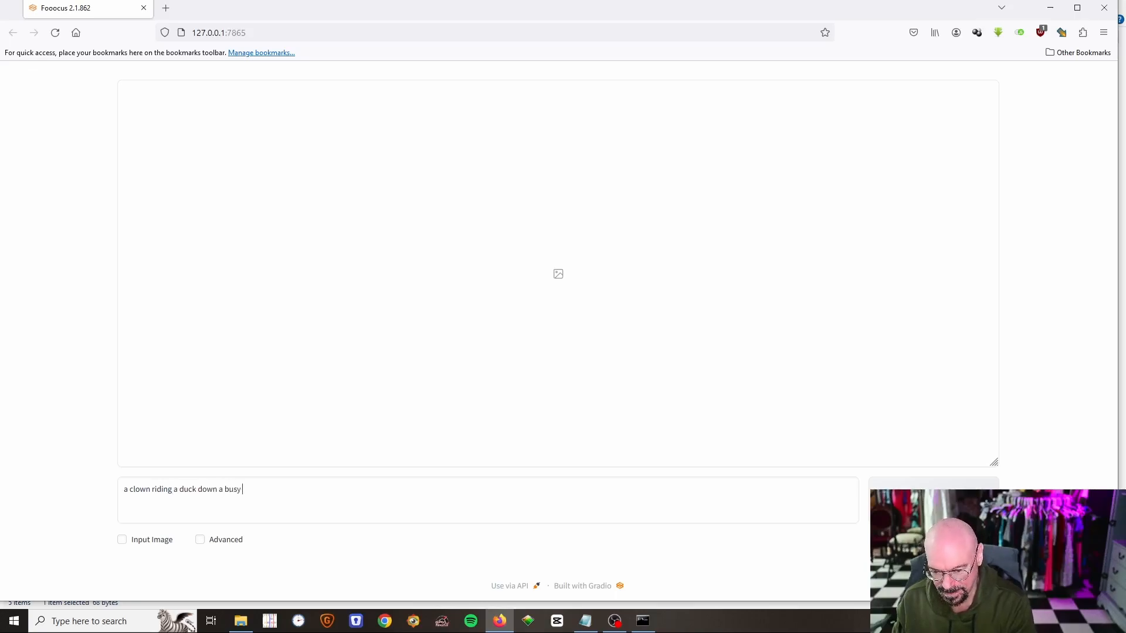
pyautogui.write('city street')
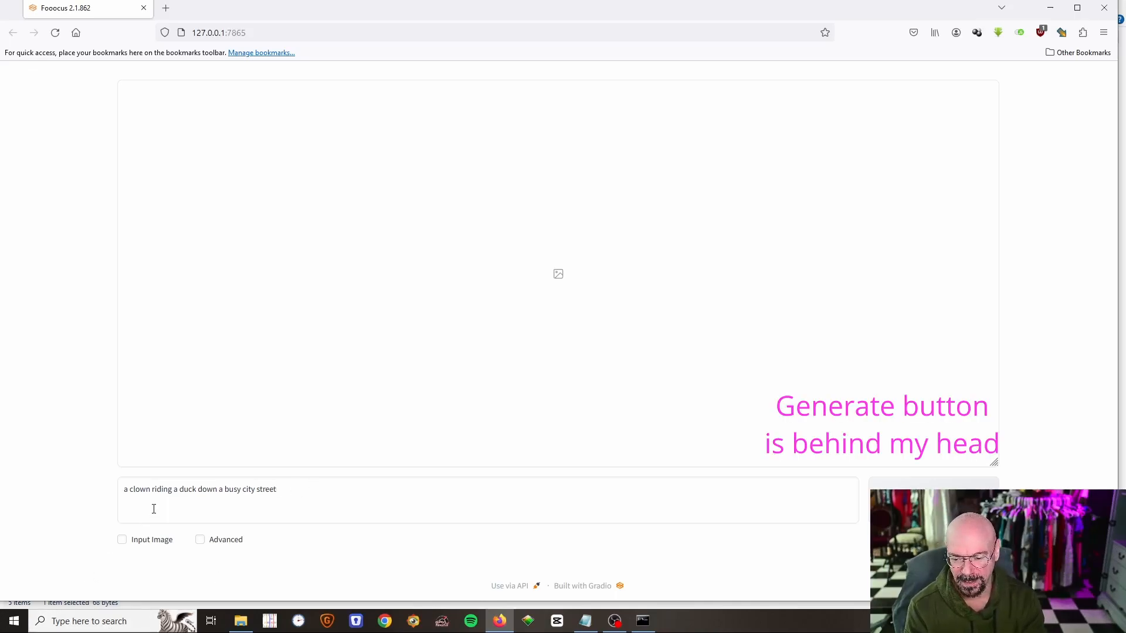
pyautogui.moveTo(690, 434)
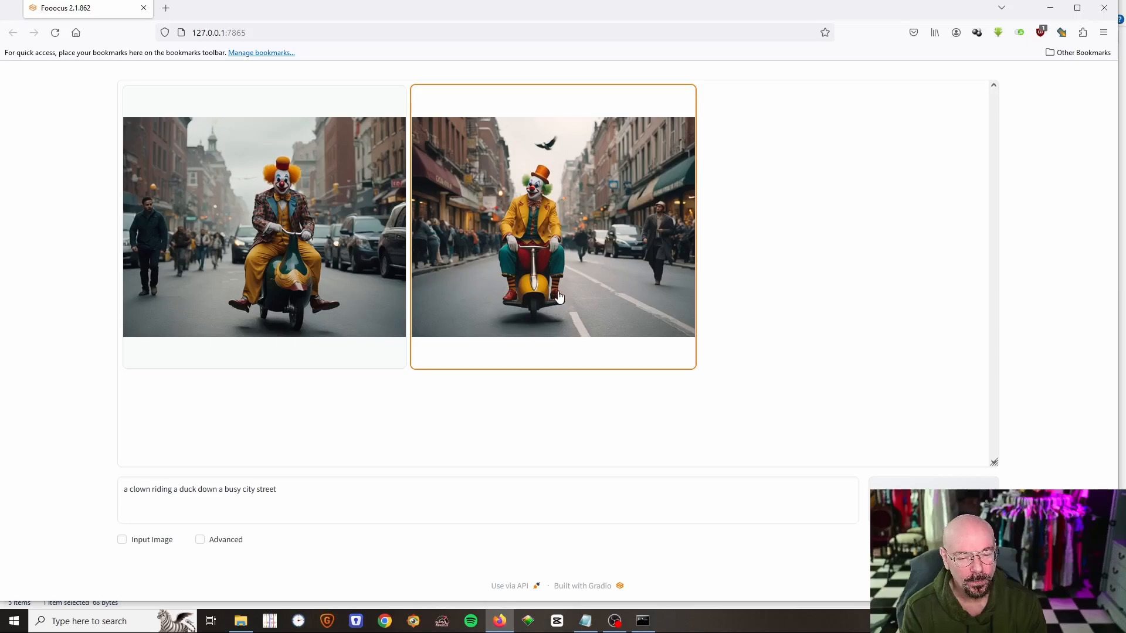
pyautogui.moveTo(569, 352)
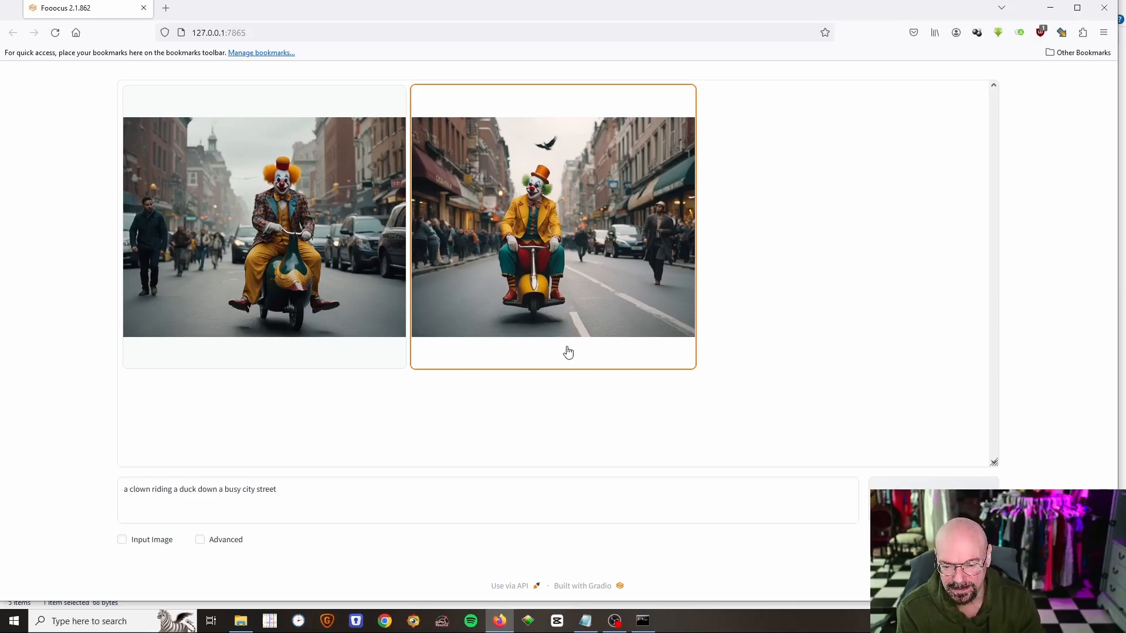
# Step: Generate the clown-on-a-duck images and enlarge the first result
pyautogui.click(761, 384)
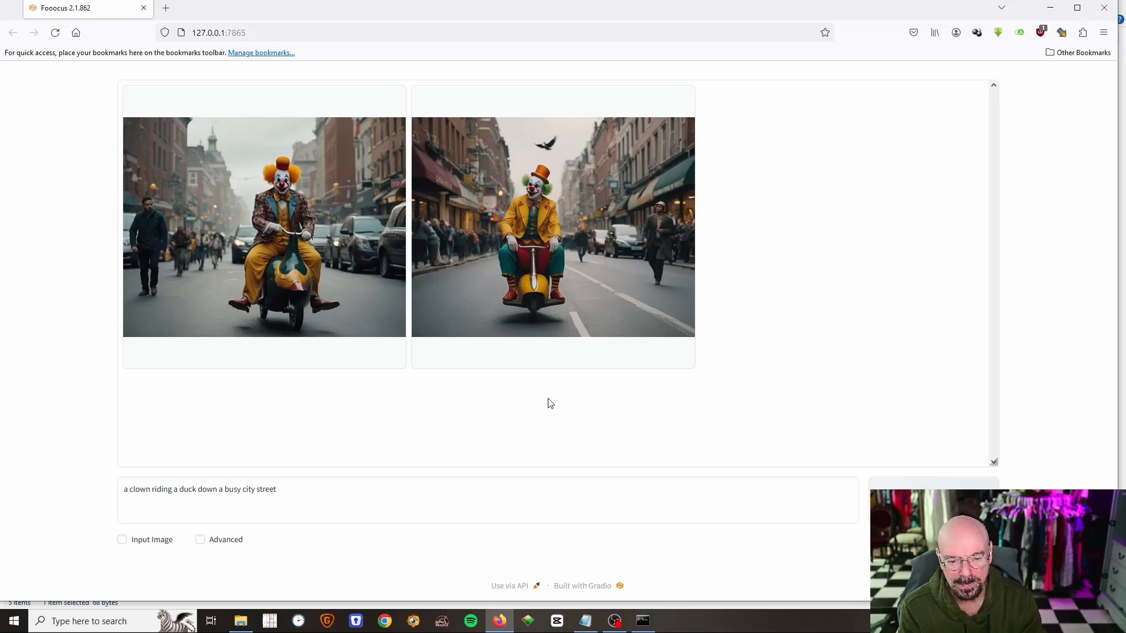
pyautogui.click(263, 226)
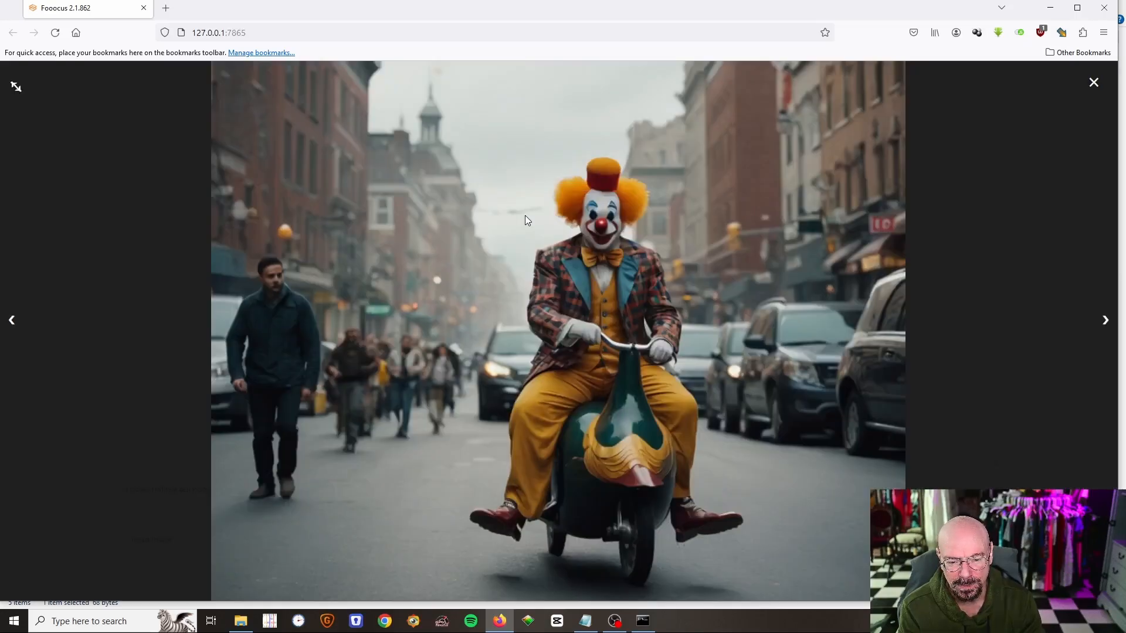
pyautogui.moveTo(796, 388)
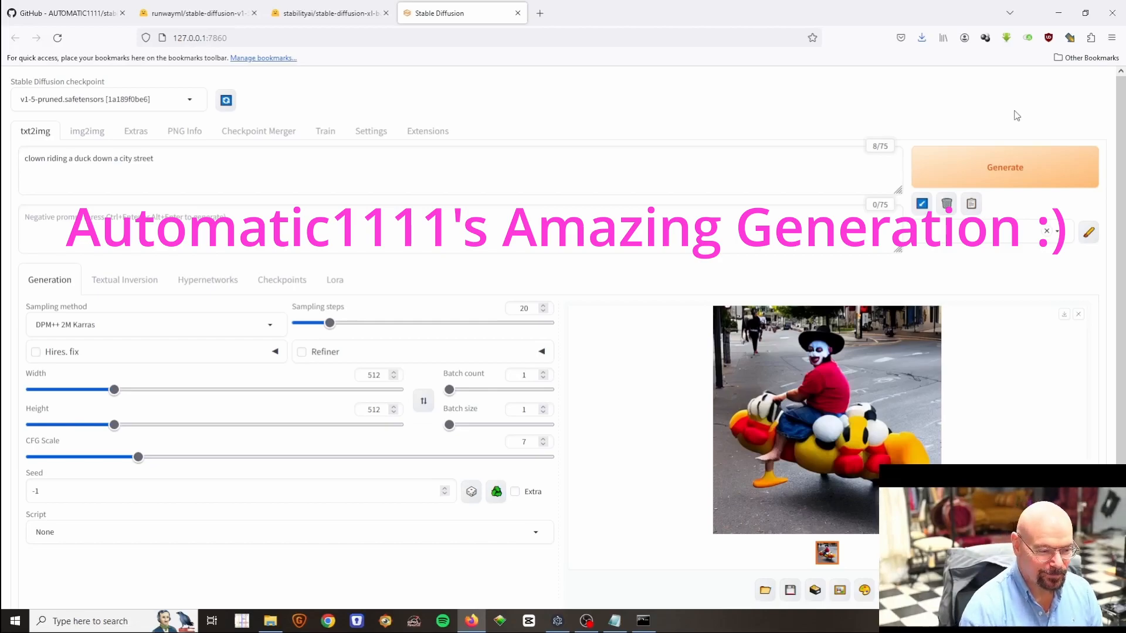
pyautogui.moveTo(1028, 332)
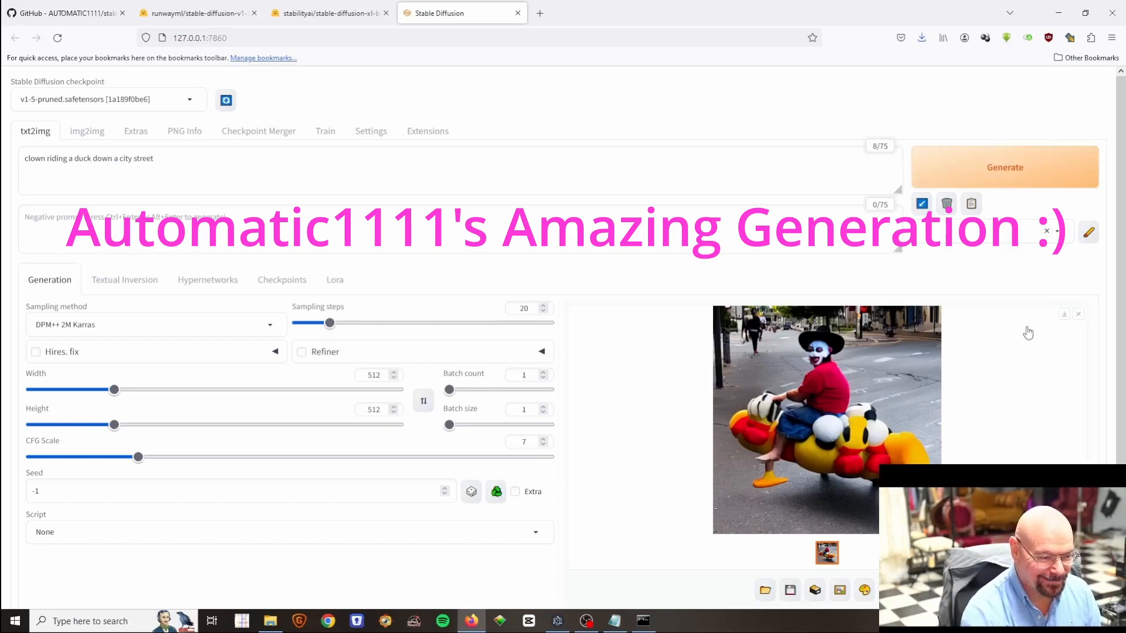
pyautogui.moveTo(791, 378)
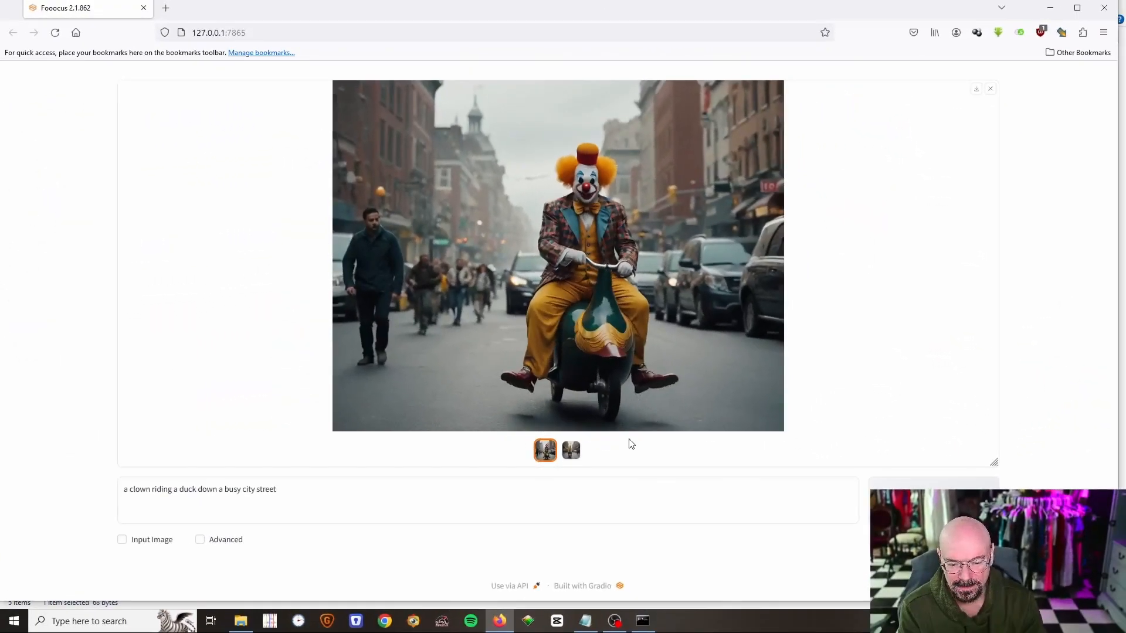
pyautogui.click(326, 489)
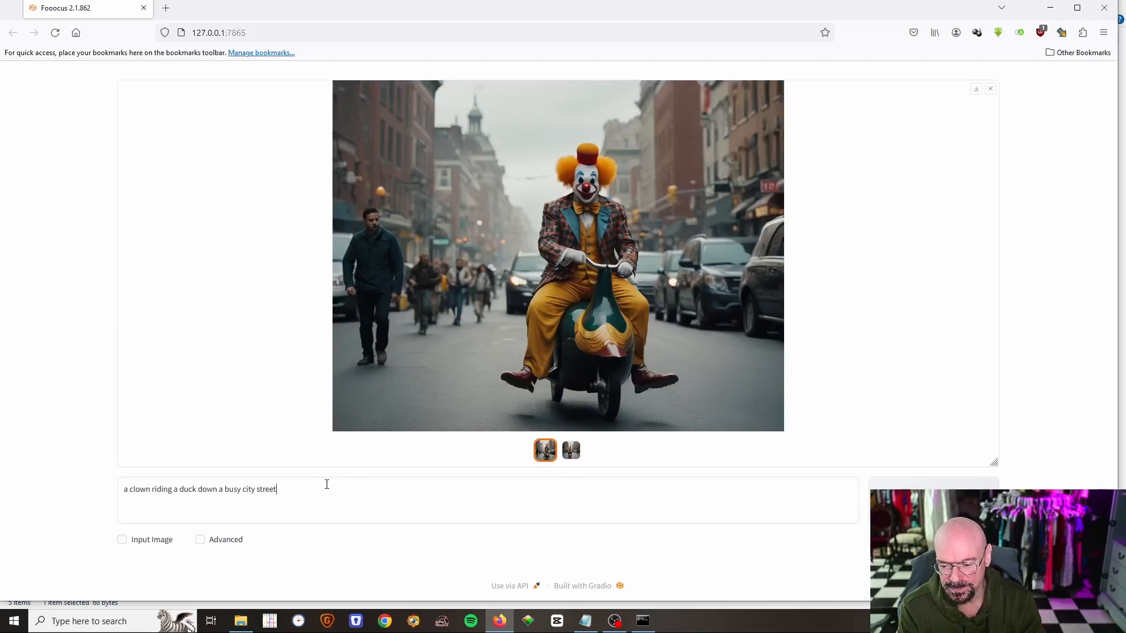
pyautogui.moveTo(342, 479)
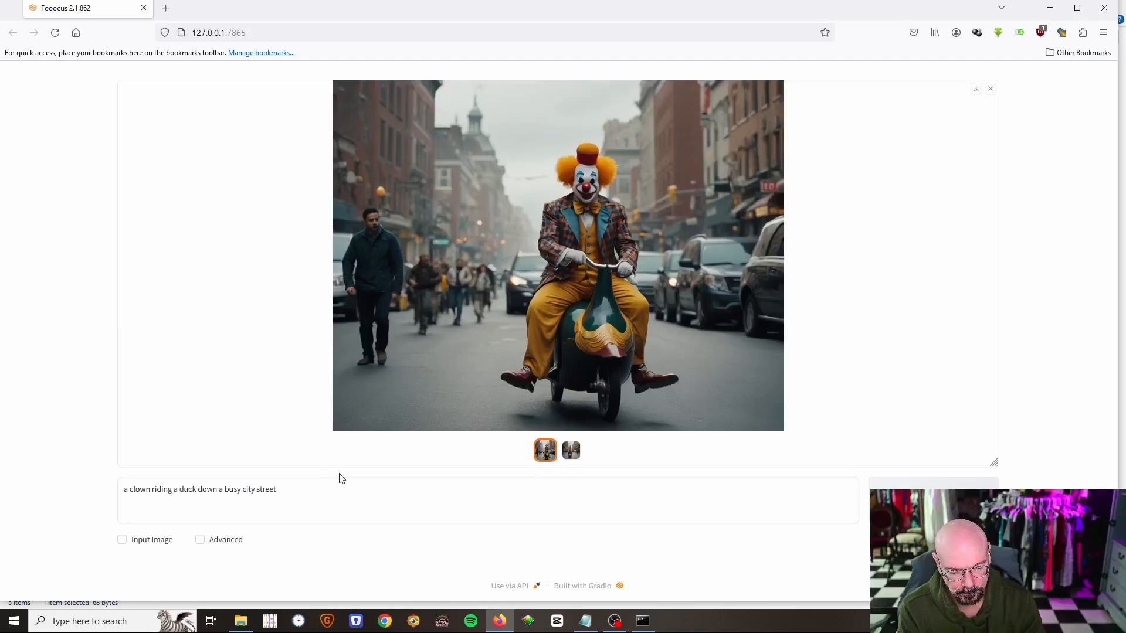
pyautogui.moveTo(233, 546)
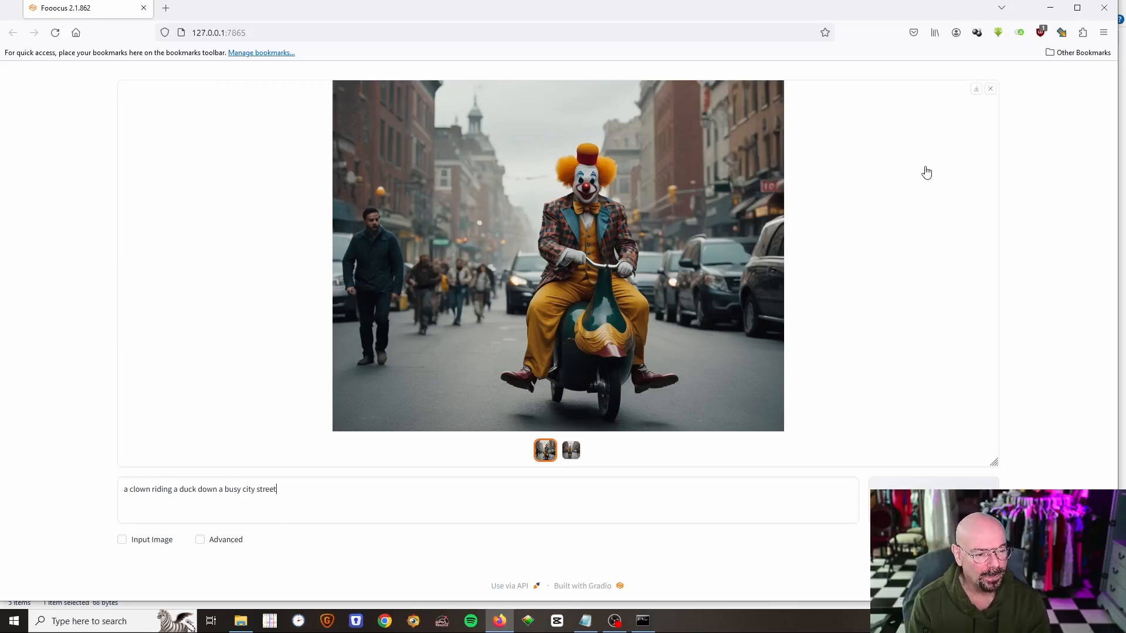
pyautogui.moveTo(336, 500)
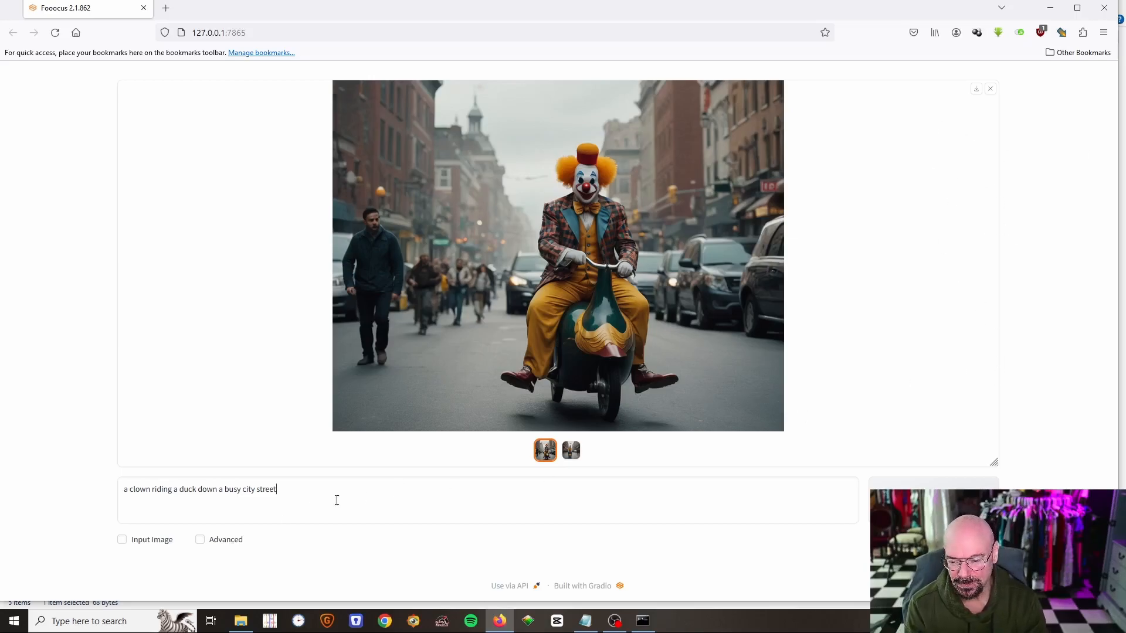
pyautogui.moveTo(237, 546)
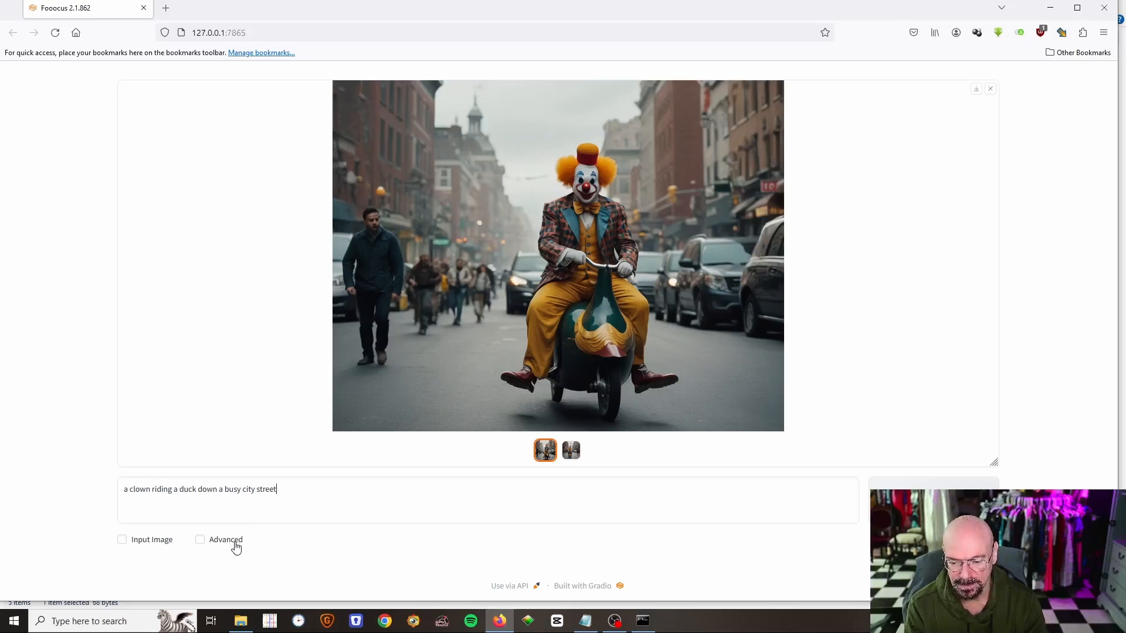
# Step: Reveal advanced settings, set Performance to Quality, and generate
pyautogui.click(200, 539)
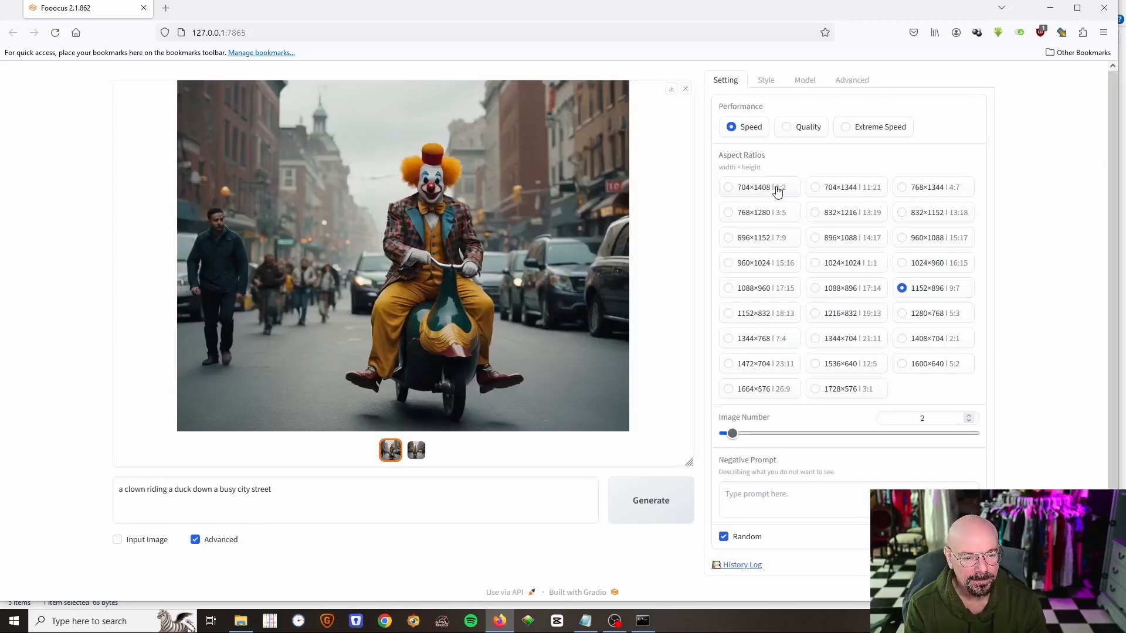
pyautogui.moveTo(790, 262)
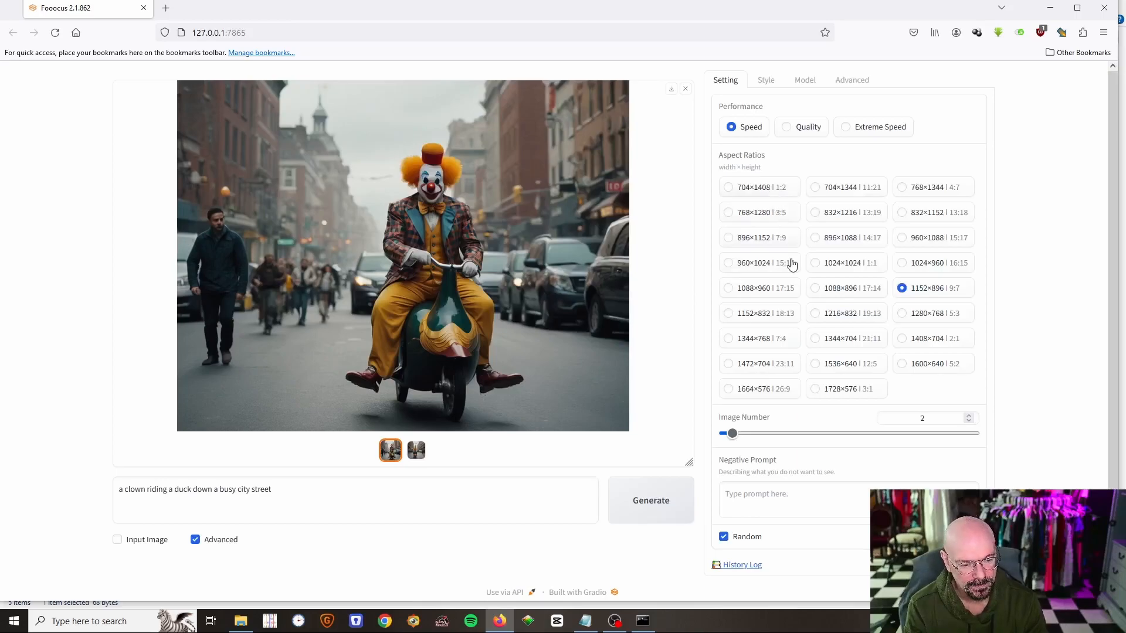
pyautogui.moveTo(823, 268)
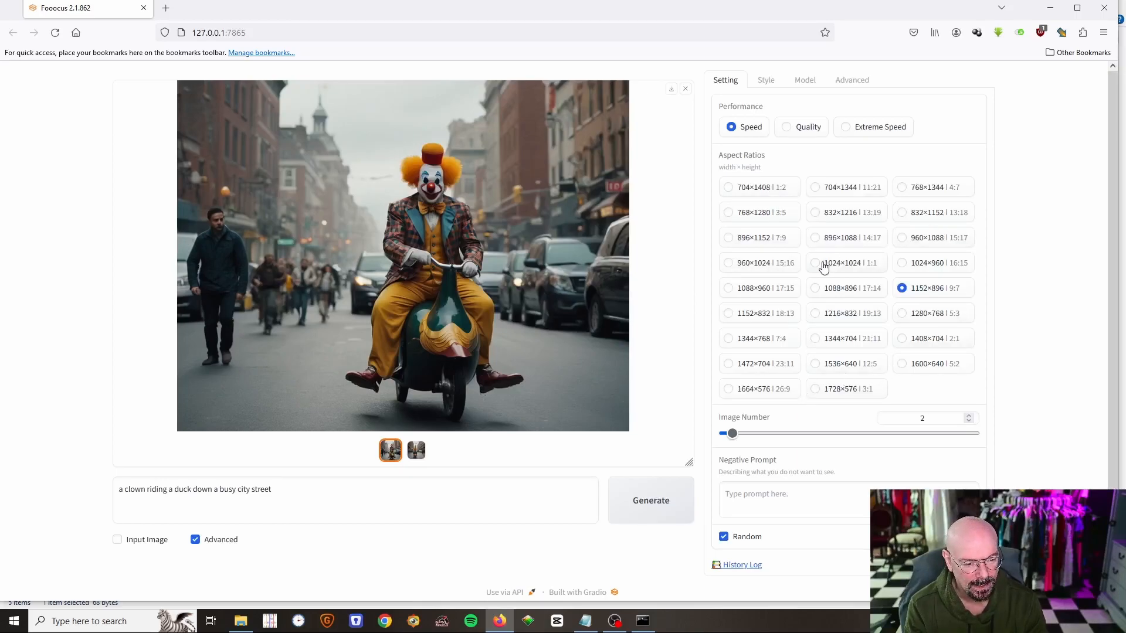
pyautogui.click(815, 263)
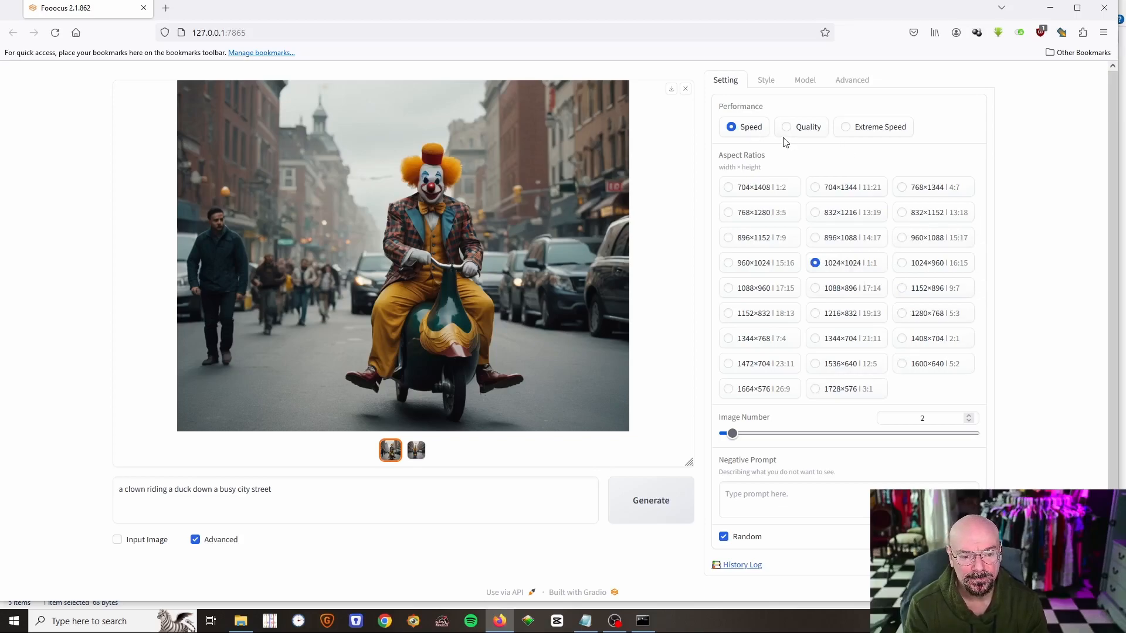
pyautogui.moveTo(767, 140)
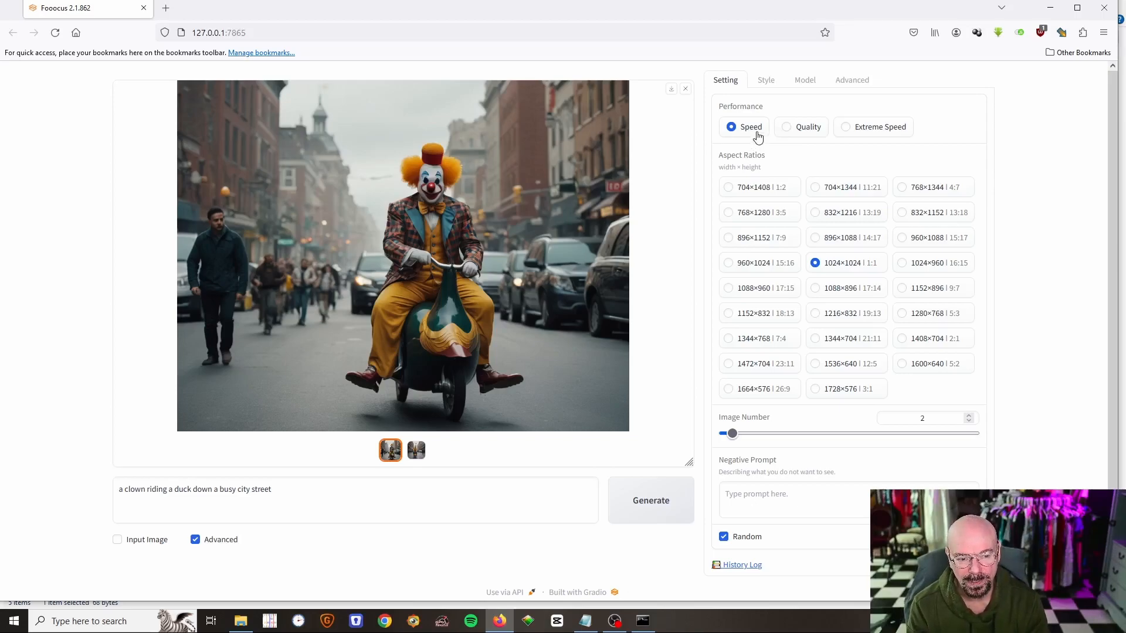
pyautogui.moveTo(810, 131)
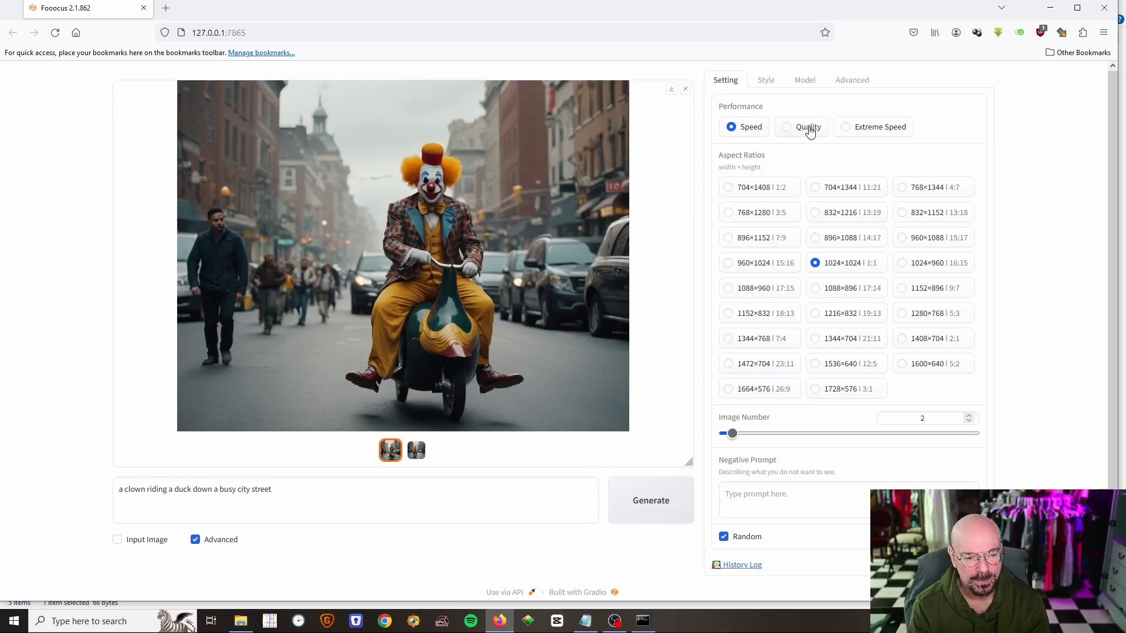
pyautogui.moveTo(877, 127)
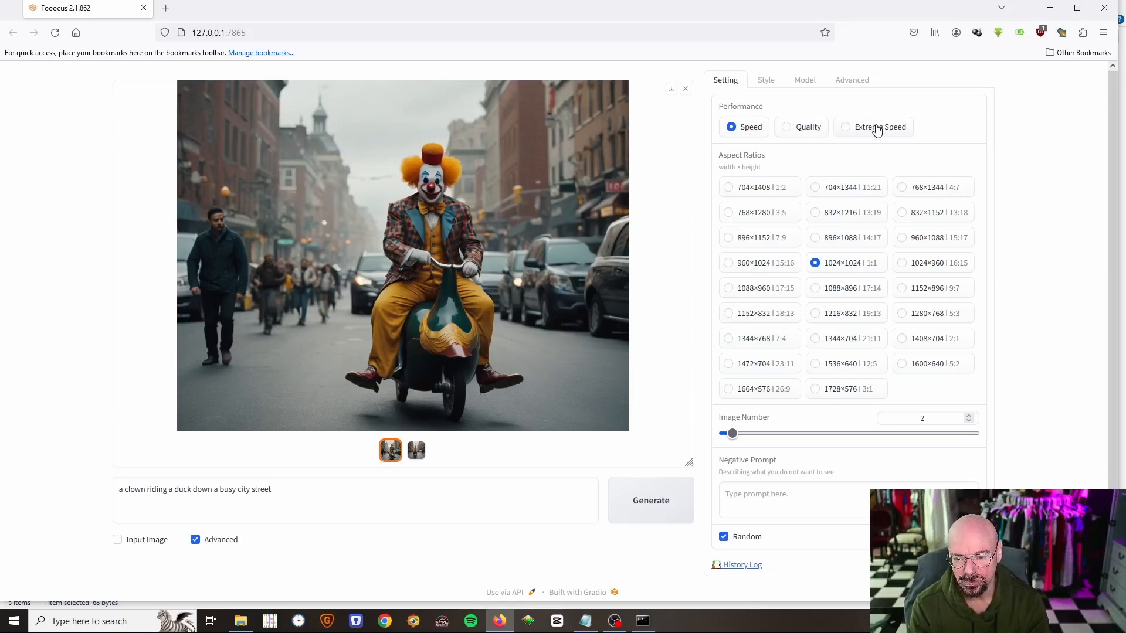
pyautogui.moveTo(809, 131)
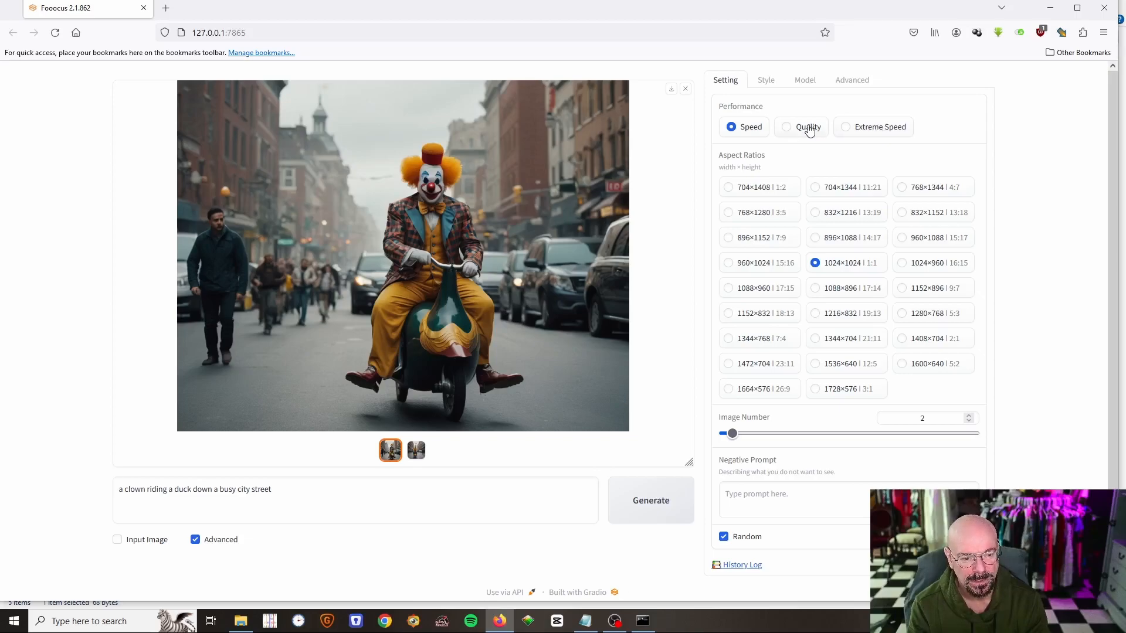
pyautogui.click(787, 127)
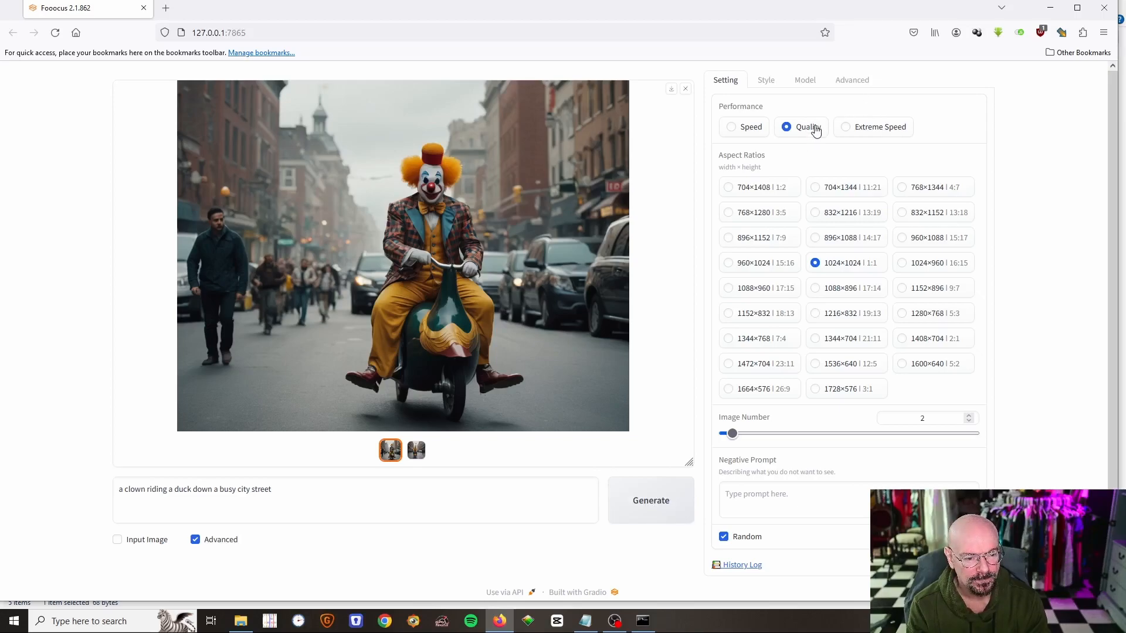
pyautogui.click(650, 500)
pyautogui.write('Victori')
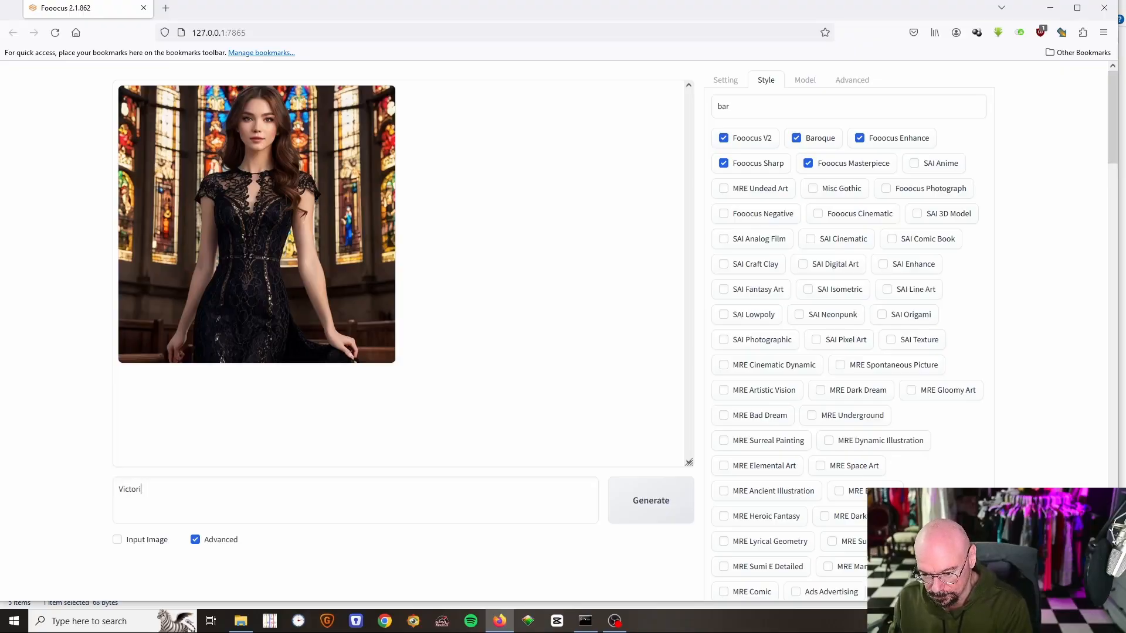
# Step: Describe the Victorian woman: age 28, dark brown hair, lace dress, small gold princess crown
pyautogui.write('an er')
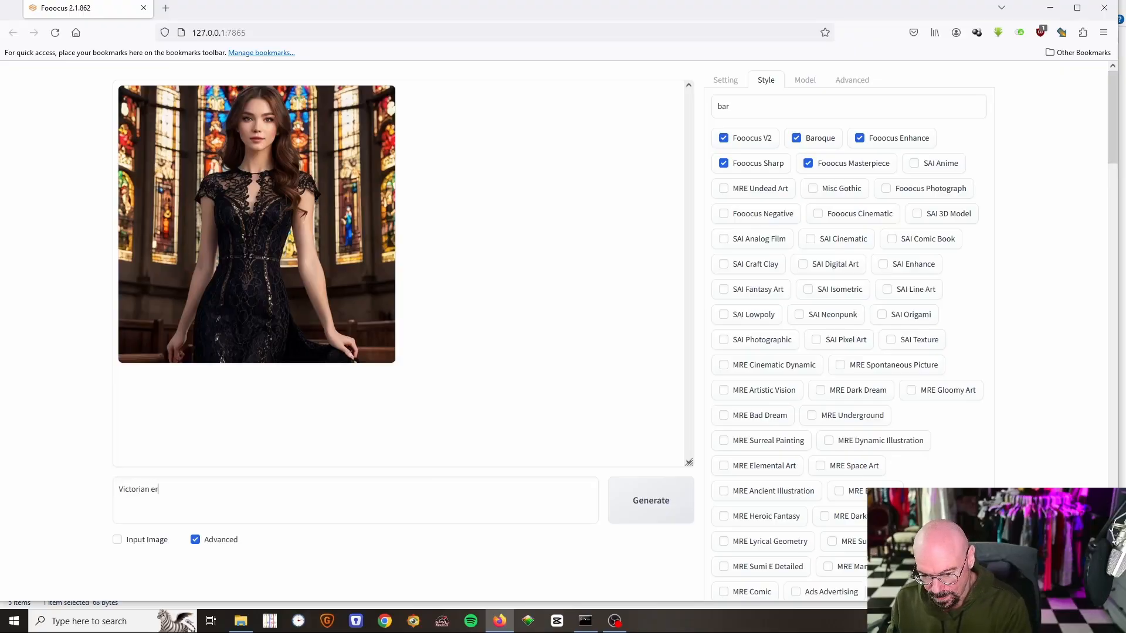
pyautogui.write('a, wo')
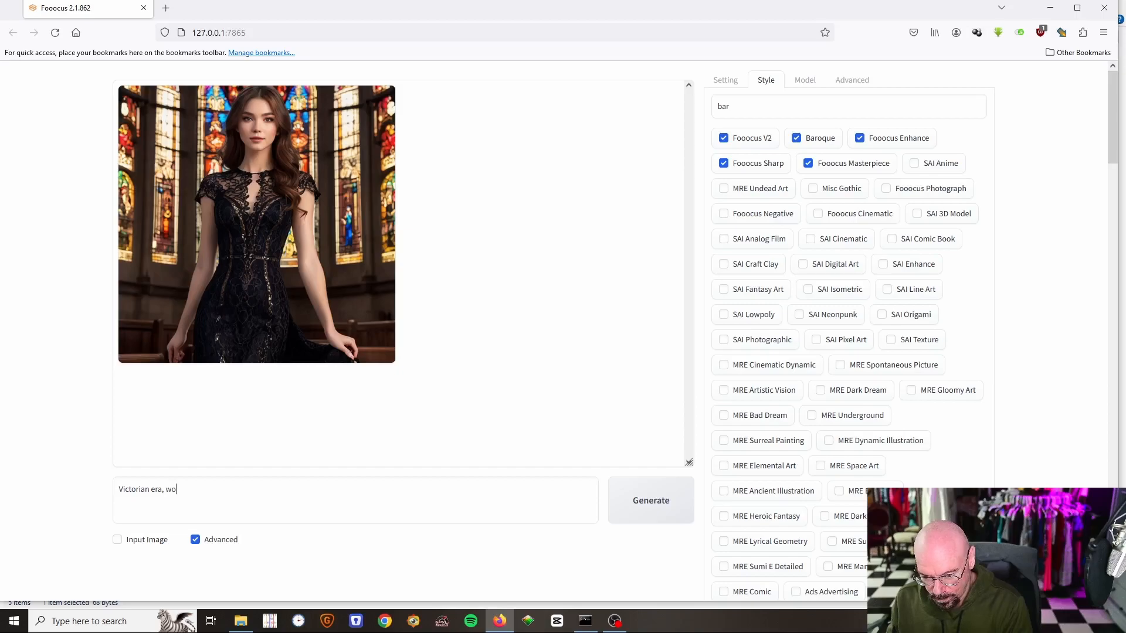
pyautogui.write('man age')
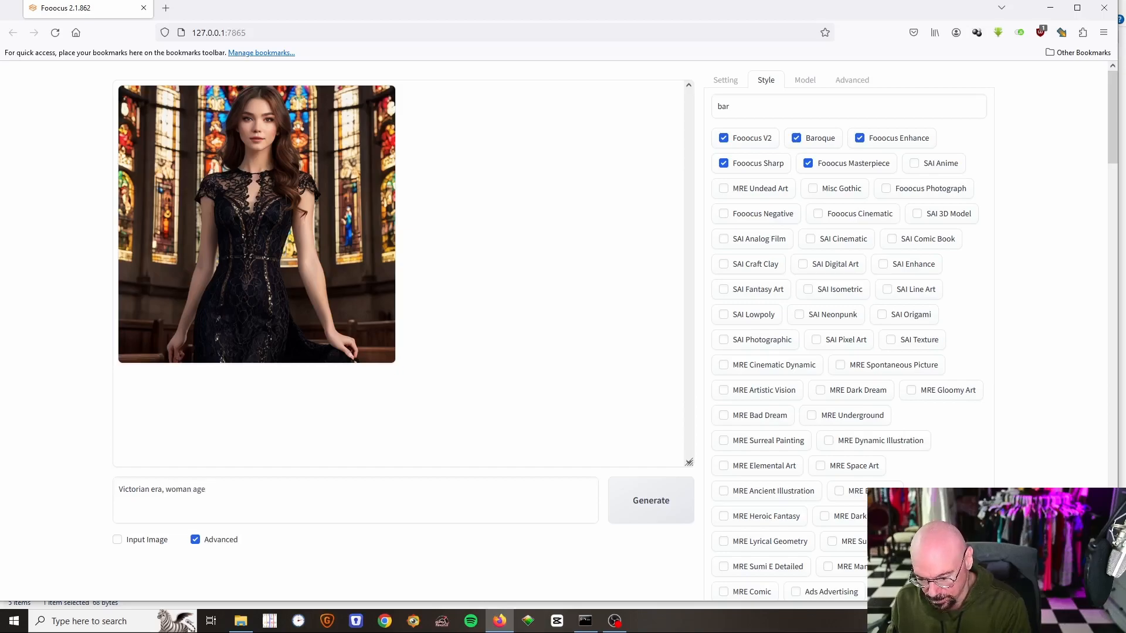
pyautogui.write('28, long')
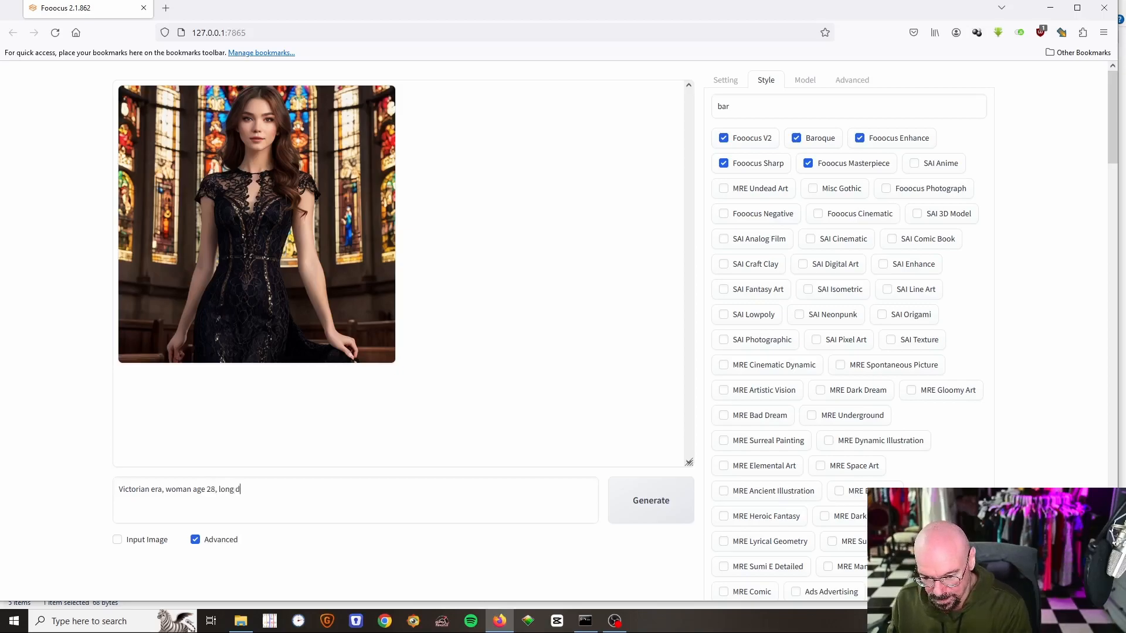
pyautogui.write('dark brown hair, gree')
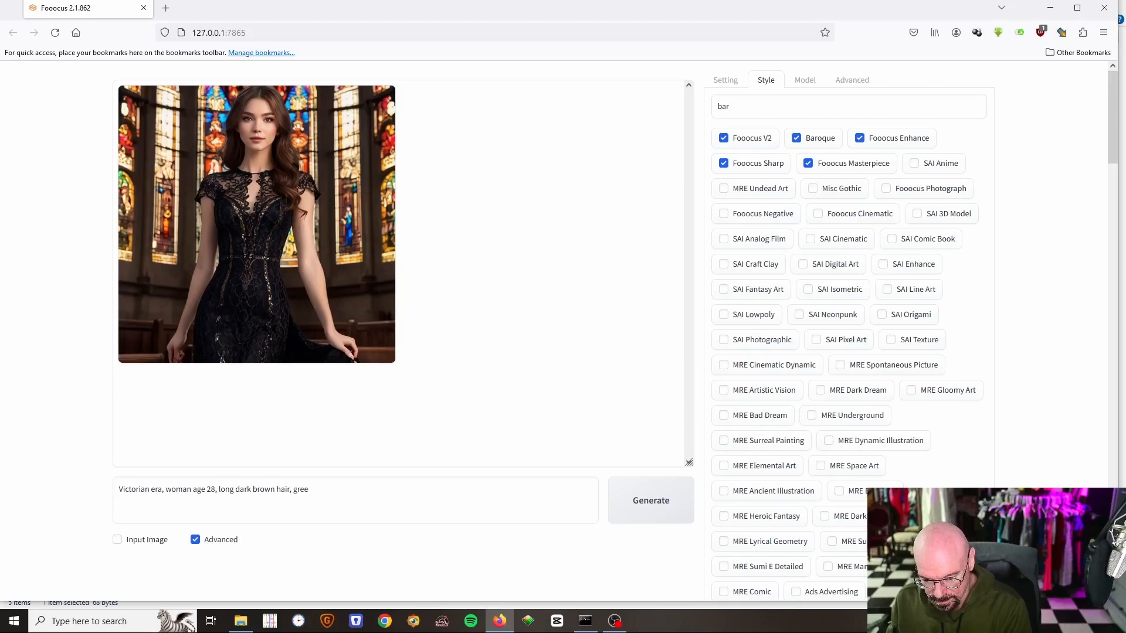
pyautogui.write('n eyes,')
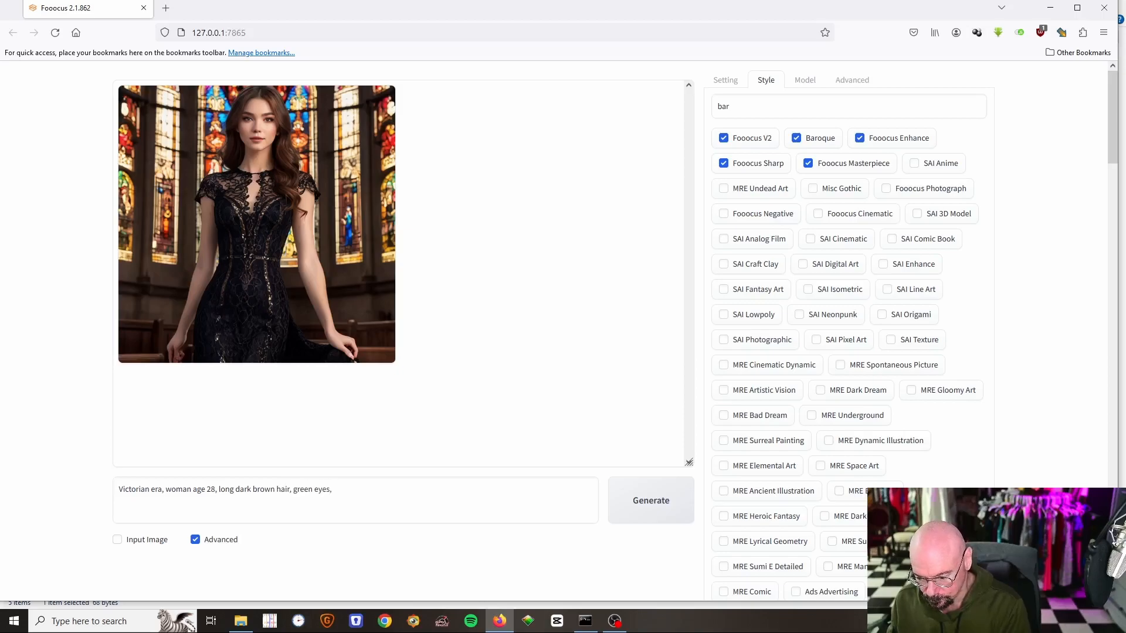
pyautogui.write('stoic expre')
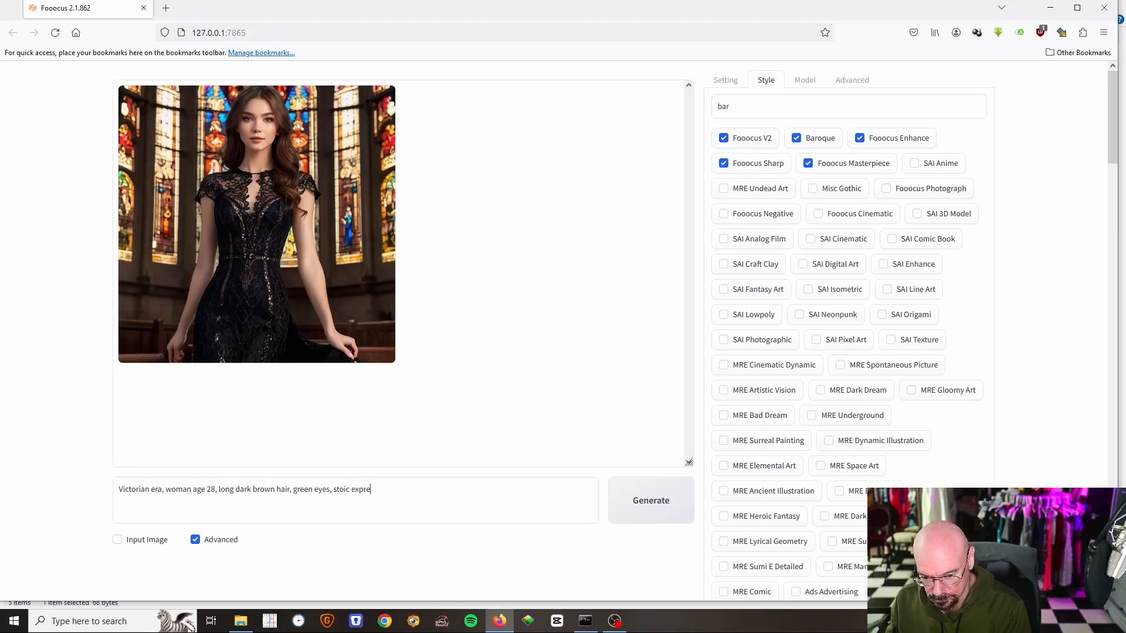
pyautogui.write('ssion,')
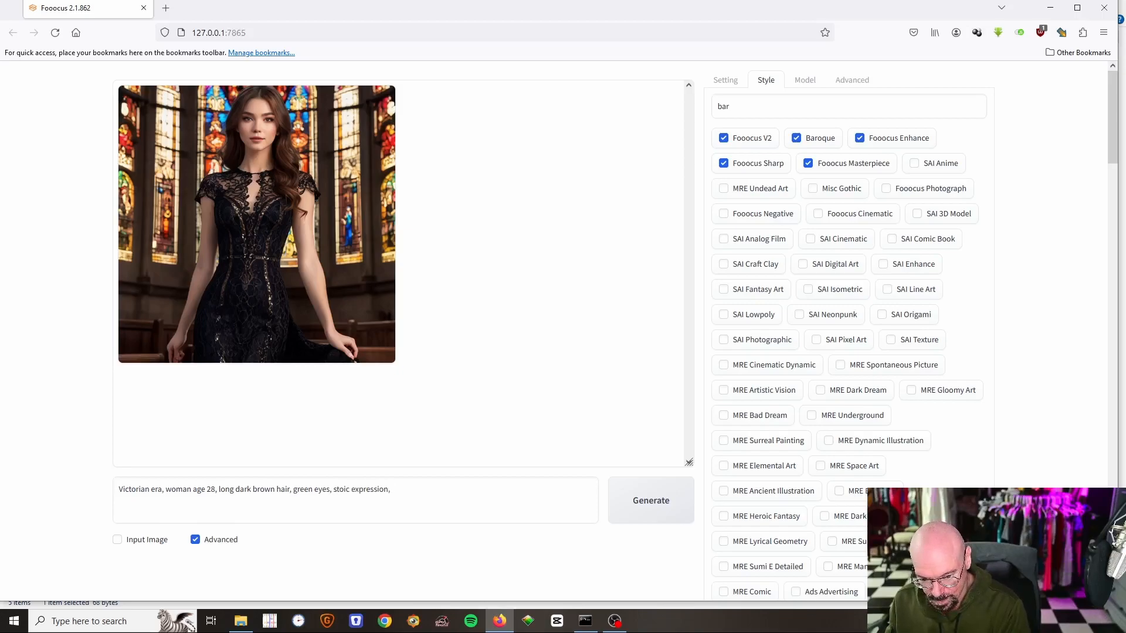
pyautogui.write('wear an ivory la')
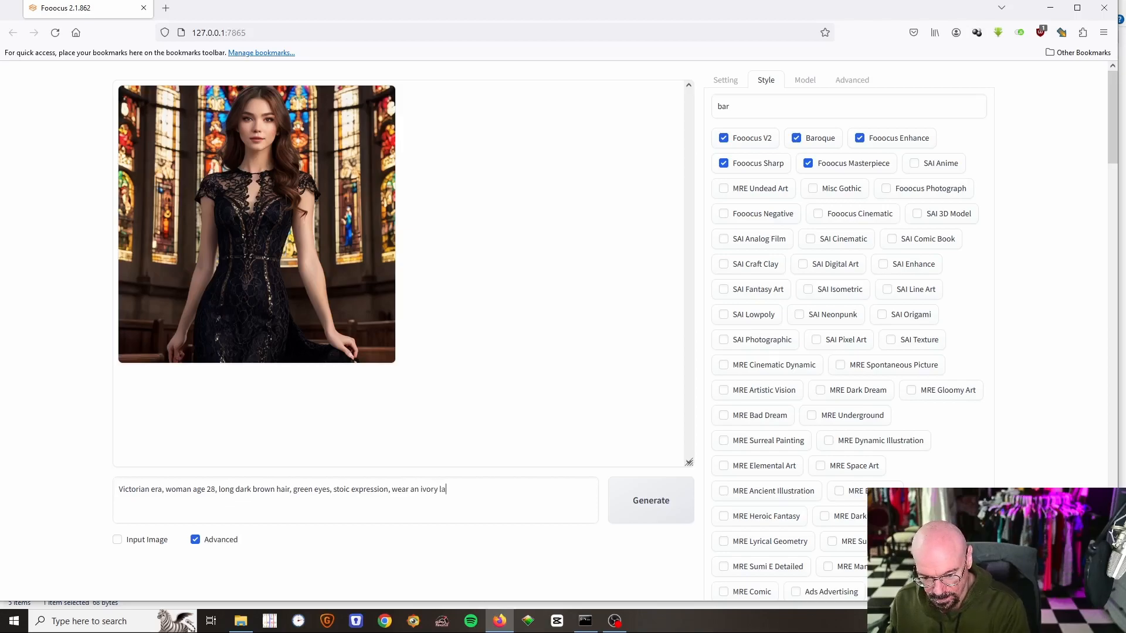
pyautogui.write('ce dress, lace')
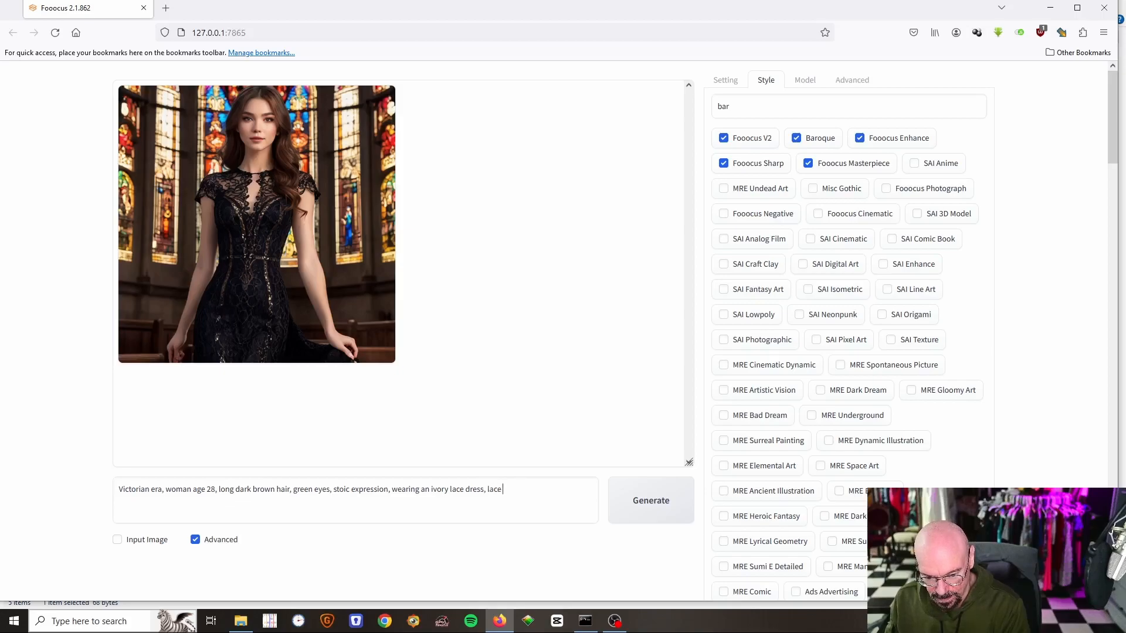
pyautogui.write('collar')
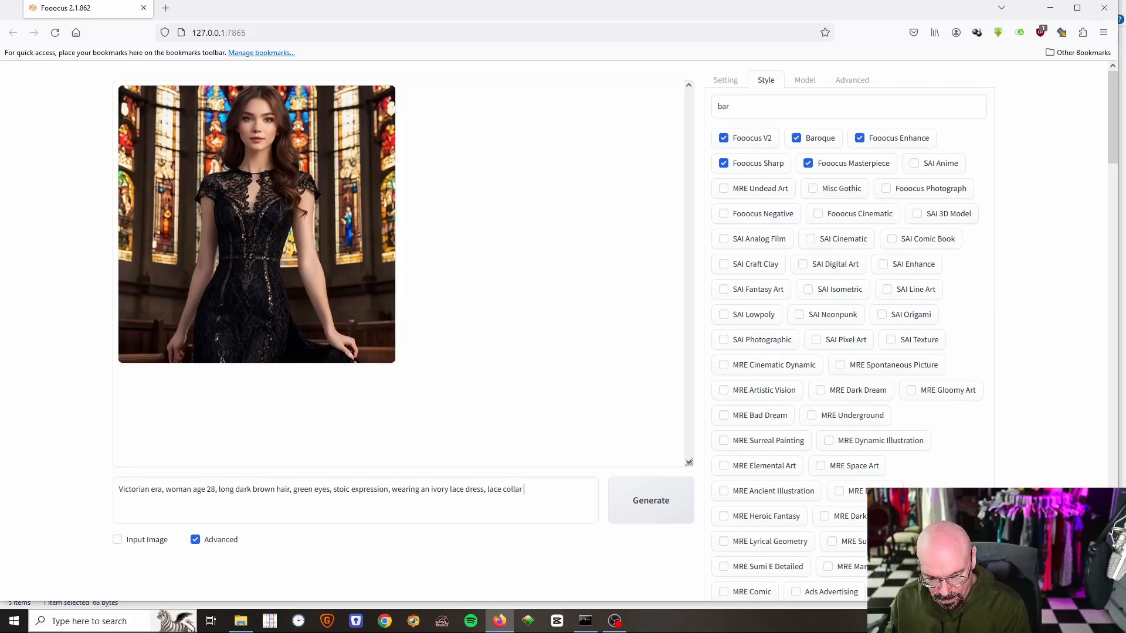
pyautogui.write('adorned with a ruby,')
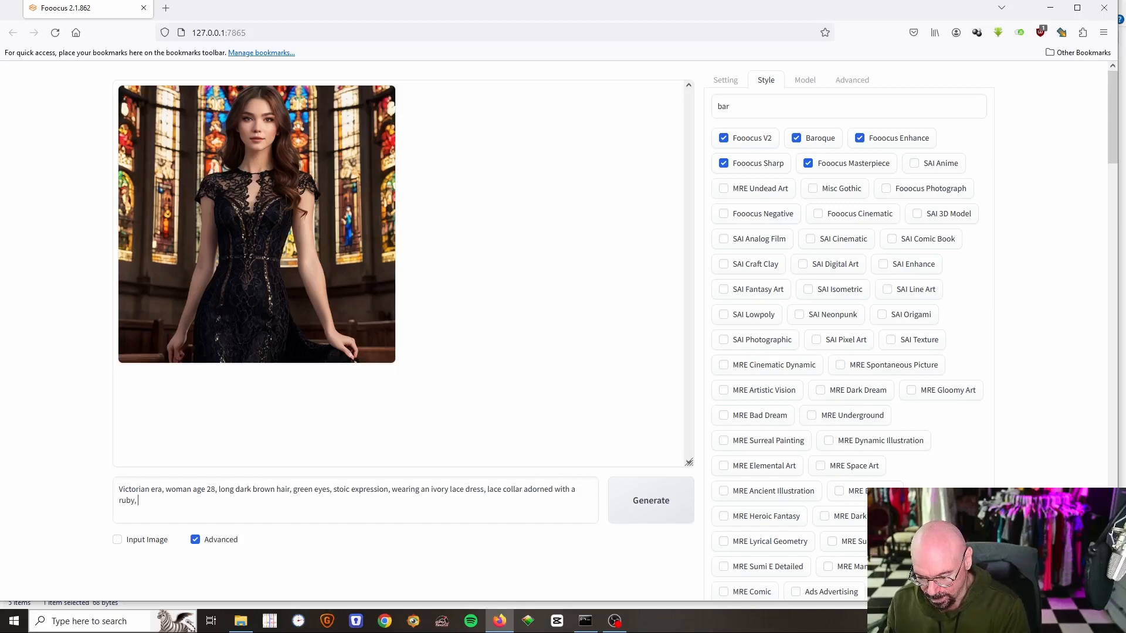
pyautogui.write('s')
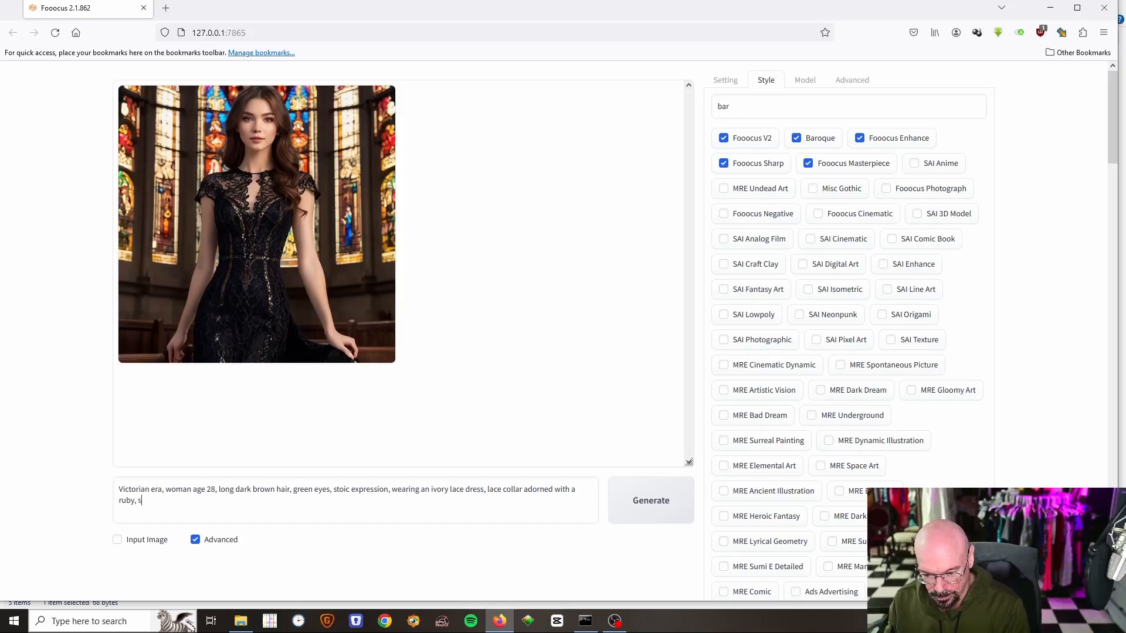
pyautogui.write('mall gold')
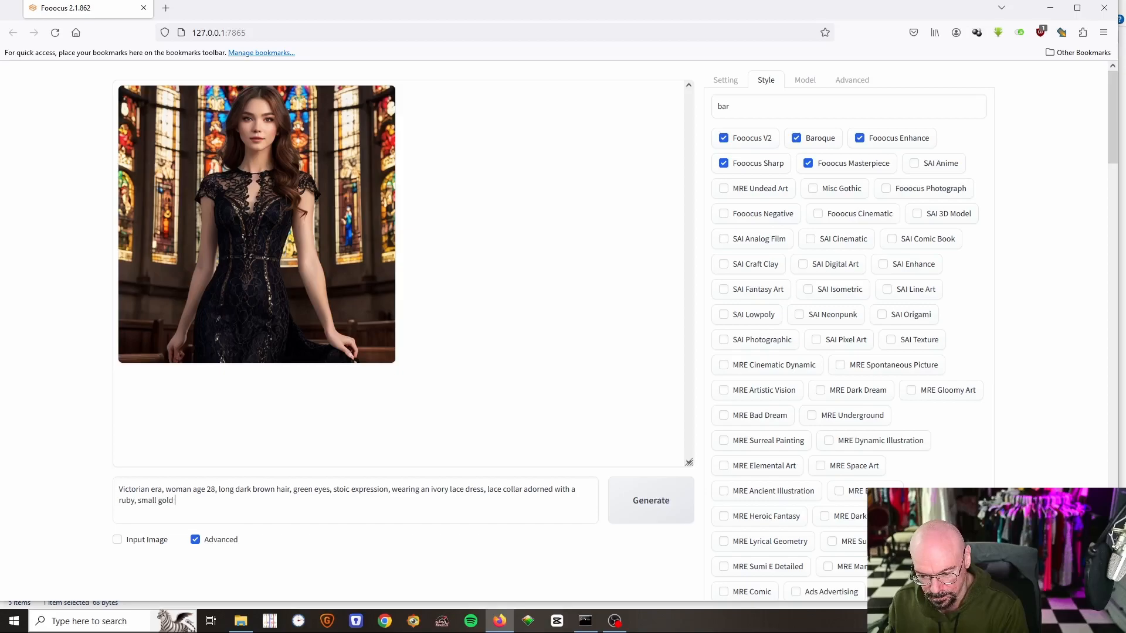
pyautogui.write('princes')
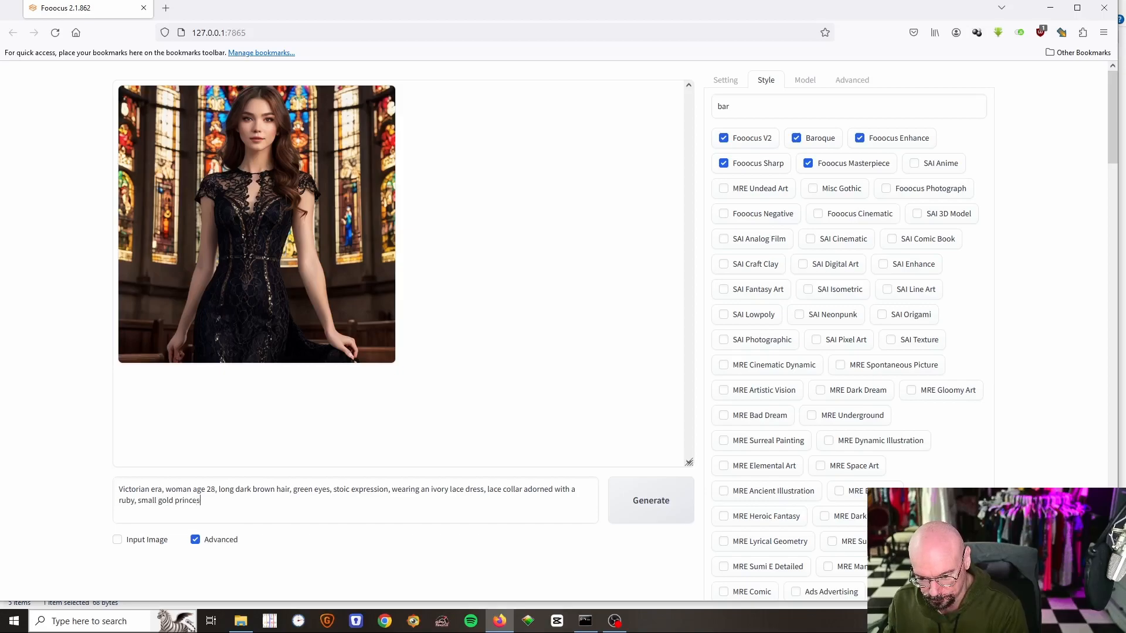
pyautogui.write('cro')
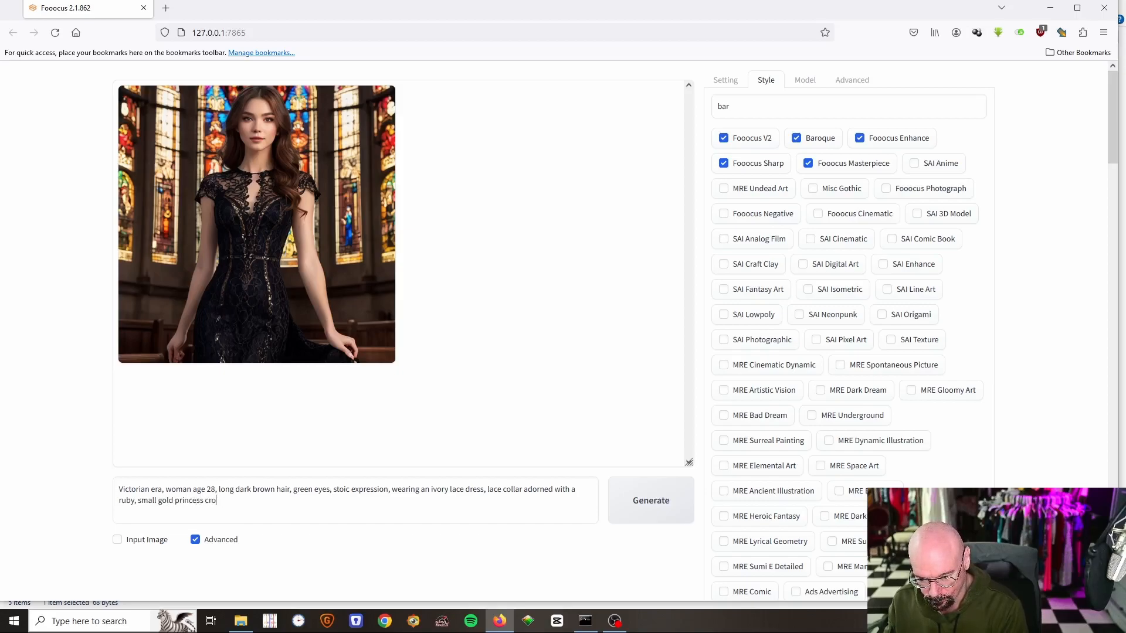
pyautogui.write('wn, deep r')
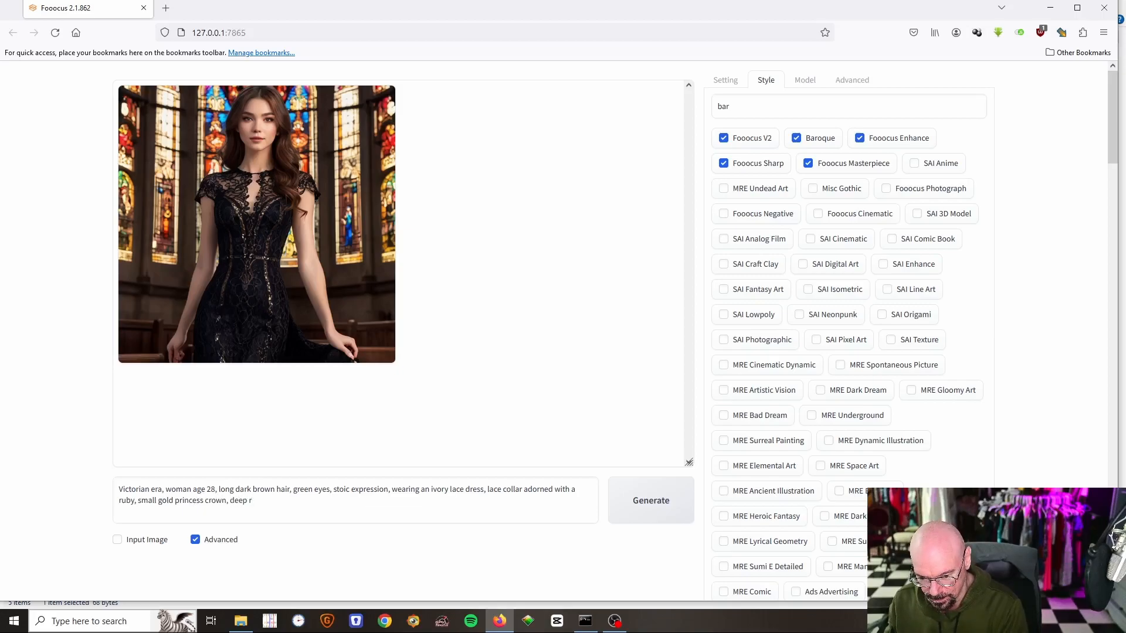
pyautogui.write('ich born')
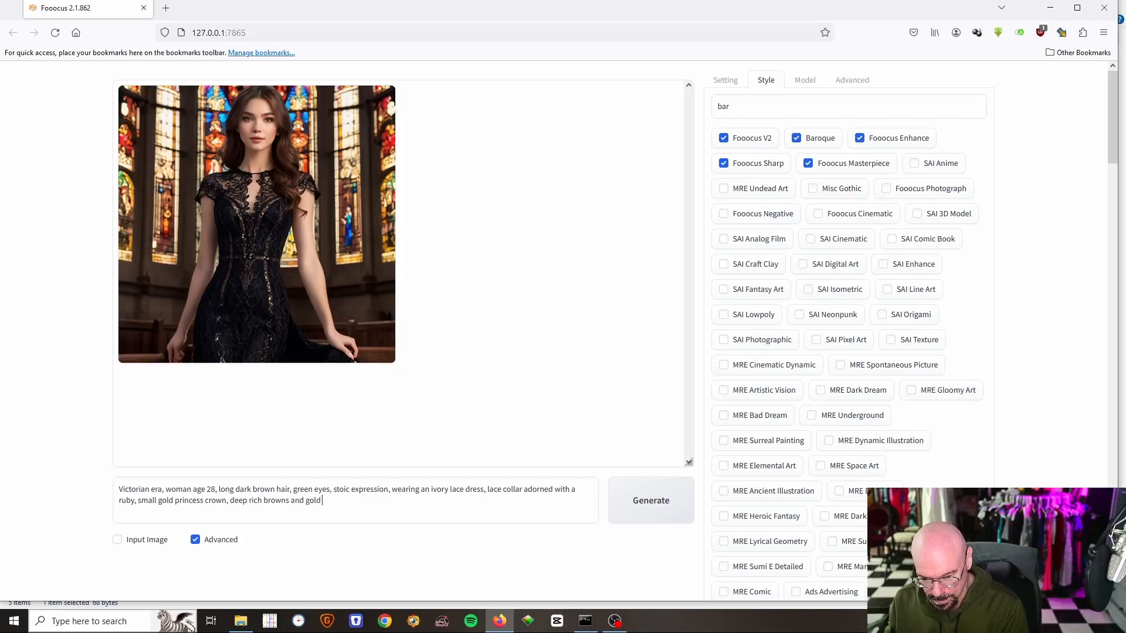
# Step: Add lighting, catch-light in her eyes, fireplace and candles; fix spelling and generate
pyautogui.write('background')
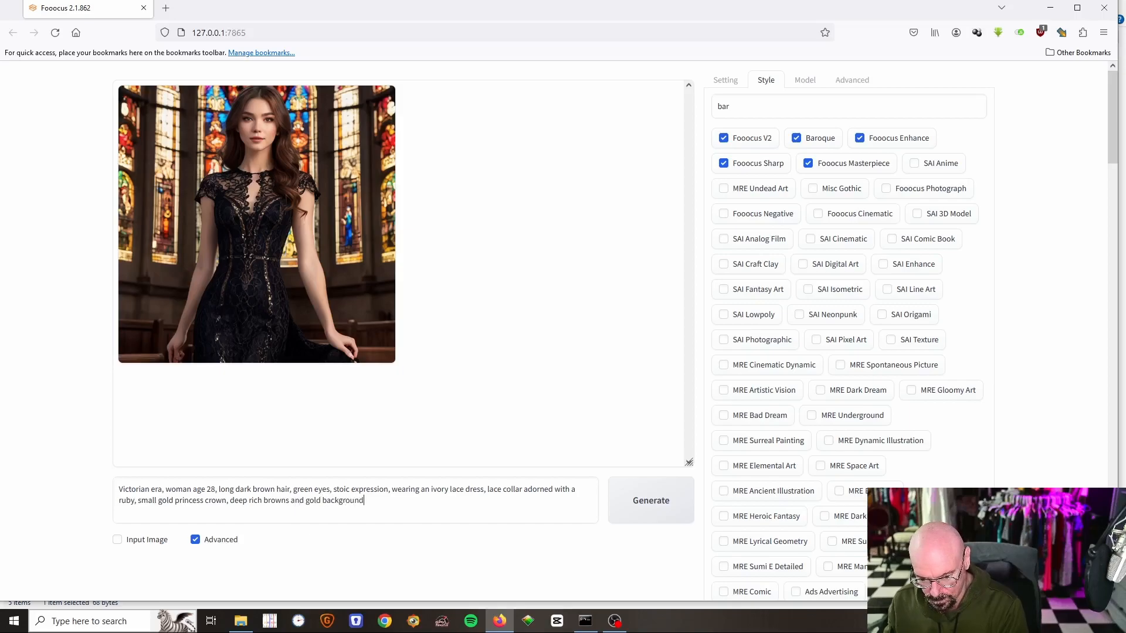
pyautogui.write(', Rembr')
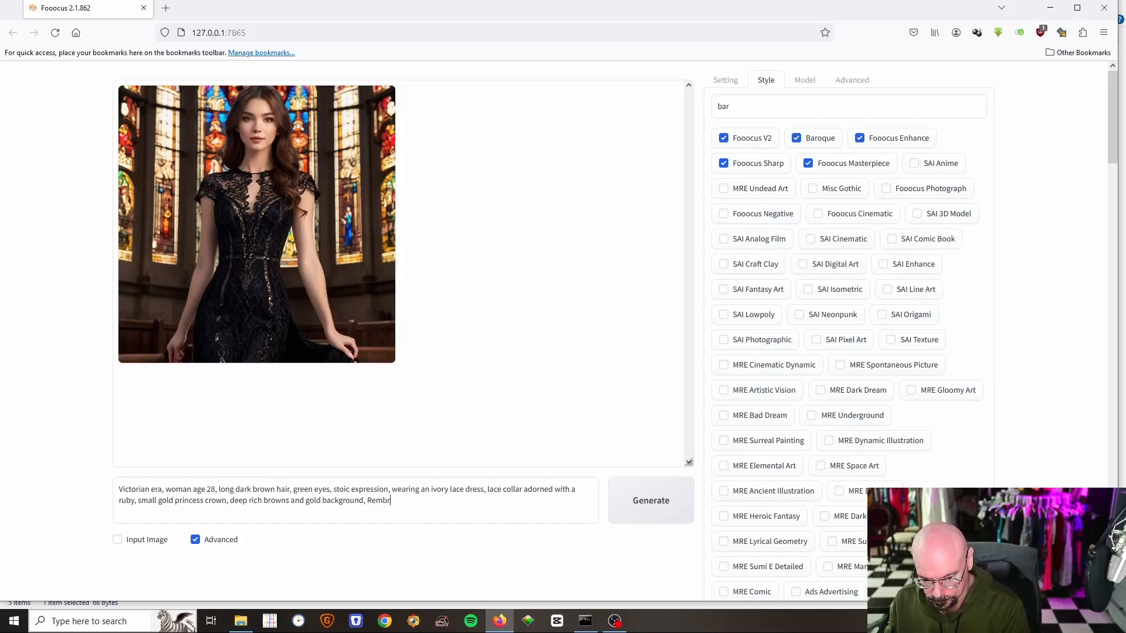
pyautogui.write('andt ligh')
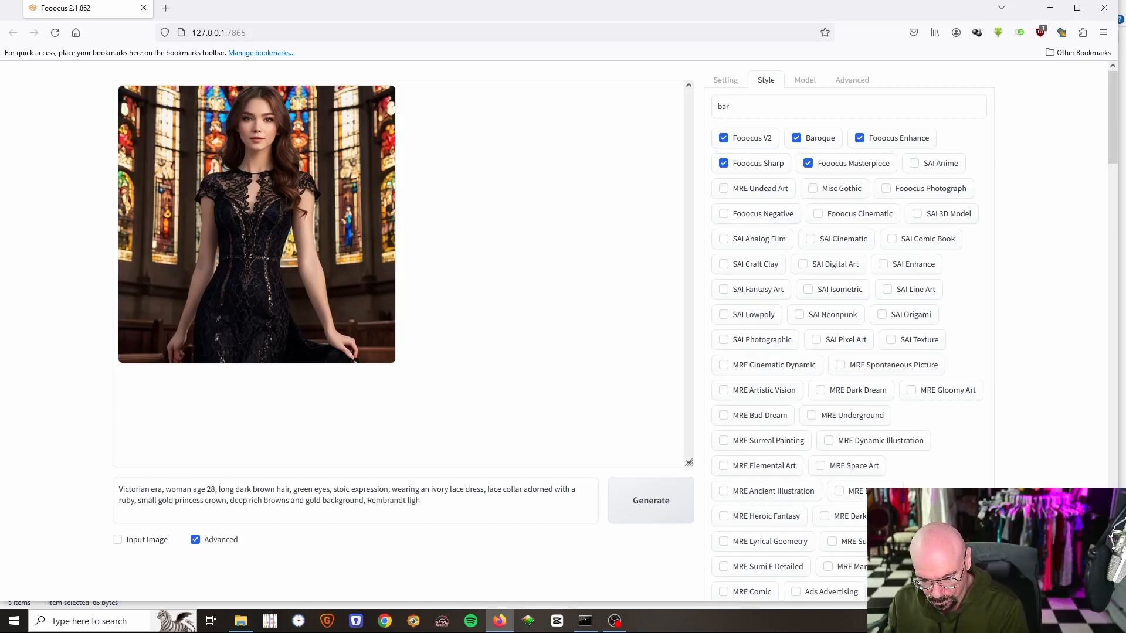
pyautogui.write('ting,')
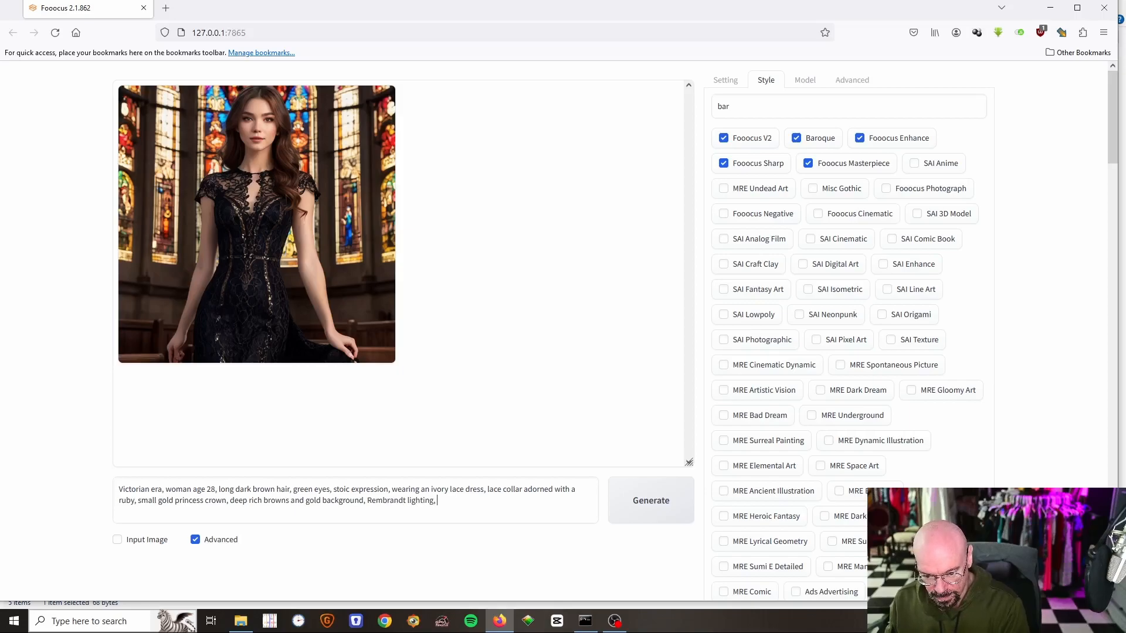
pyautogui.write('catchli')
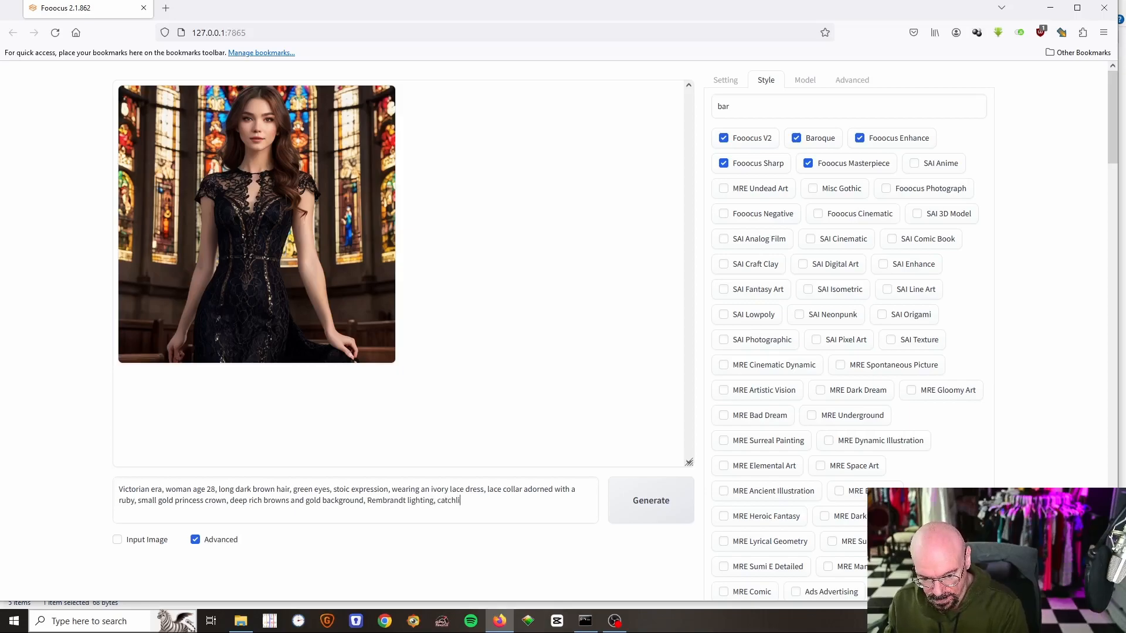
pyautogui.write('ght in her')
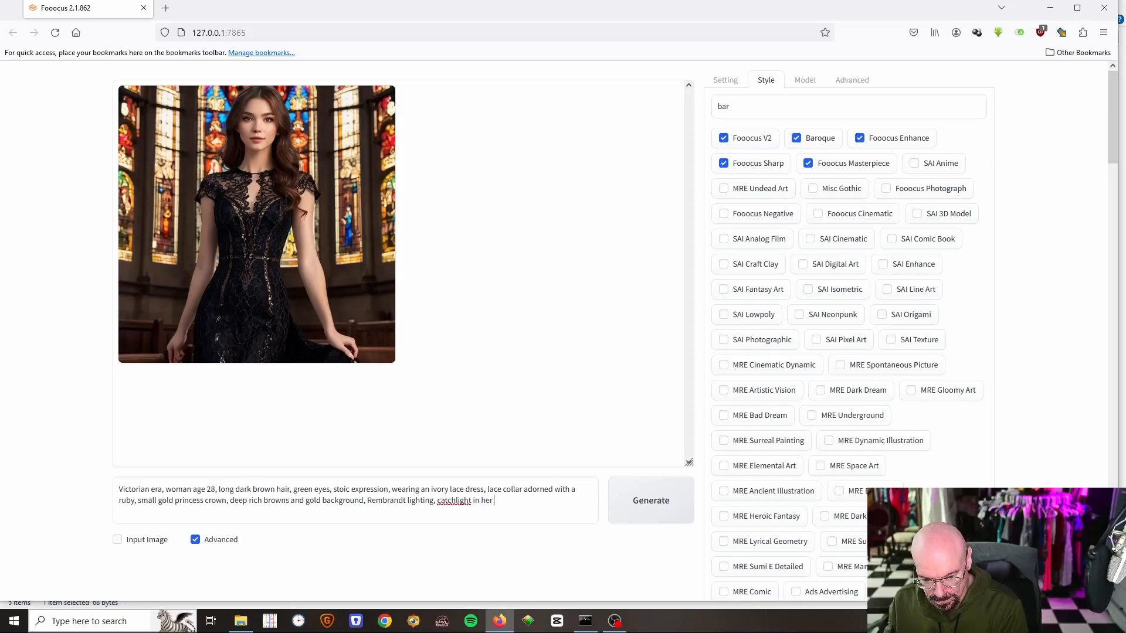
pyautogui.write('eyes')
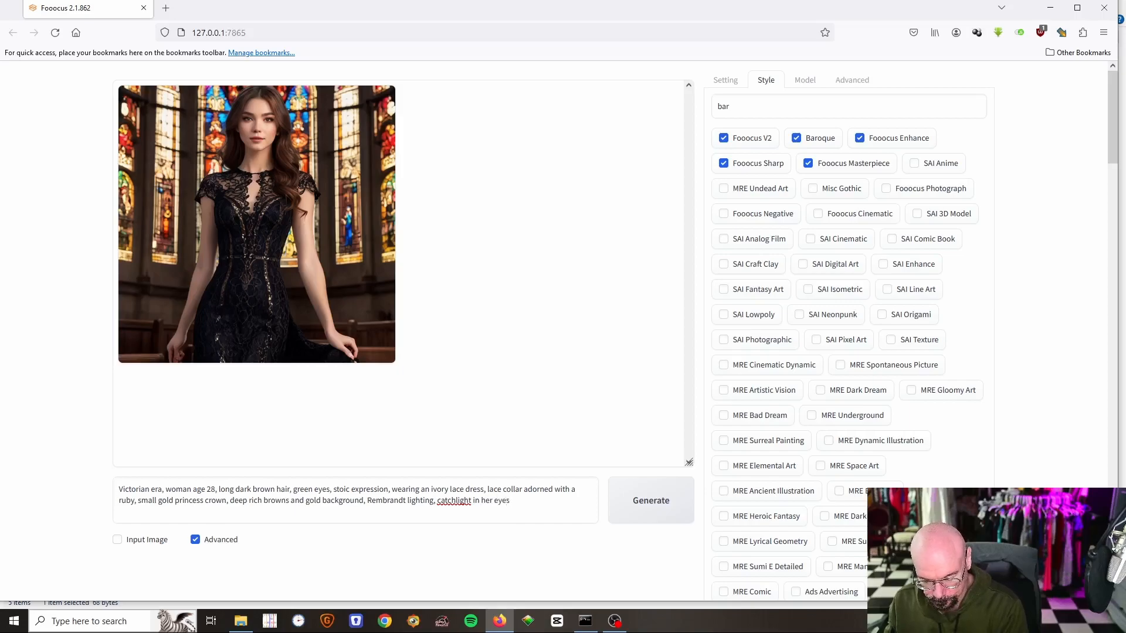
pyautogui.write(',')
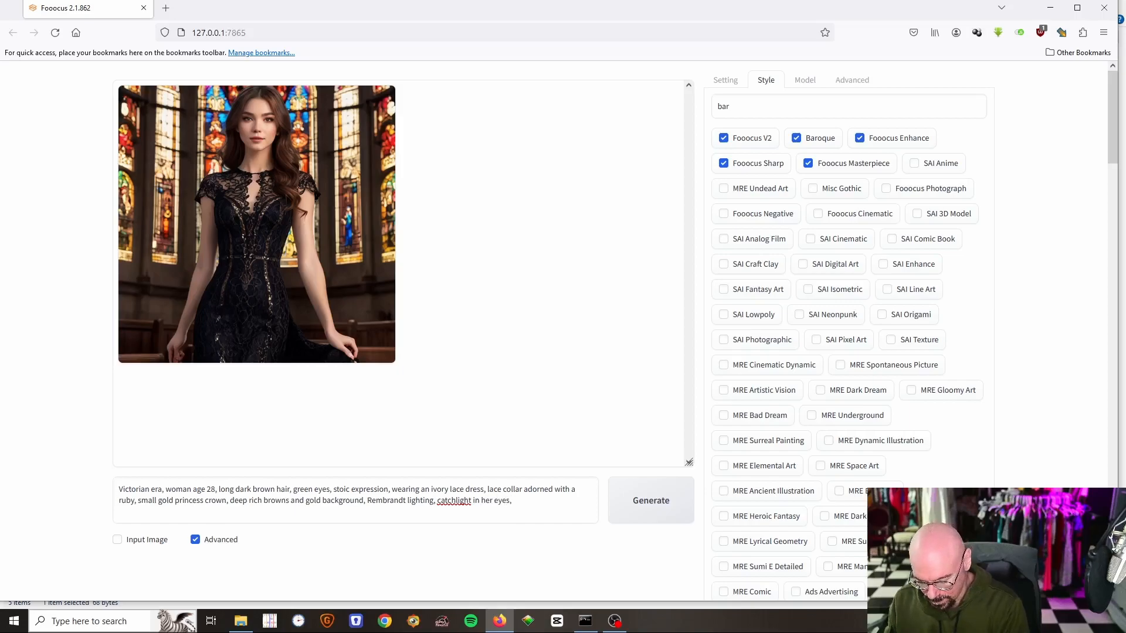
pyautogui.write('fireplace')
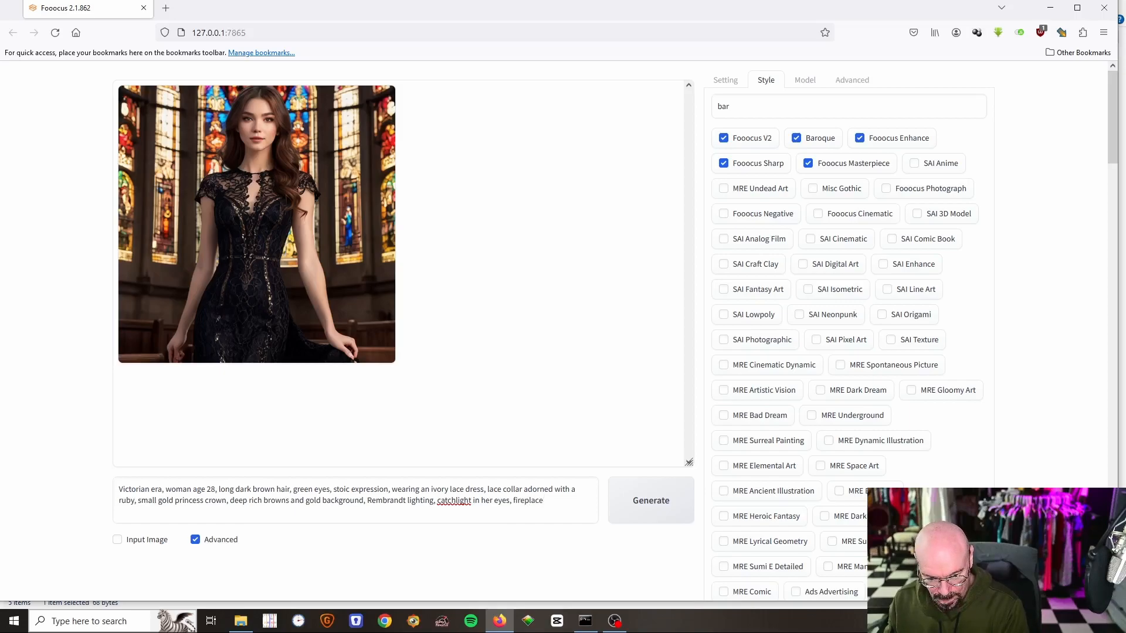
pyautogui.write('candle')
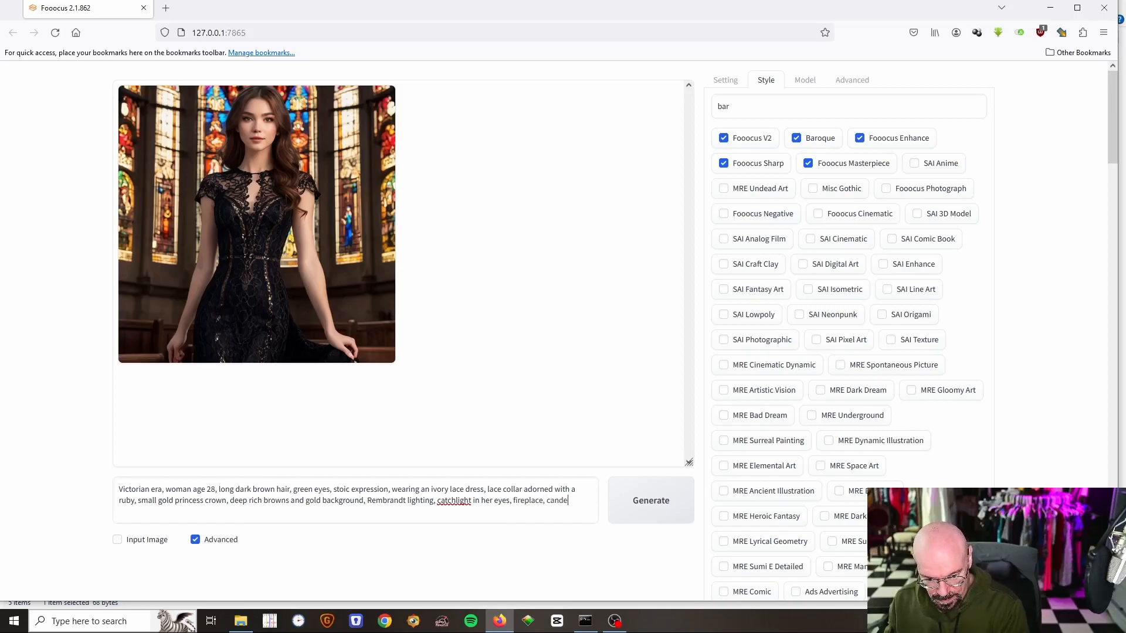
pyautogui.write('candeles in the')
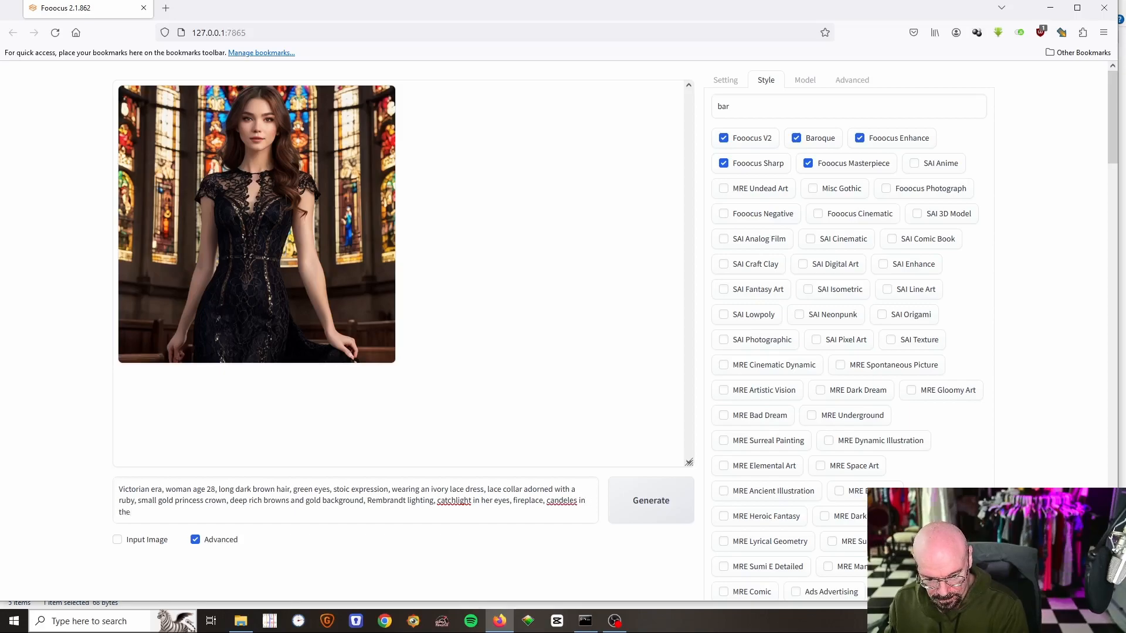
pyautogui.write('background')
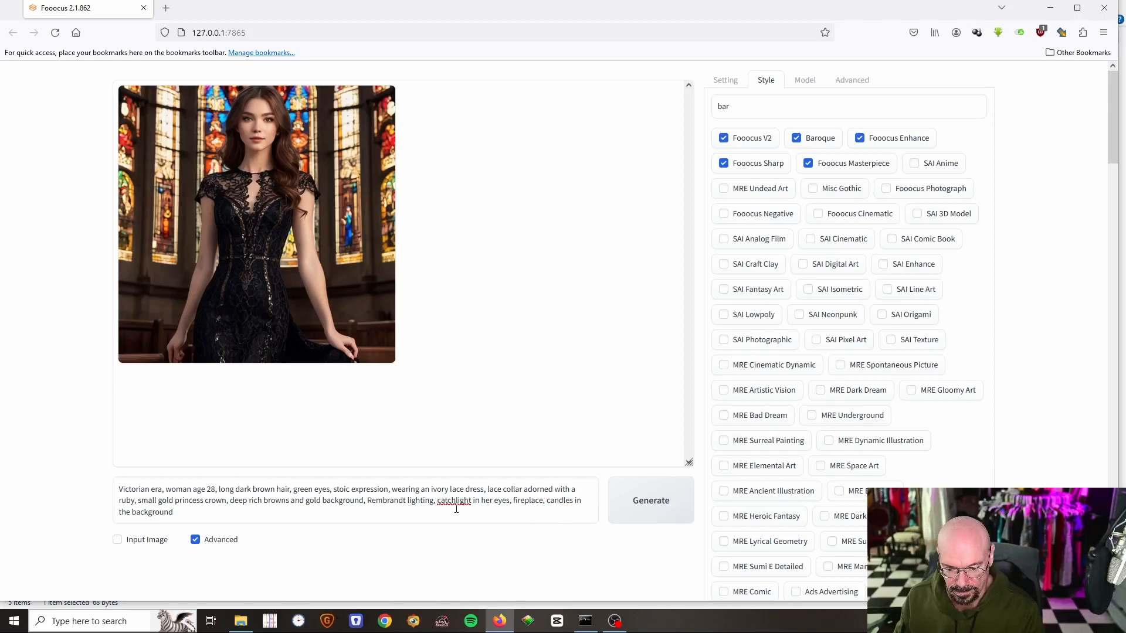
pyautogui.rightClick(454, 501)
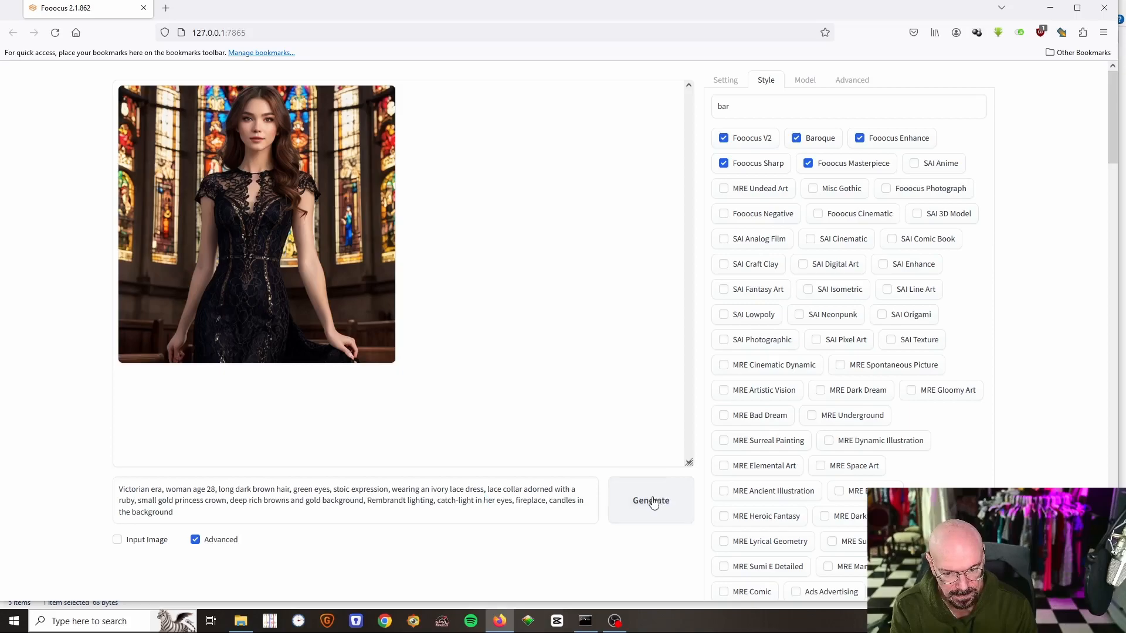
pyautogui.click(650, 500)
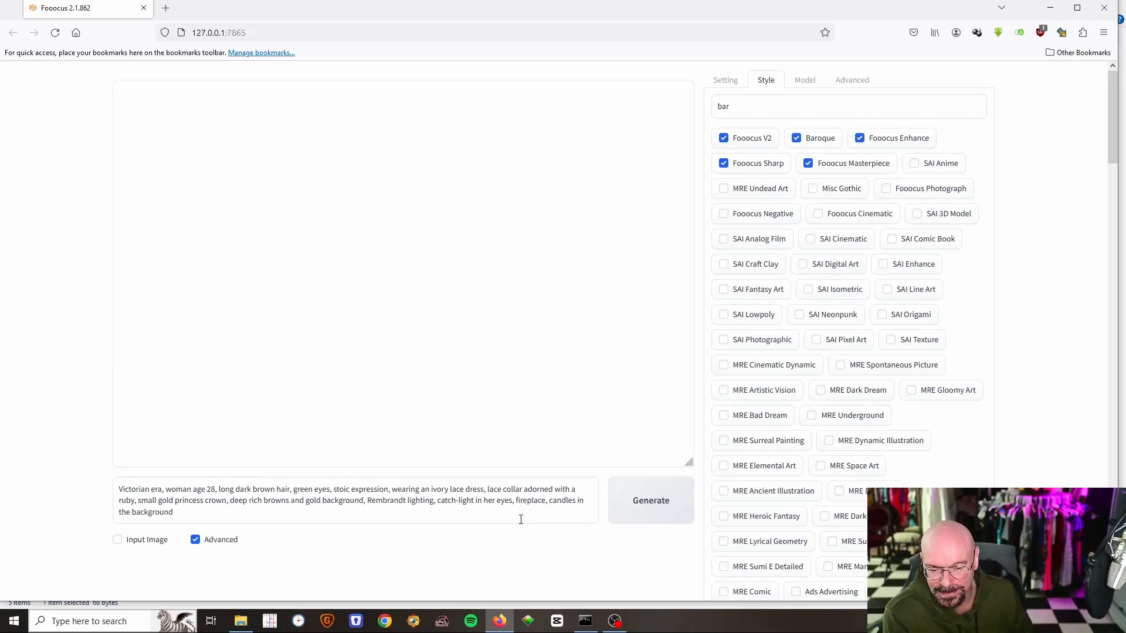
# Step: Generate the crowned lace-dress portrait, view it full screen, then close the viewer
pyautogui.click(650, 501)
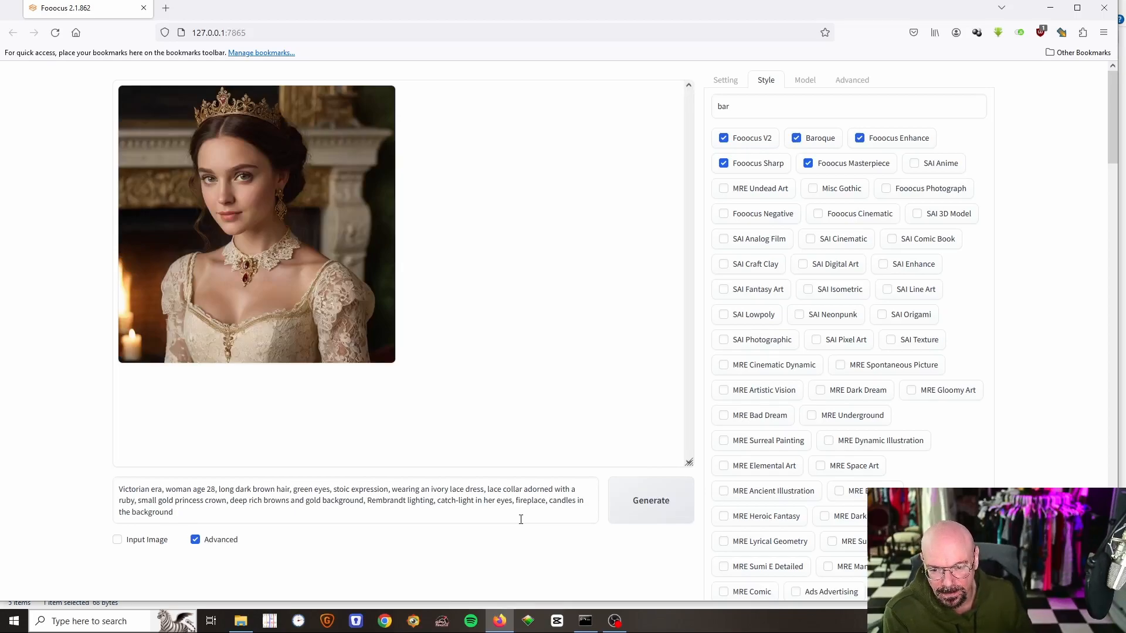
pyautogui.click(257, 224)
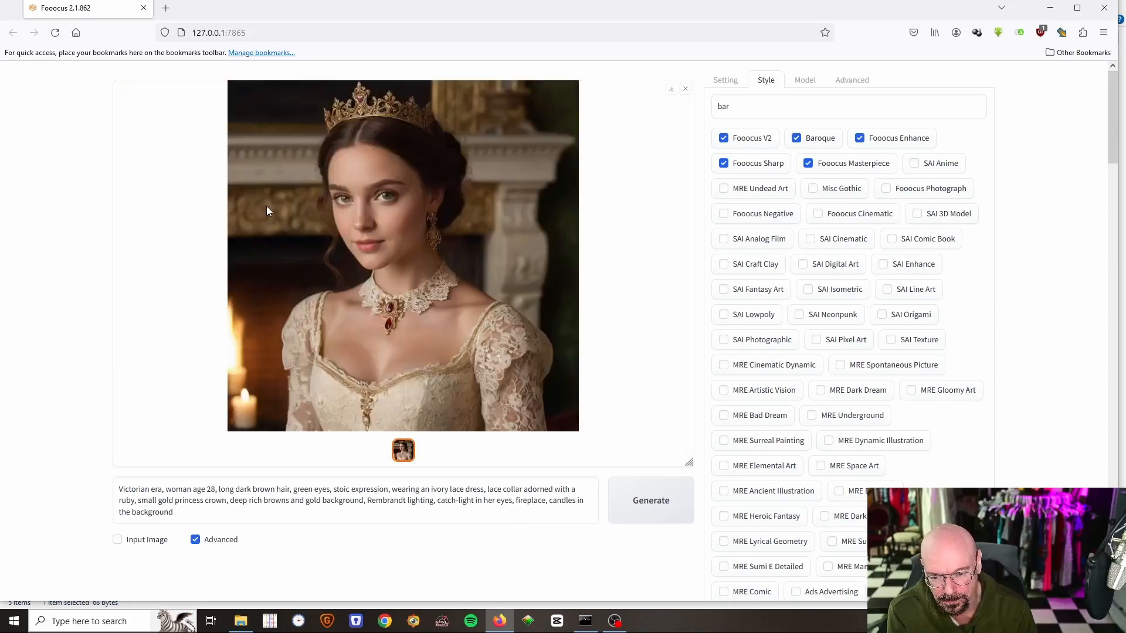
pyautogui.click(402, 255)
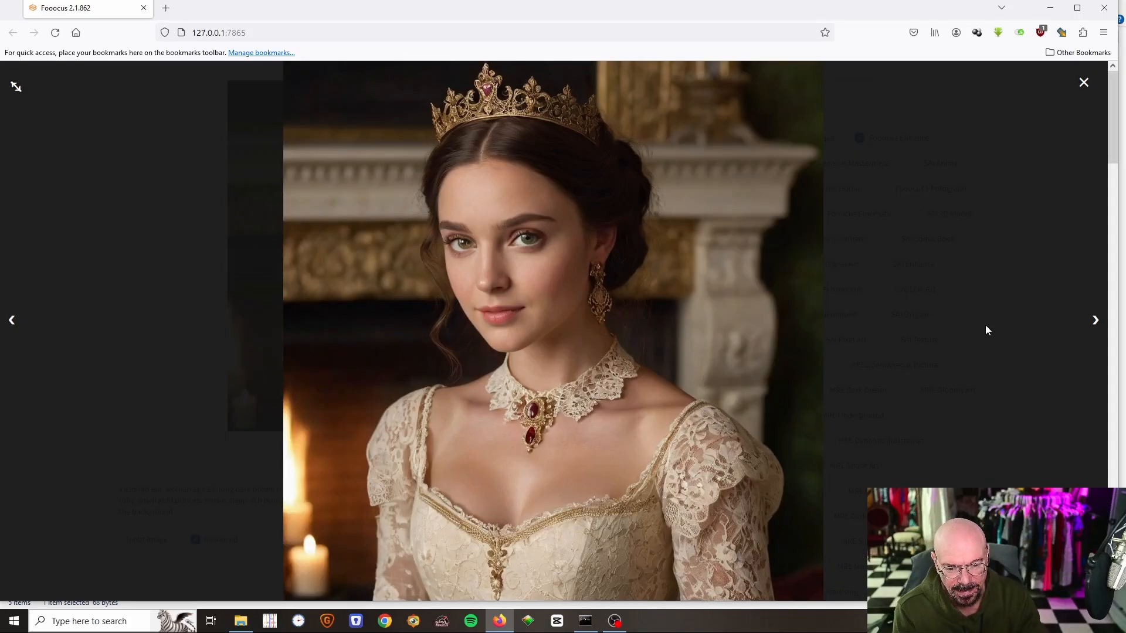
pyautogui.moveTo(502, 304)
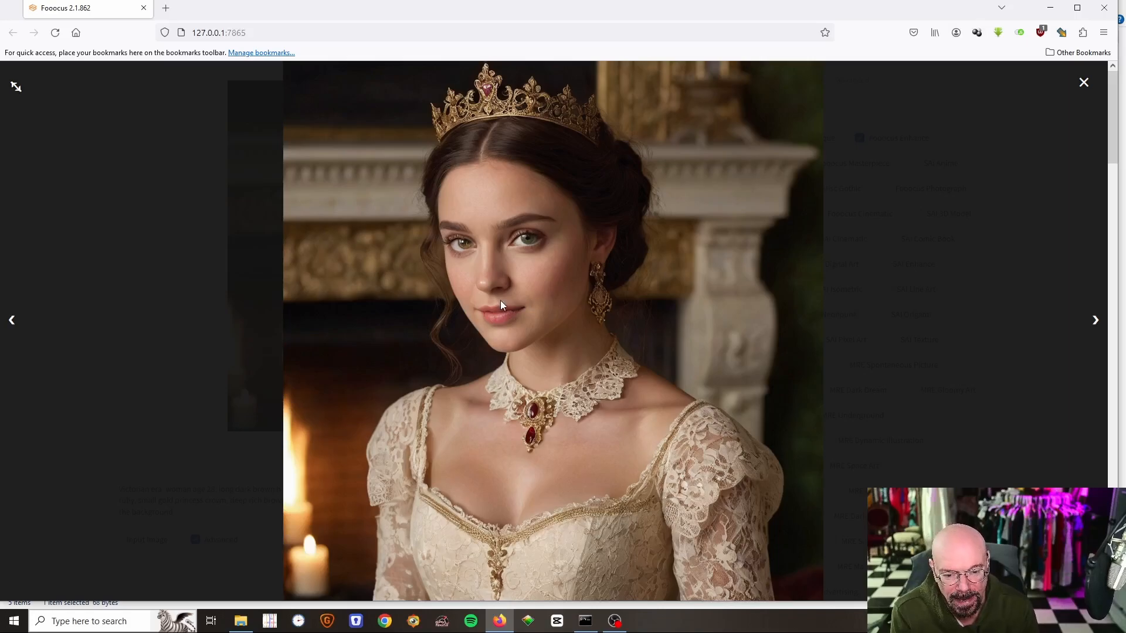
pyautogui.moveTo(527, 339)
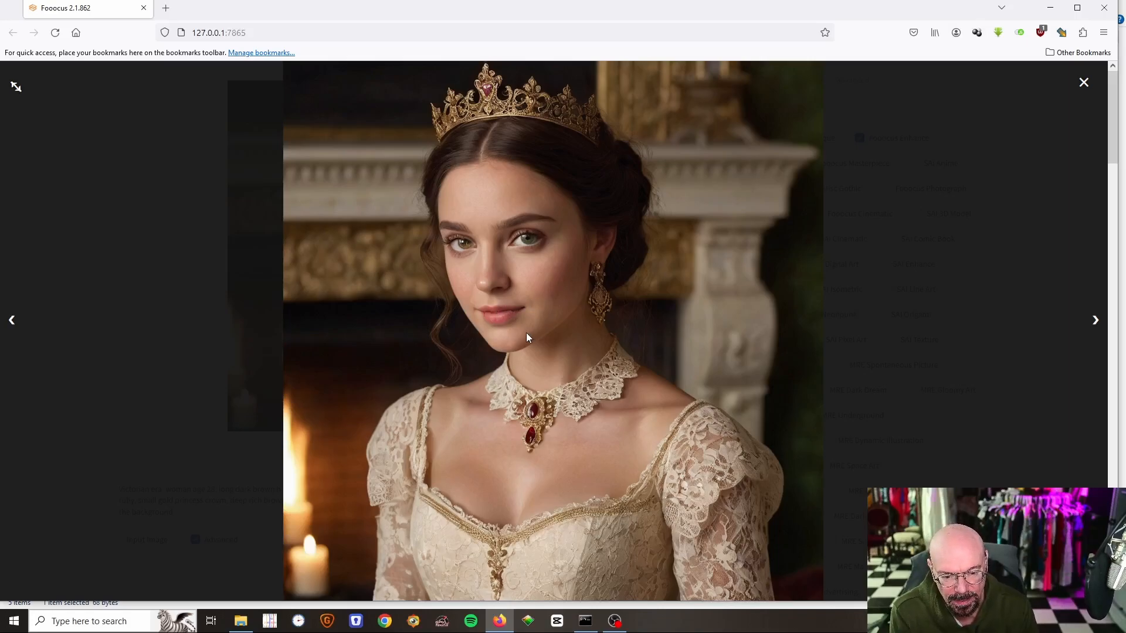
pyautogui.moveTo(796, 313)
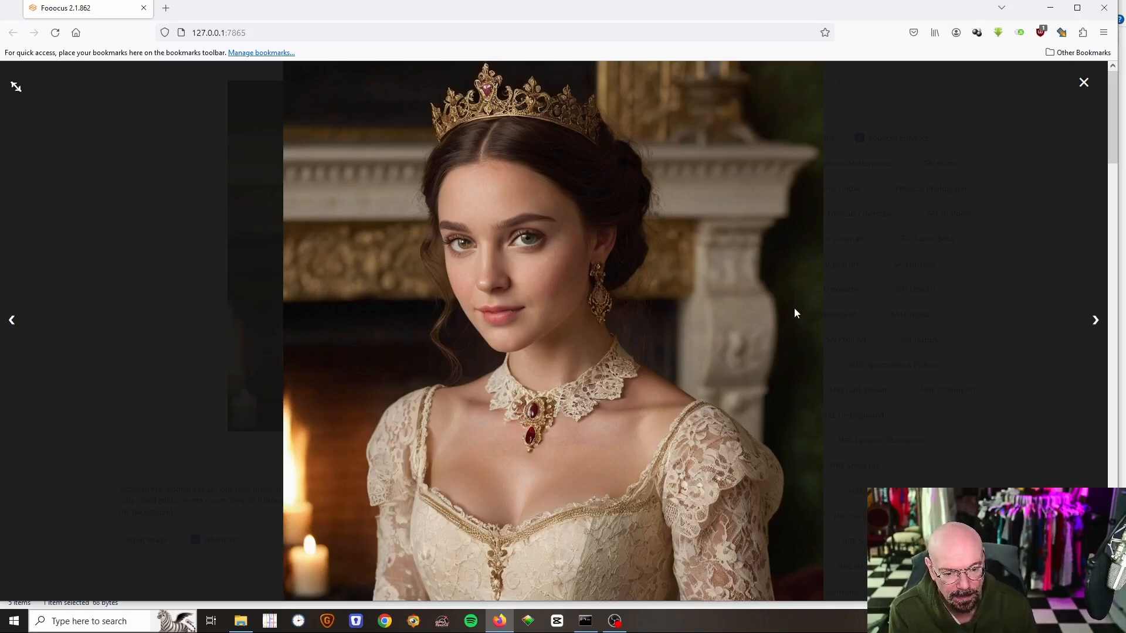
pyautogui.moveTo(790, 298)
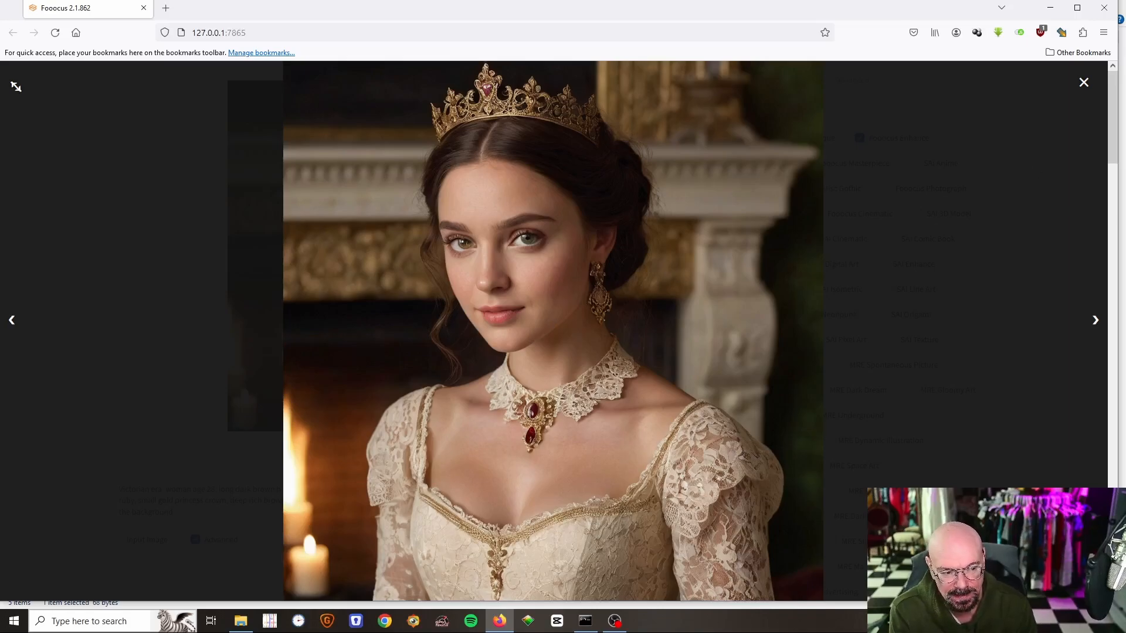
pyautogui.click(1083, 82)
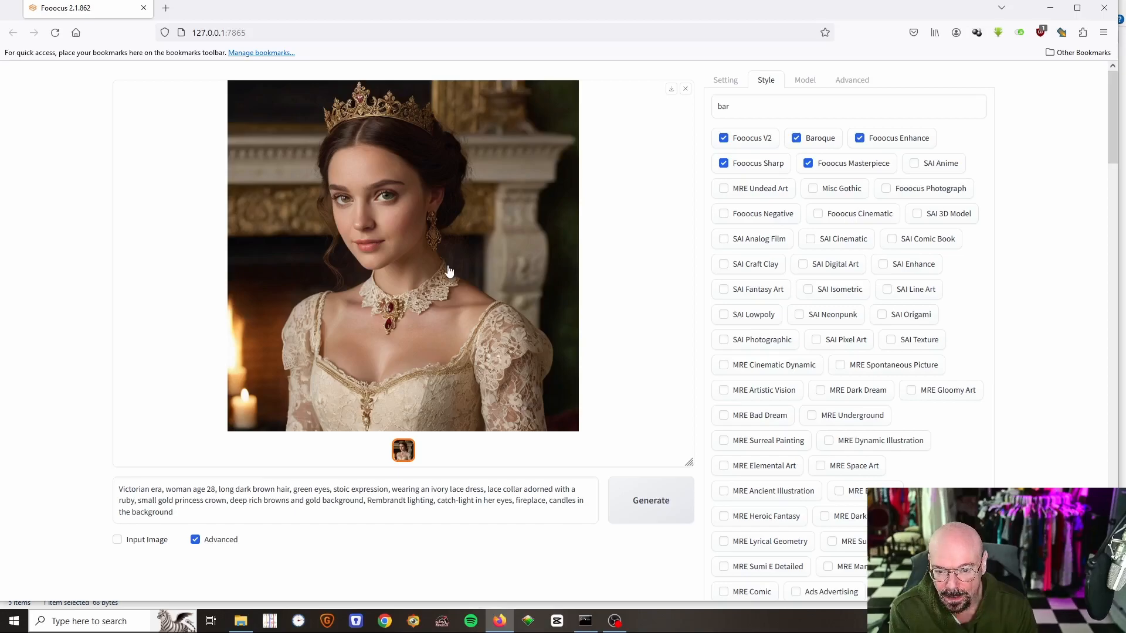
pyautogui.moveTo(430, 237)
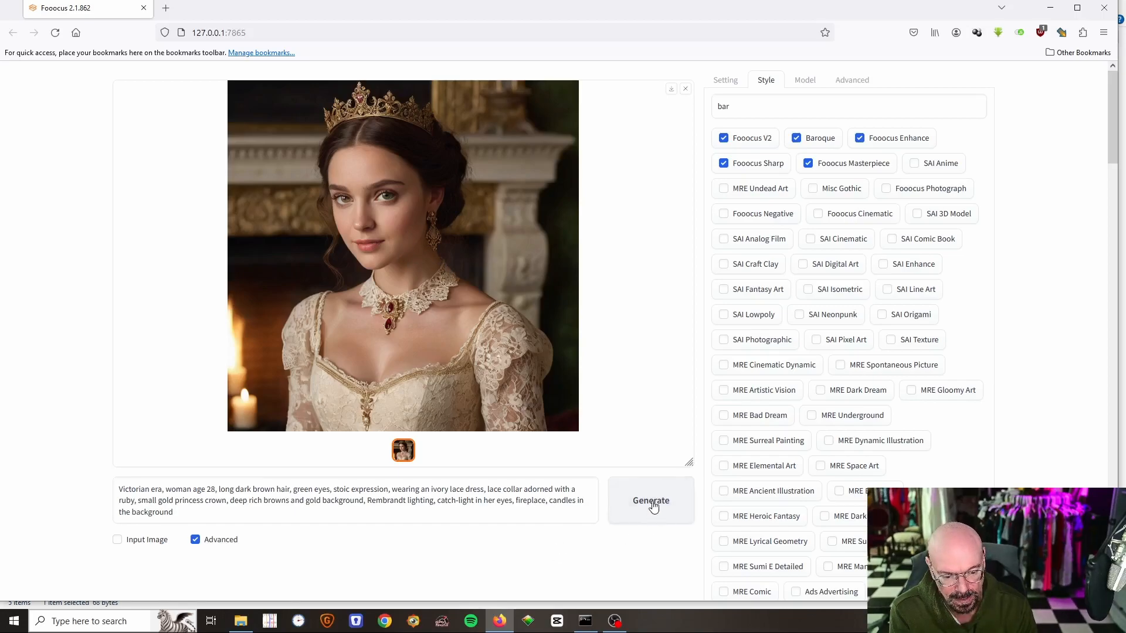
# Step: Generate another portrait from the same prompt, browse it full screen, then close the viewer
pyautogui.click(650, 501)
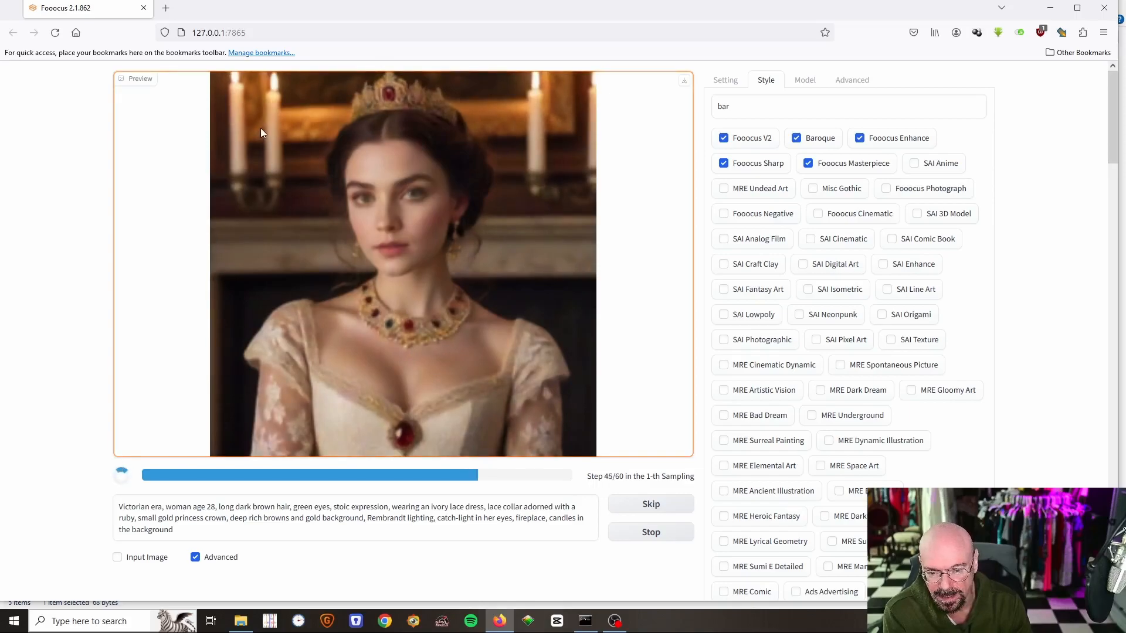
pyautogui.moveTo(474, 201)
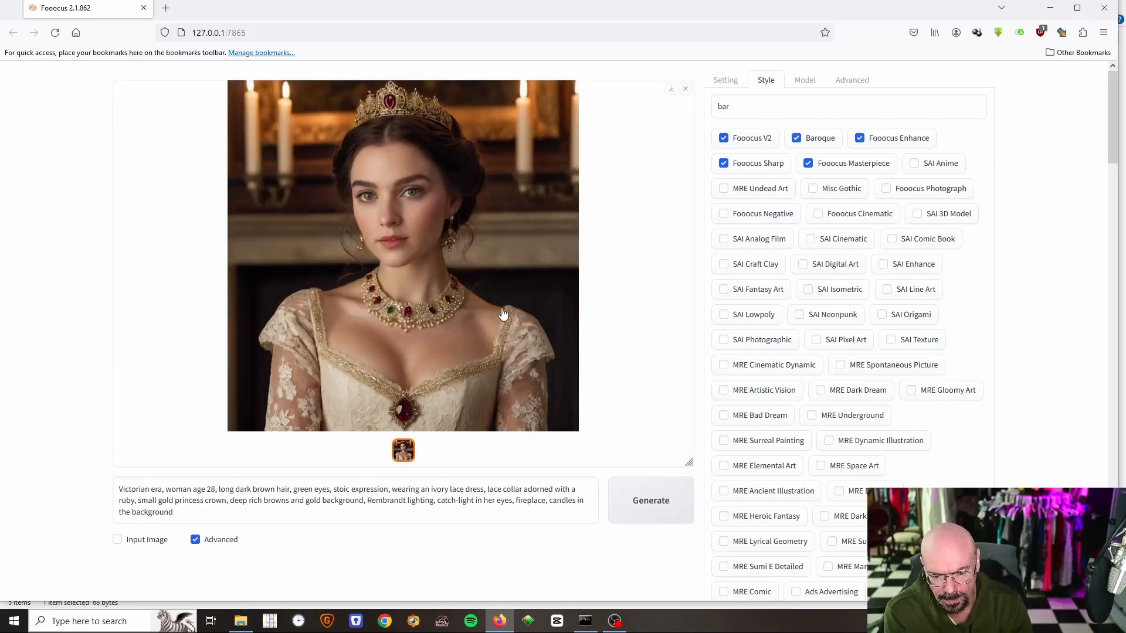
pyautogui.click(402, 256)
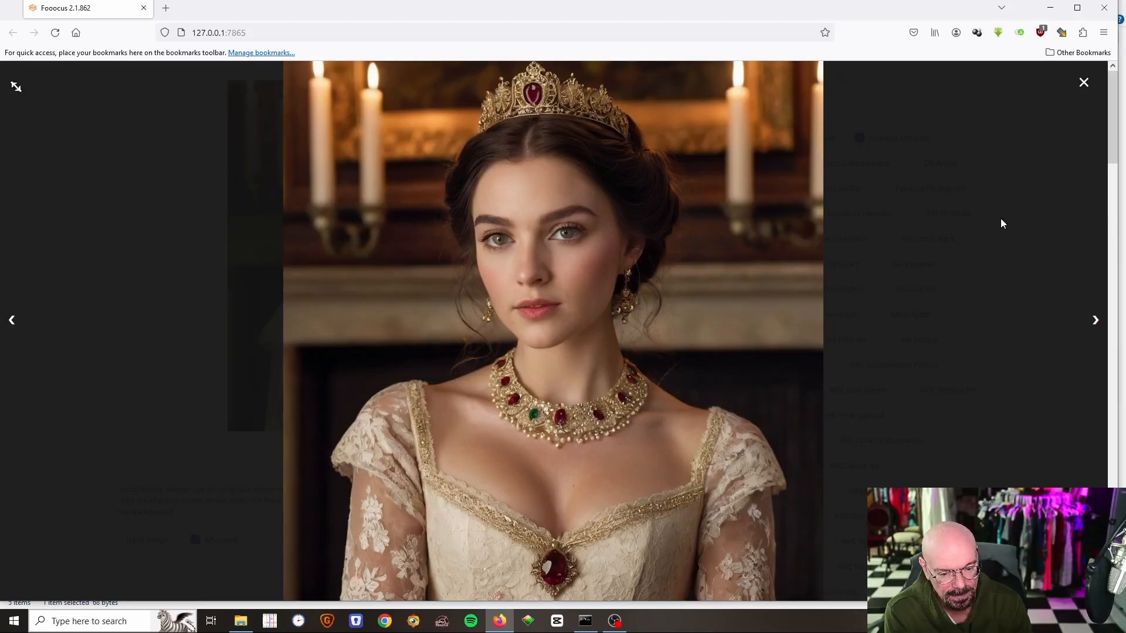
pyautogui.click(1084, 82)
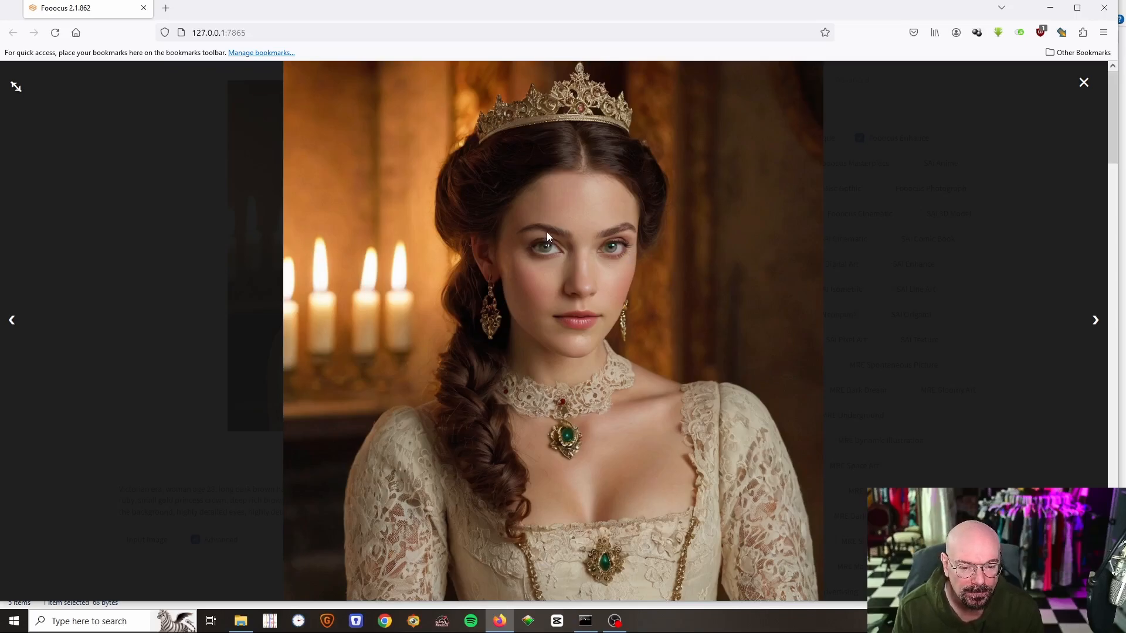
pyautogui.moveTo(527, 263)
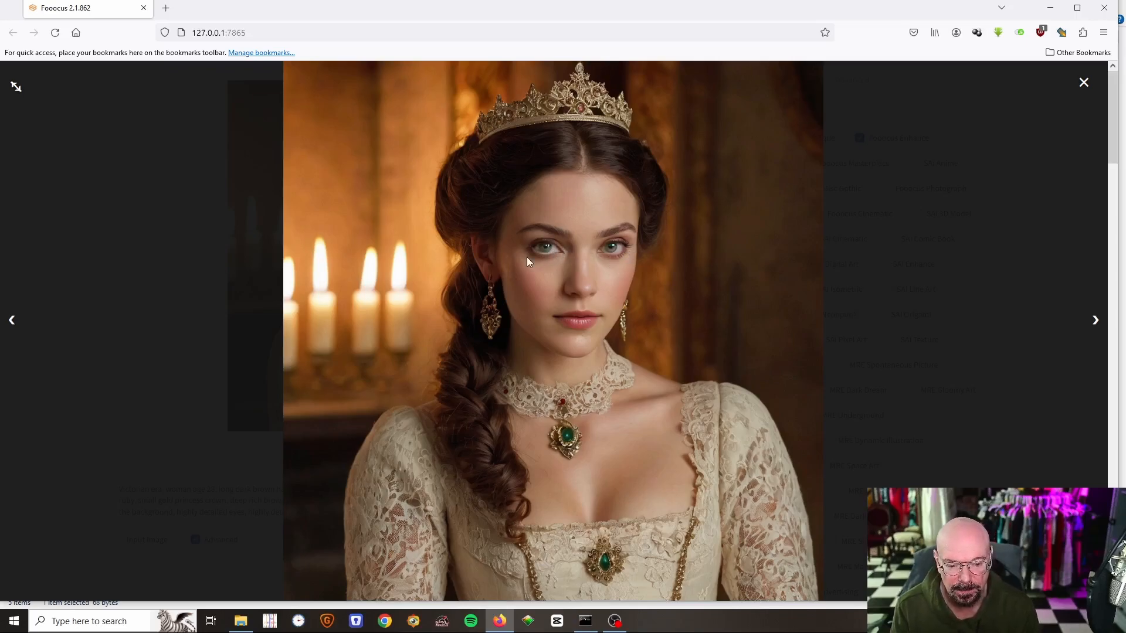
pyautogui.moveTo(533, 257)
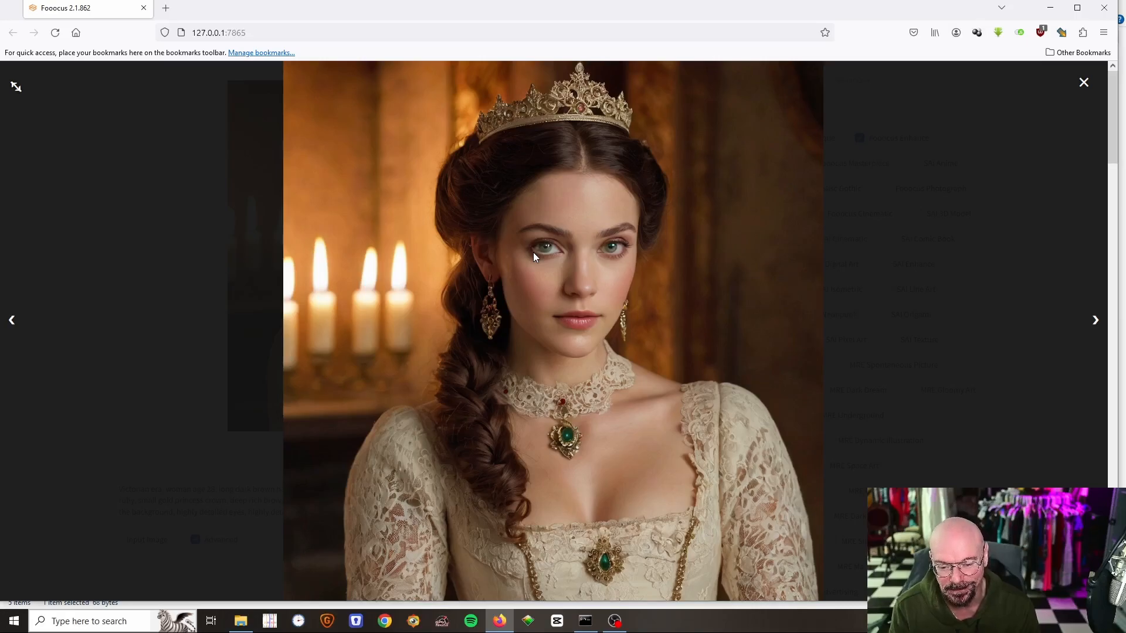
pyautogui.moveTo(557, 250)
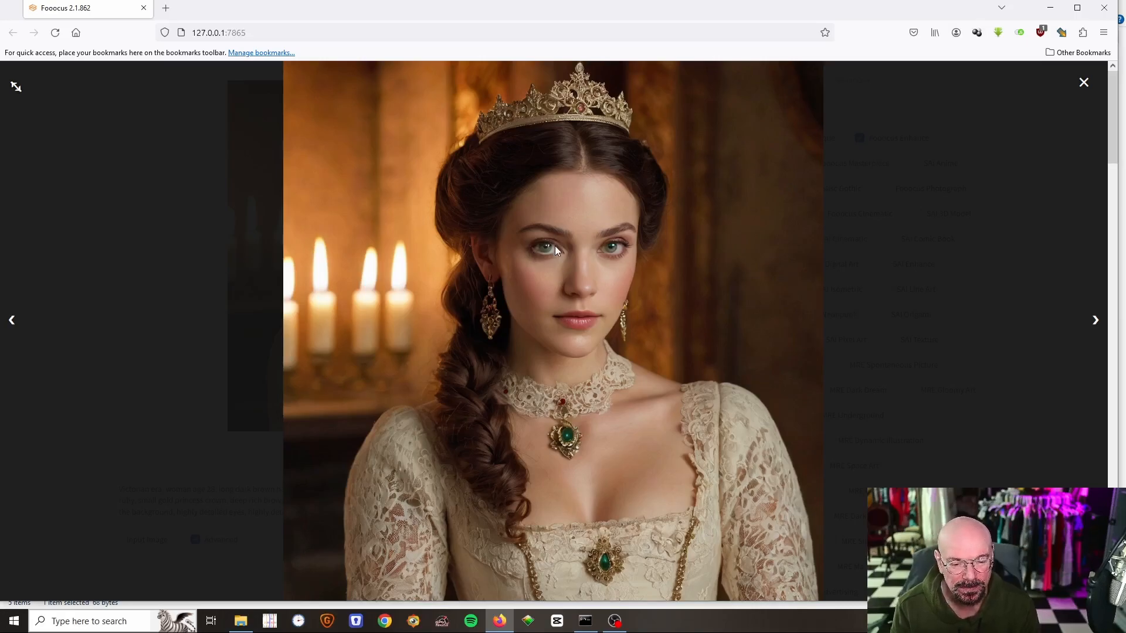
pyautogui.moveTo(550, 263)
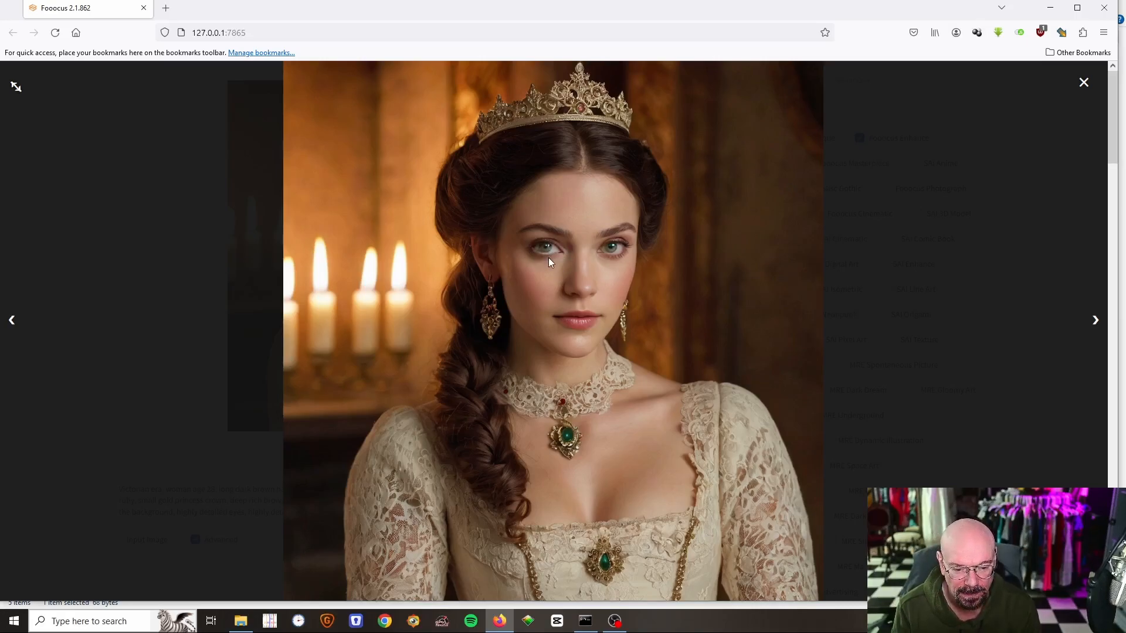
pyautogui.moveTo(595, 336)
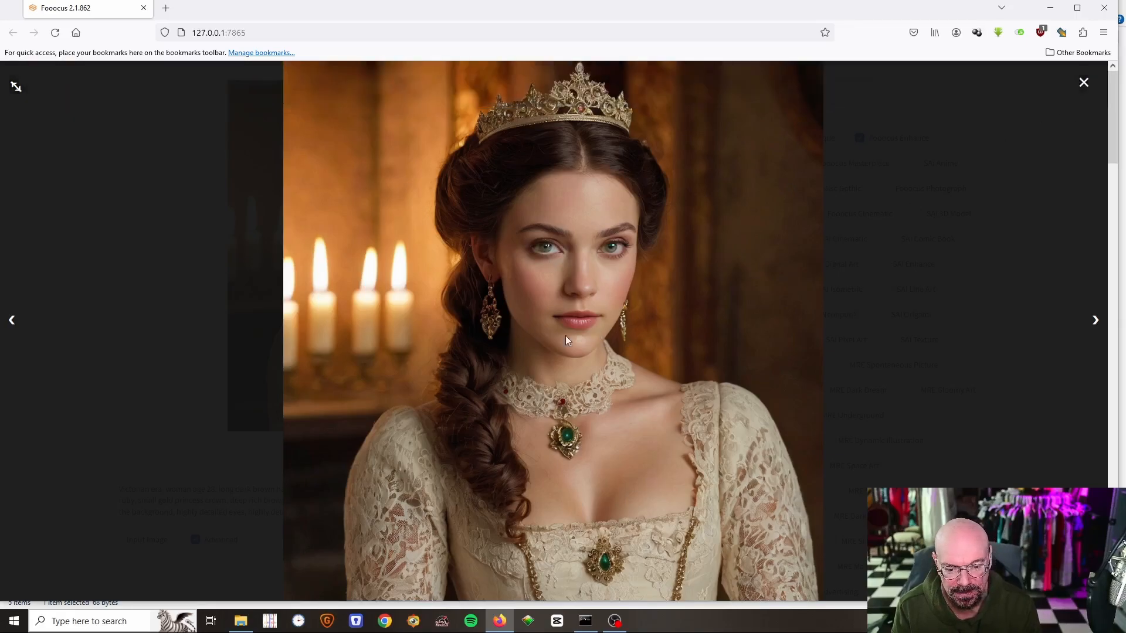
pyautogui.click(1084, 83)
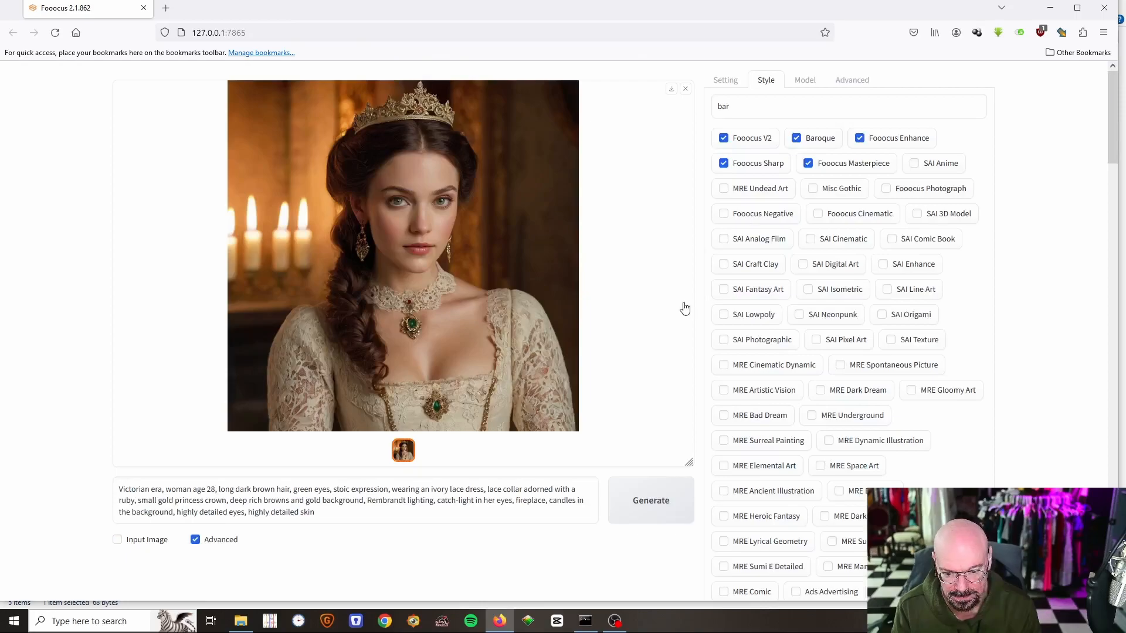
pyautogui.moveTo(510, 481)
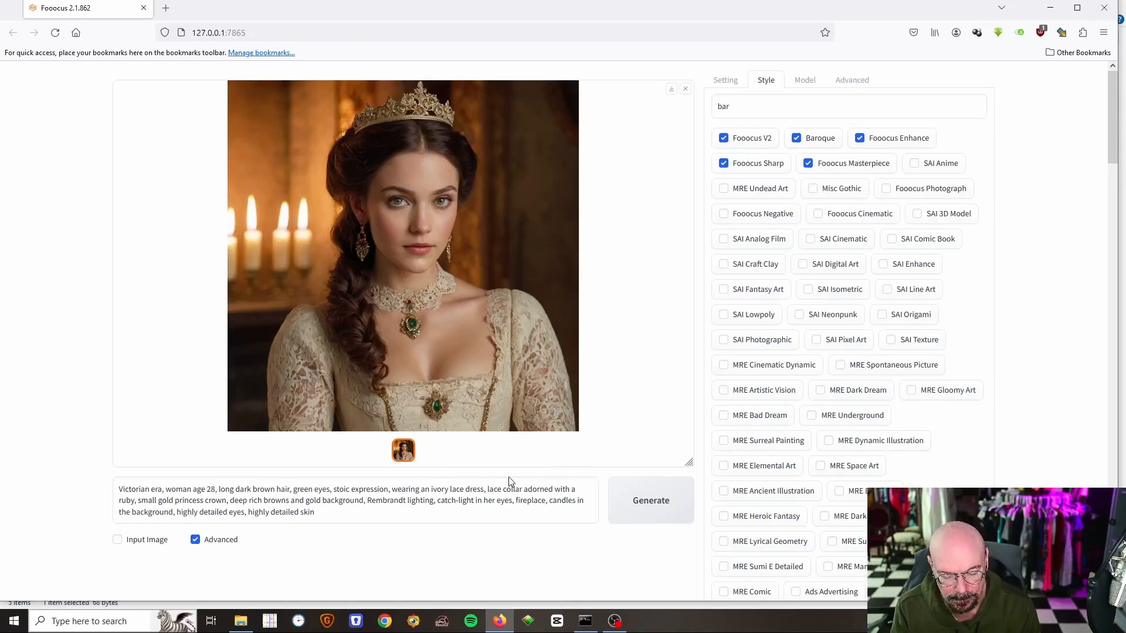
pyautogui.moveTo(707, 268)
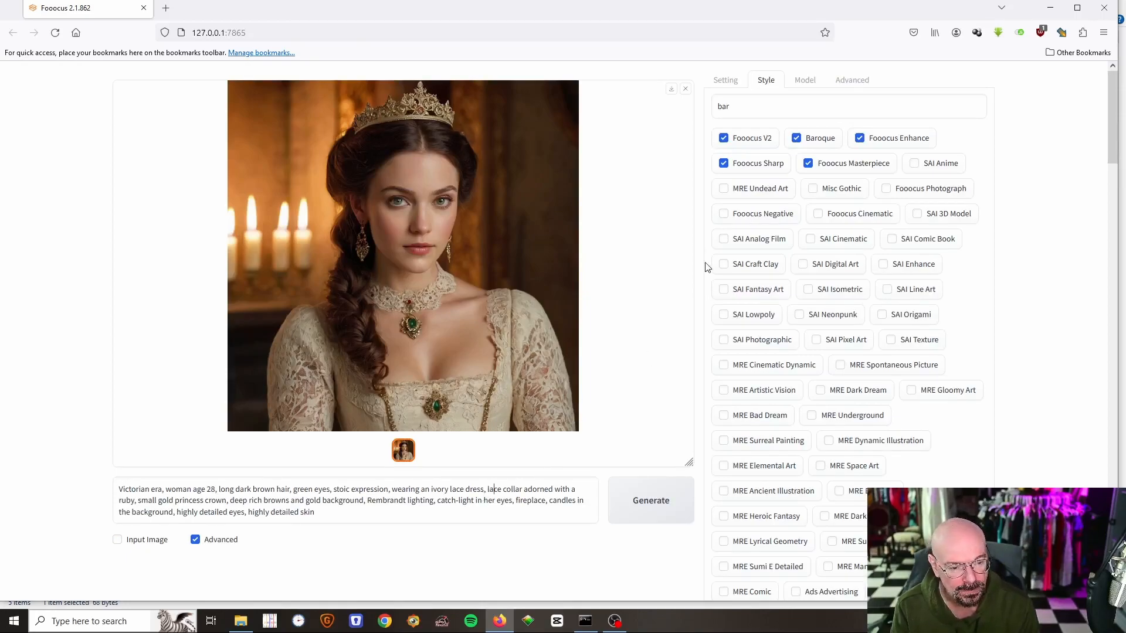
pyautogui.moveTo(725, 79)
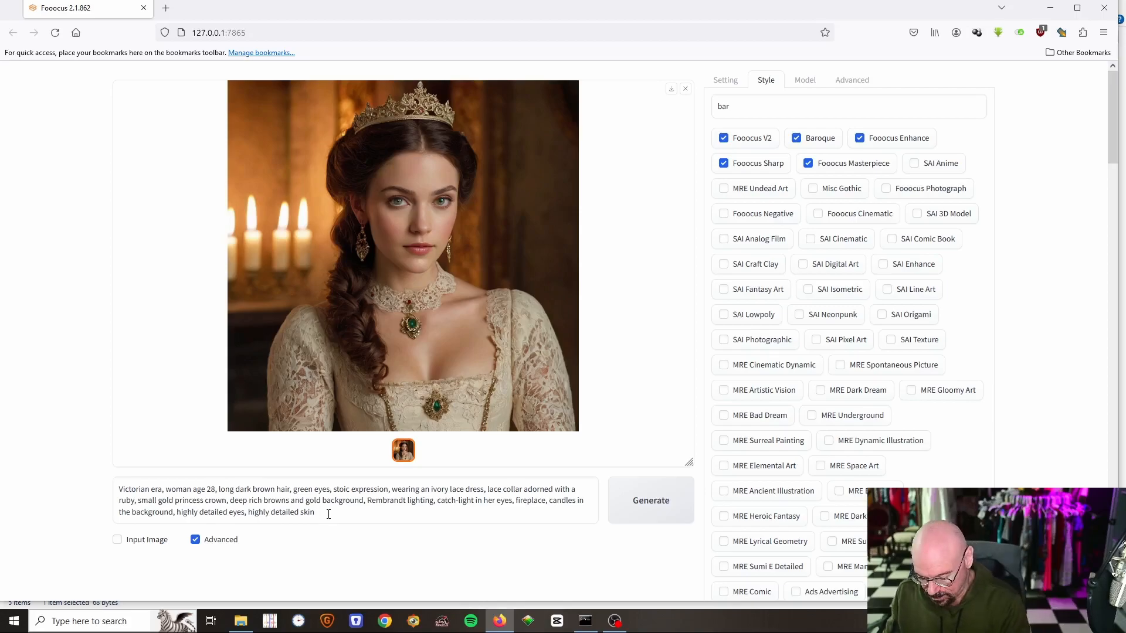
# Step: Append ', full body' to the Victorian woman prompt and generate a new image
pyautogui.write(', full bo')
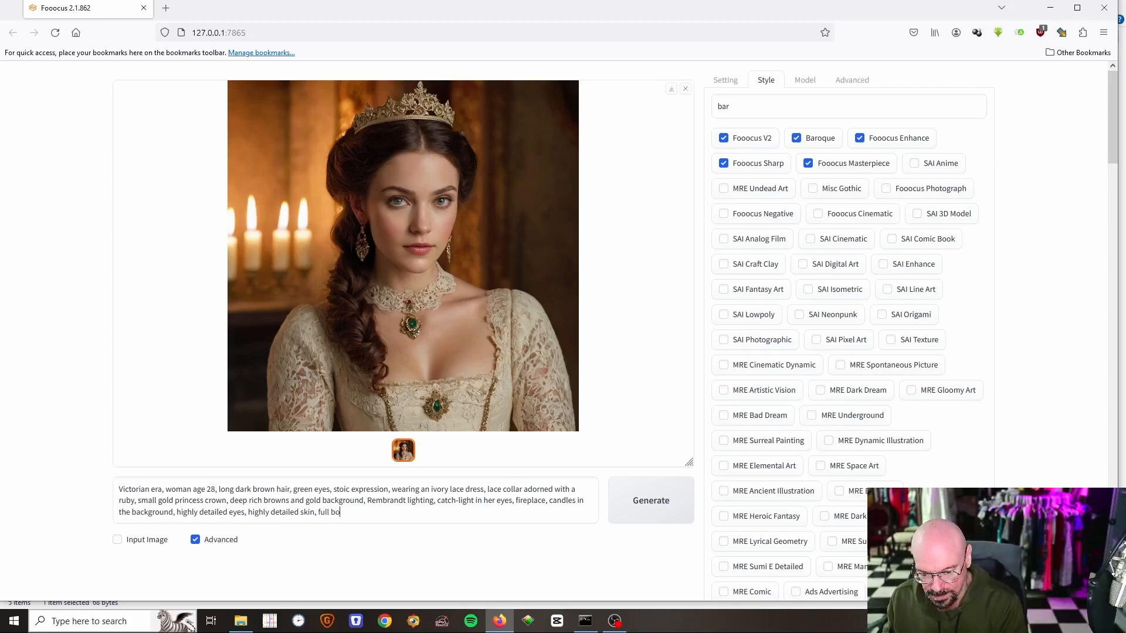
pyautogui.write('dy')
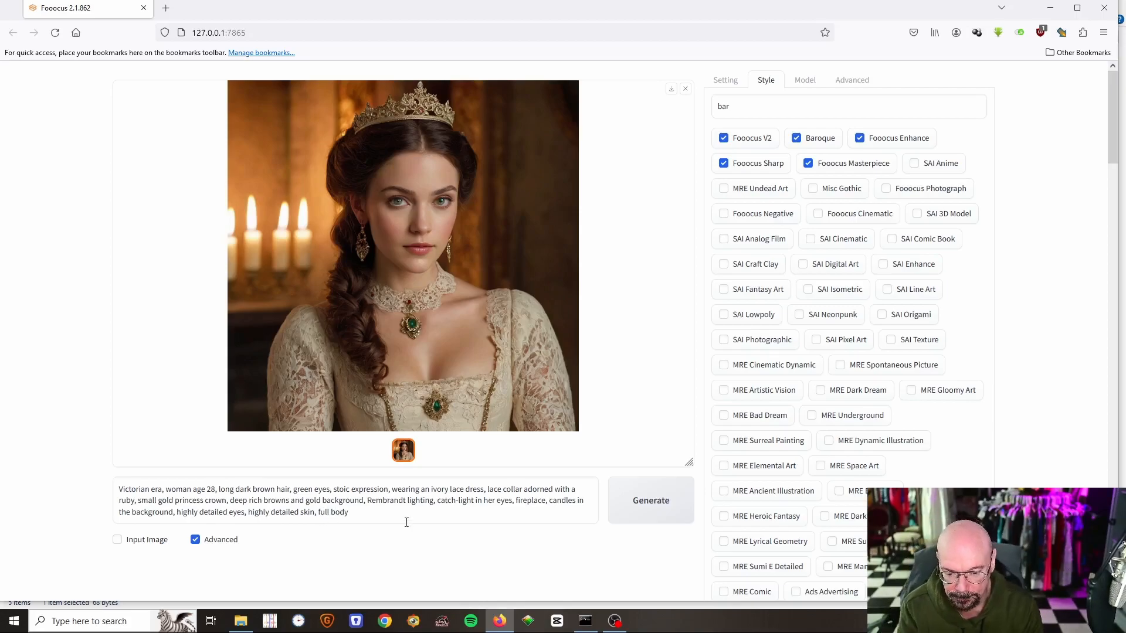
pyautogui.click(649, 500)
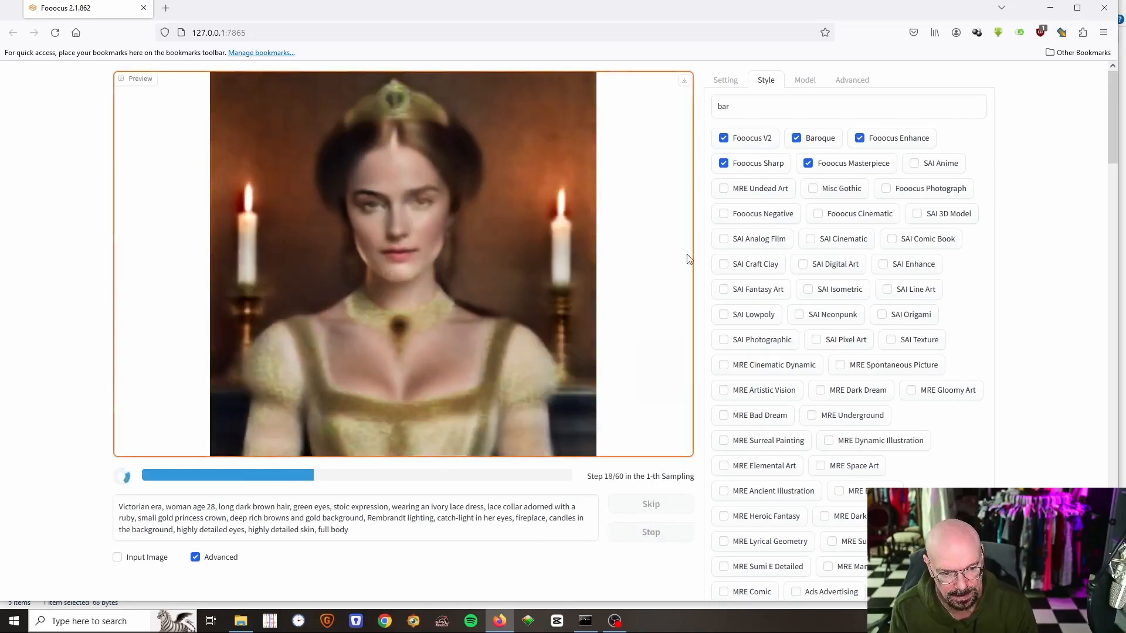
# Step: Select the 704×1408 aspect ratio in Settings and generate the tall portrait
pyautogui.click(725, 79)
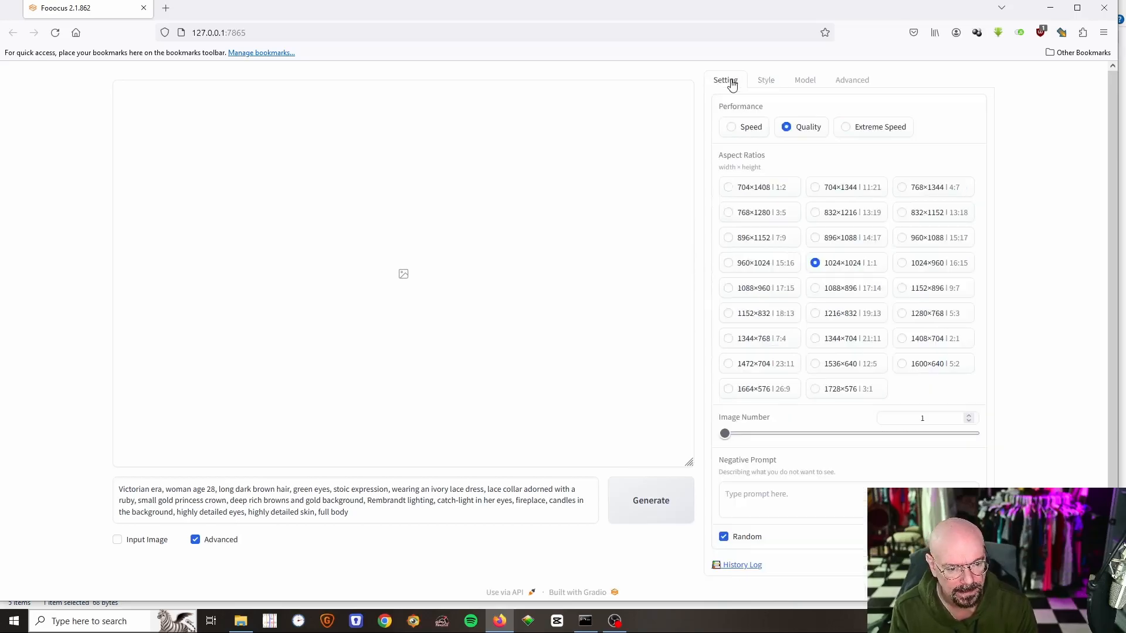
pyautogui.moveTo(877, 274)
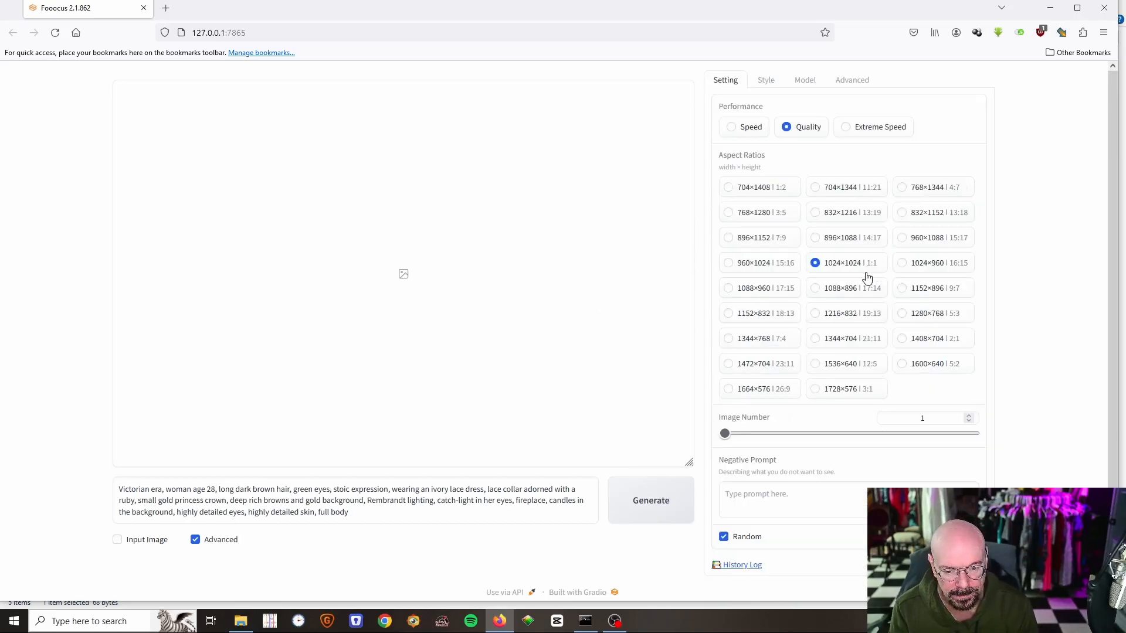
pyautogui.moveTo(738, 239)
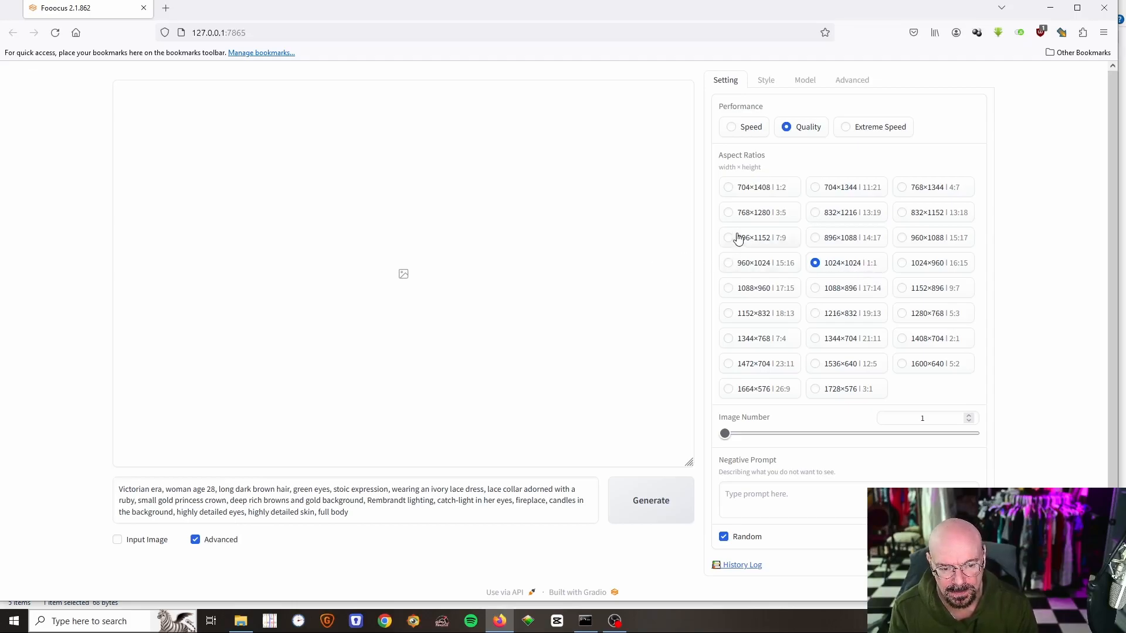
pyautogui.moveTo(729, 192)
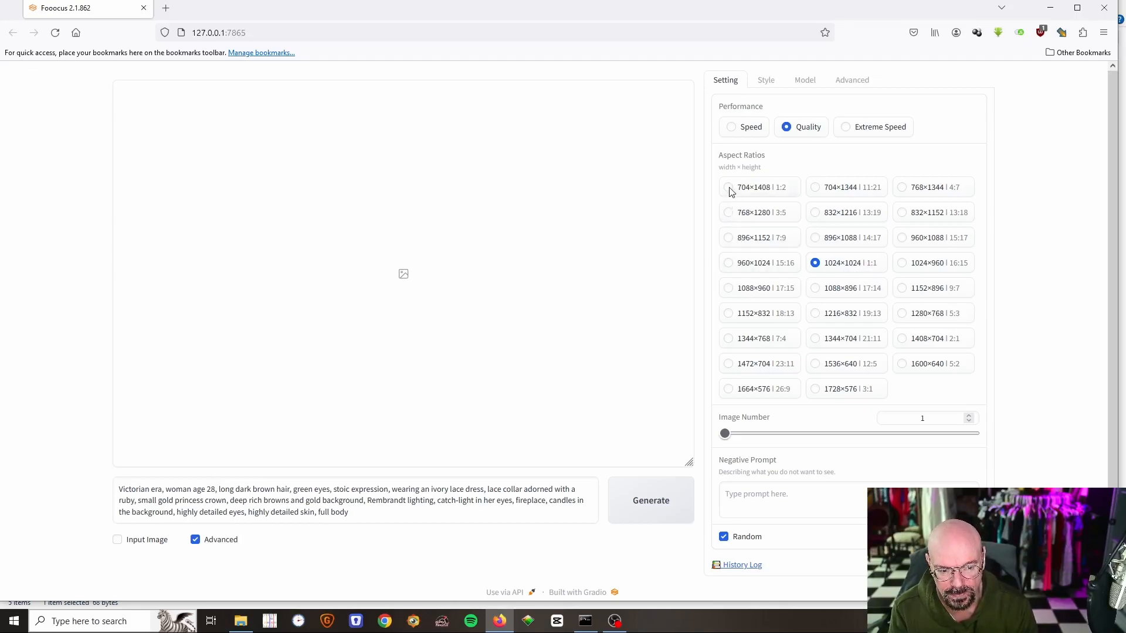
pyautogui.click(729, 187)
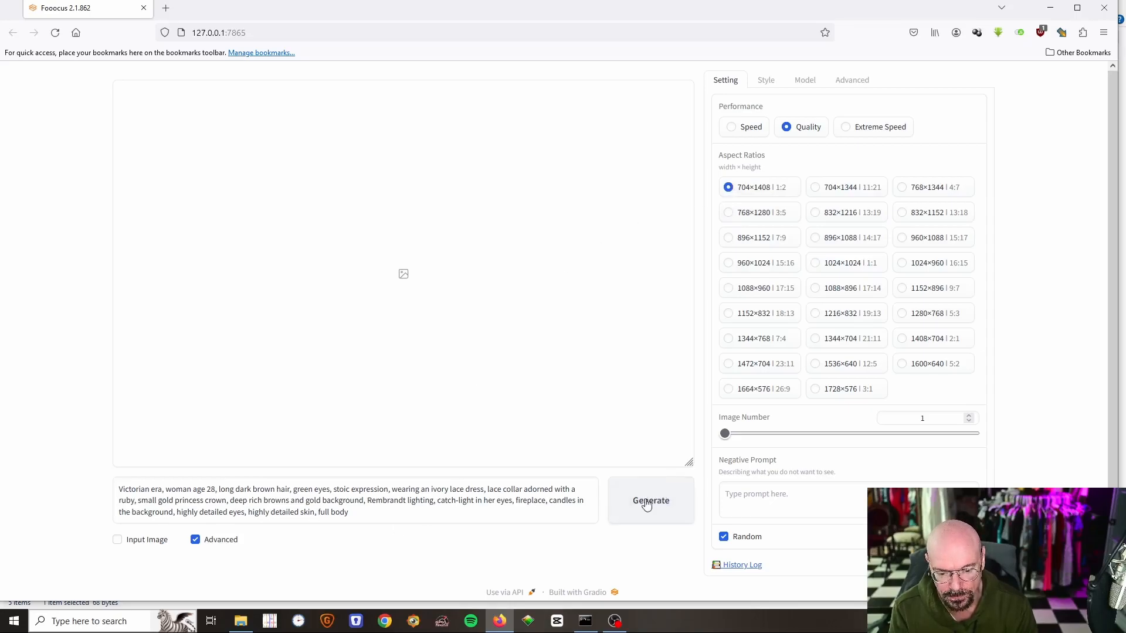
pyautogui.click(649, 500)
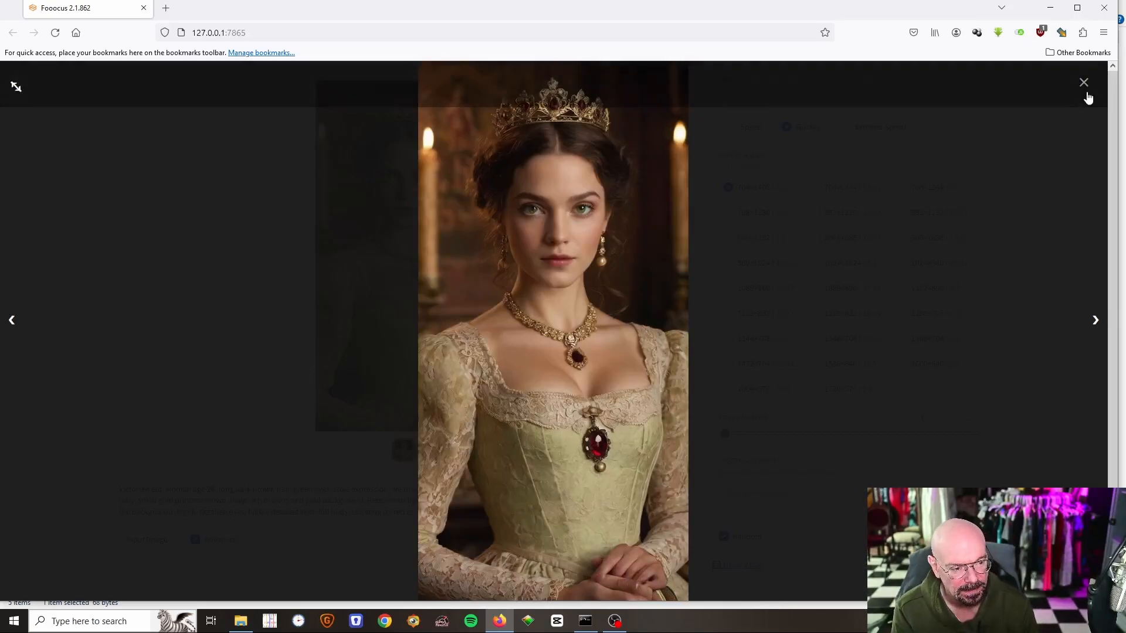
# Step: Close the enlarged view, add high heels and red carpet to the prompt, and generate
pyautogui.click(1084, 82)
pyautogui.write('high ')
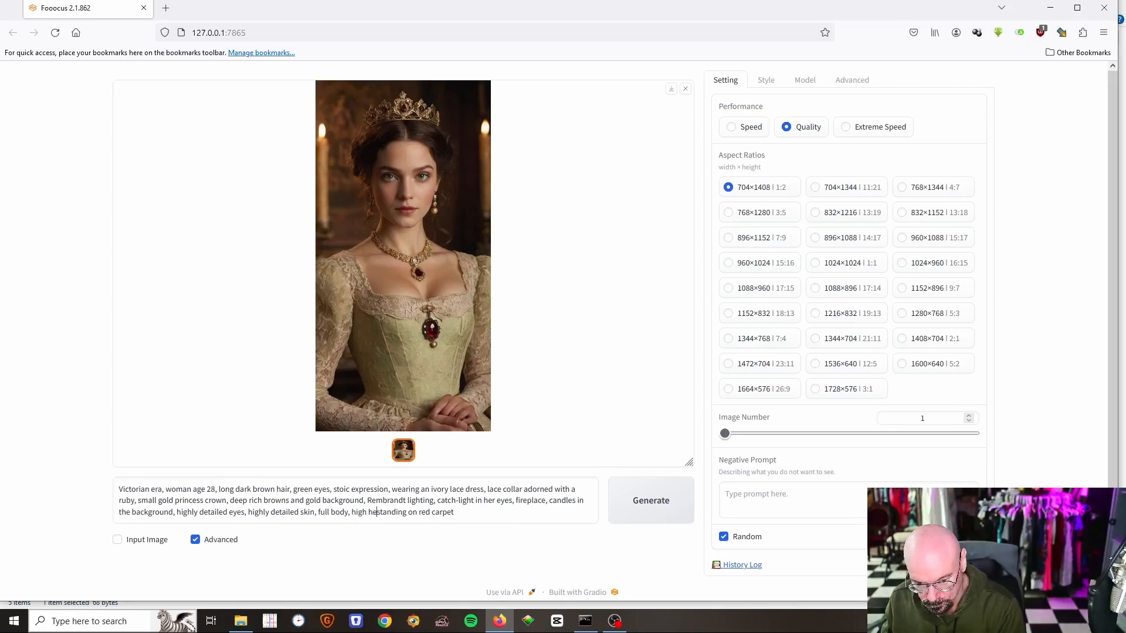
pyautogui.write('heels,')
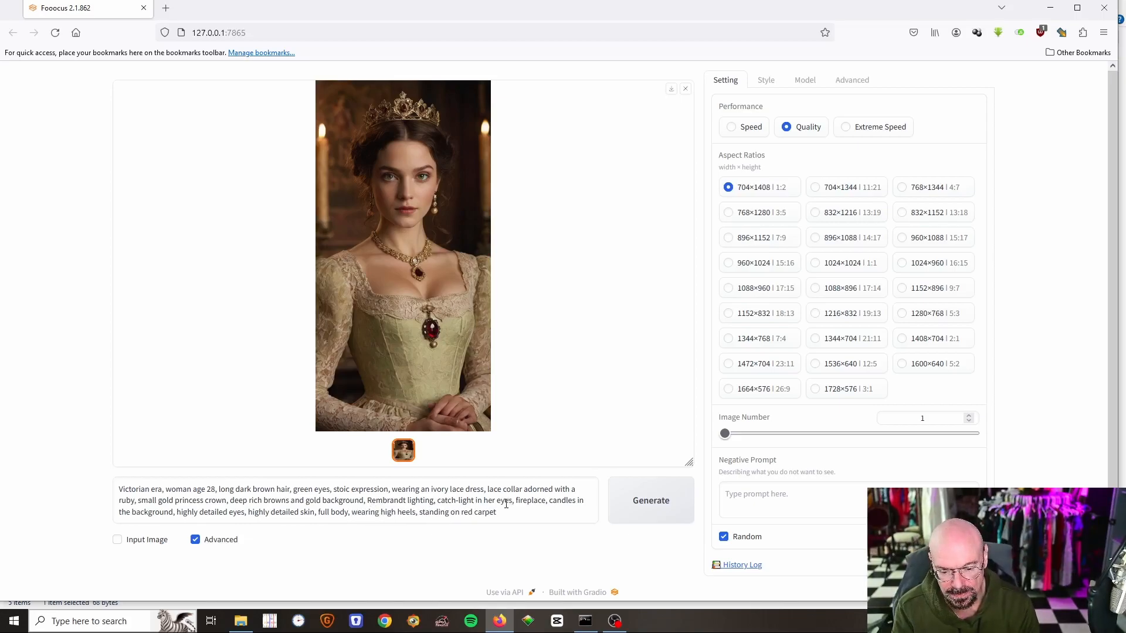
pyautogui.click(650, 500)
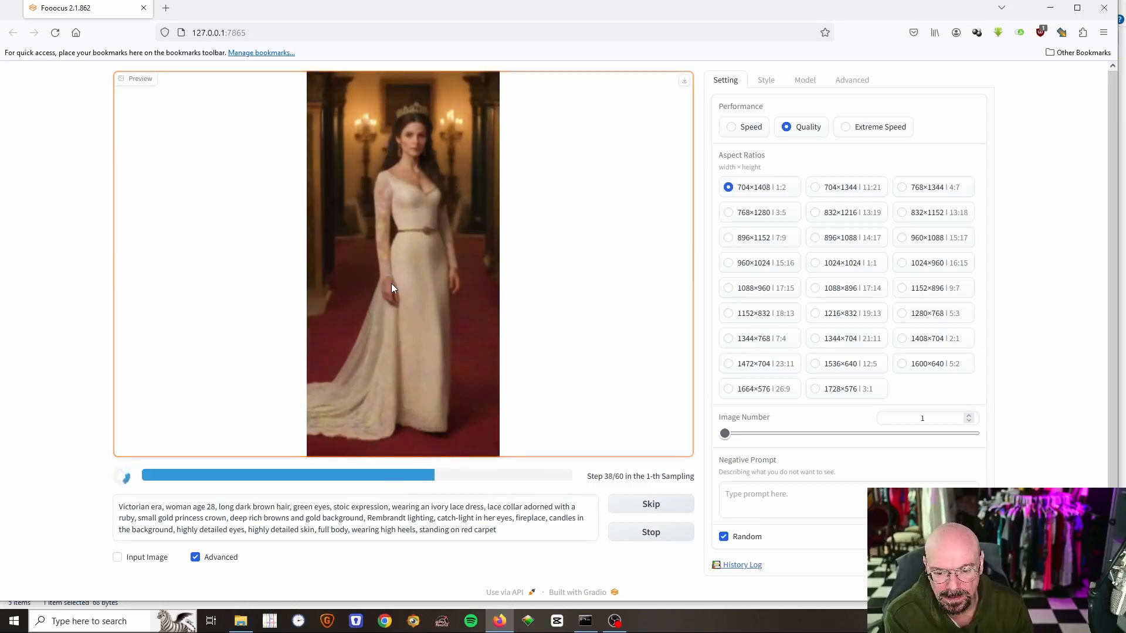
pyautogui.moveTo(508, 275)
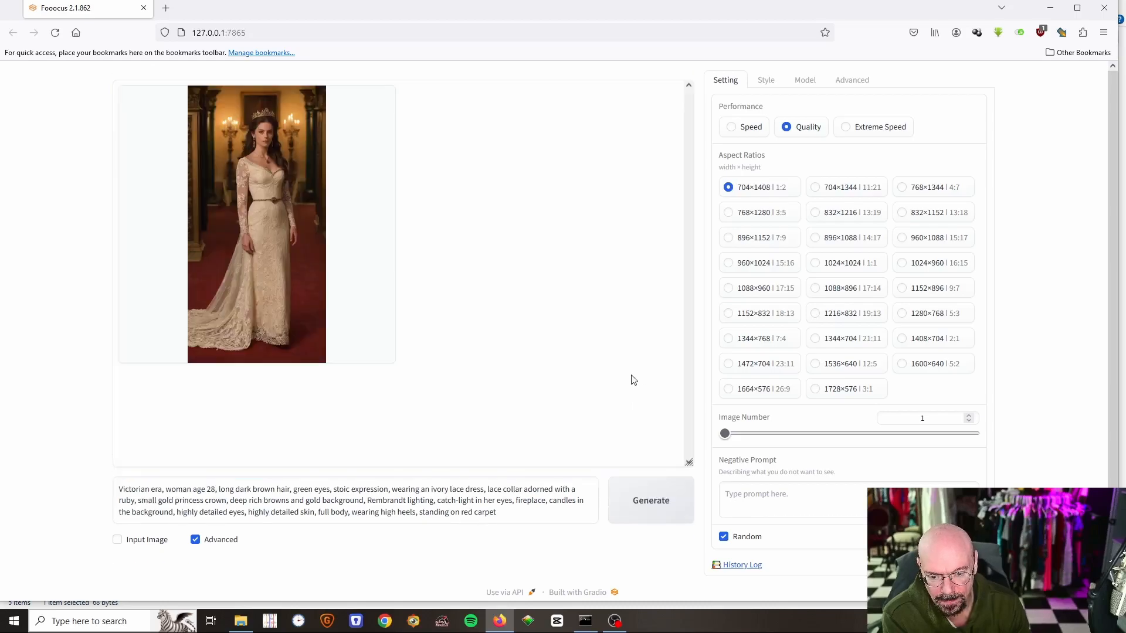
pyautogui.click(256, 224)
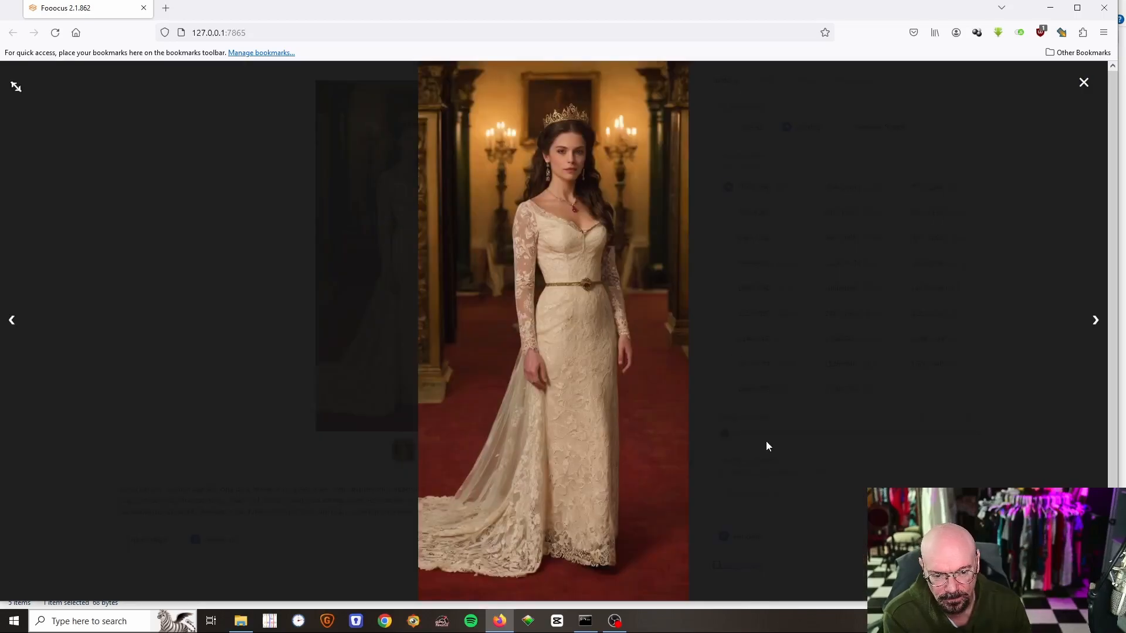
pyautogui.moveTo(632, 147)
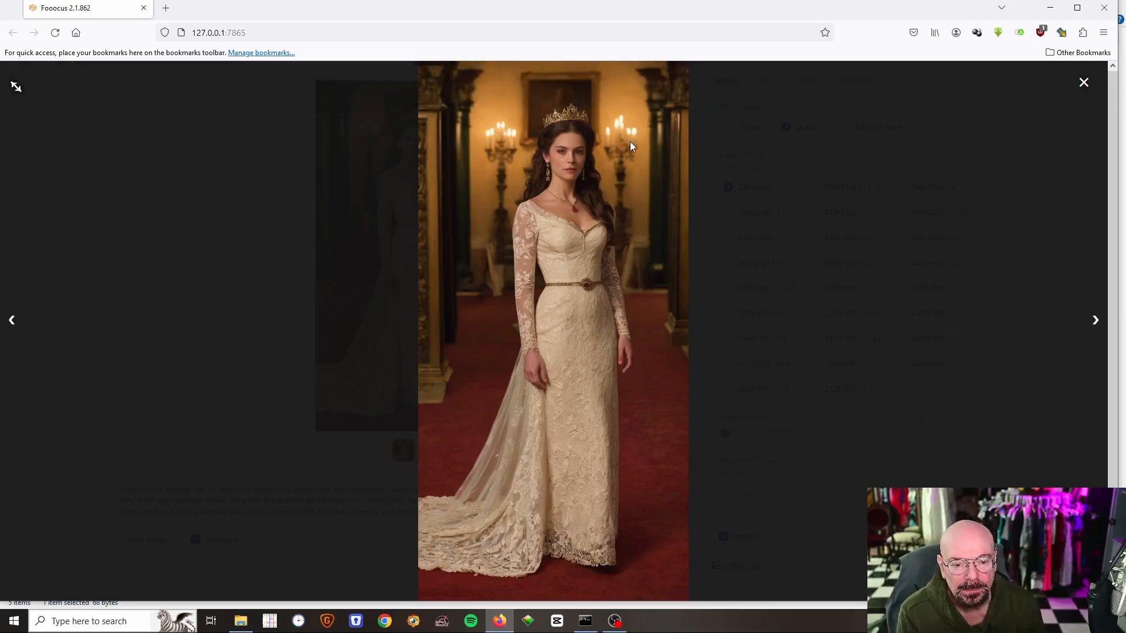
pyautogui.moveTo(796, 183)
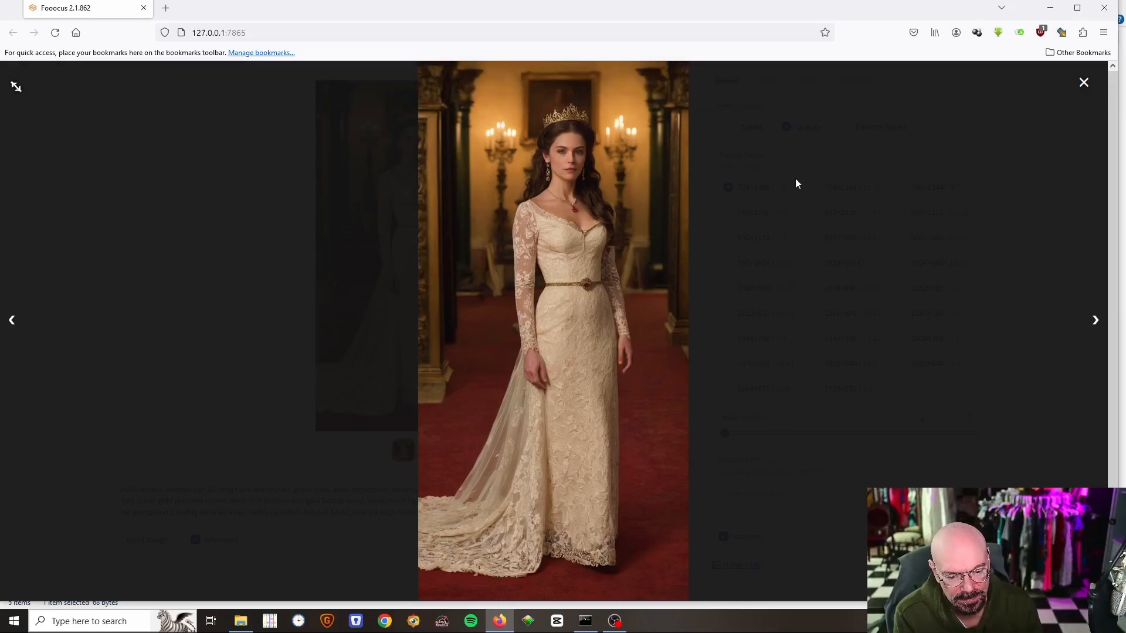
pyautogui.moveTo(814, 231)
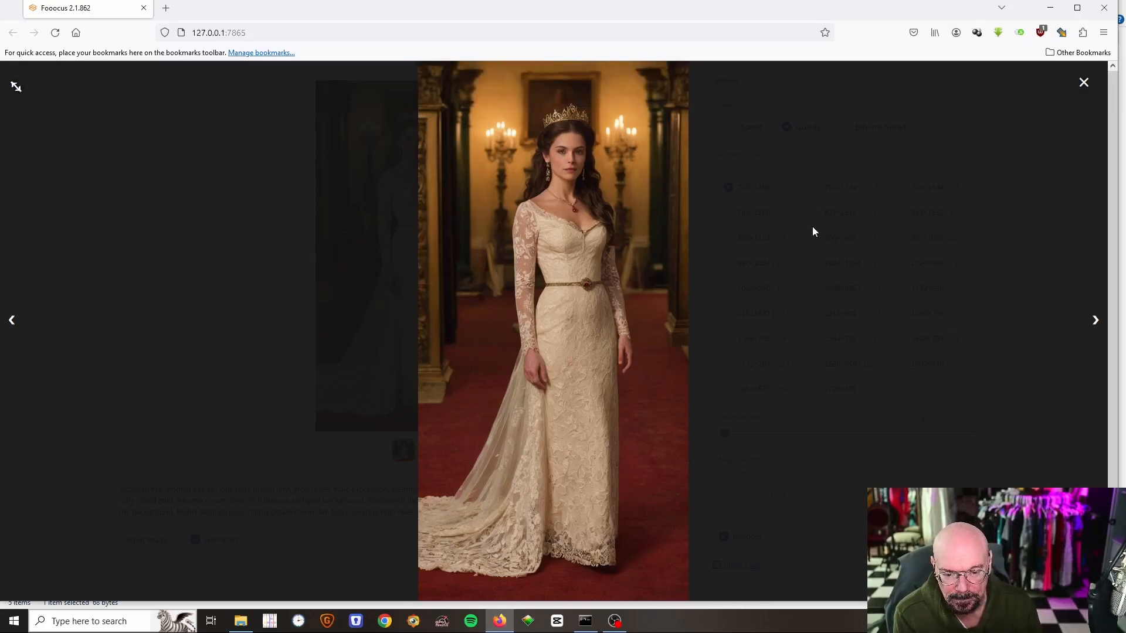
pyautogui.moveTo(985, 131)
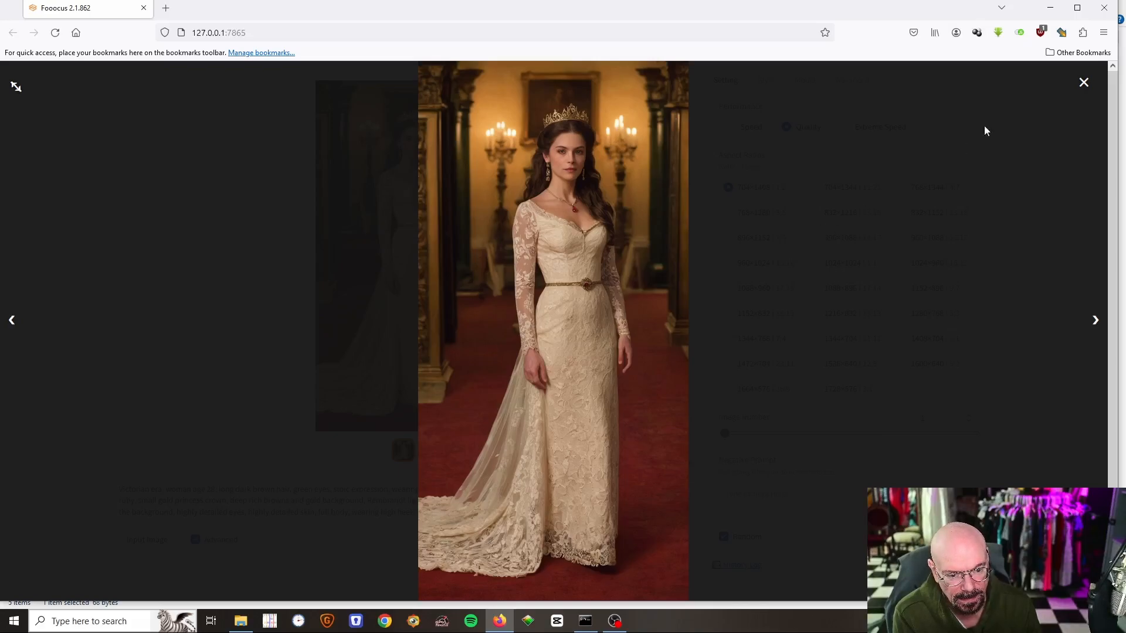
pyautogui.click(1083, 83)
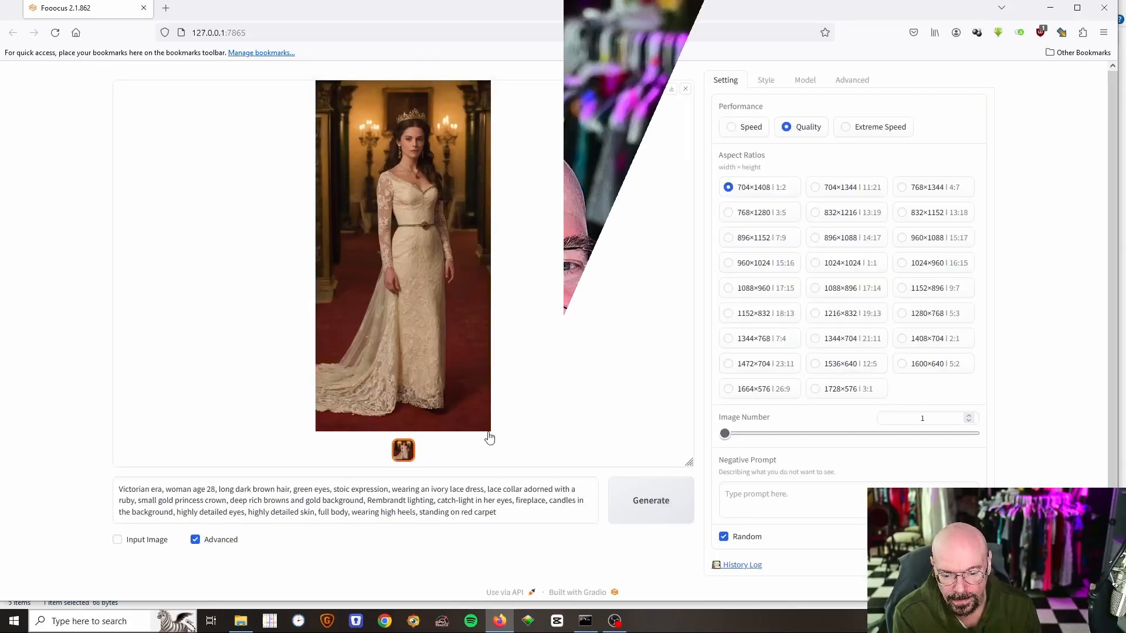